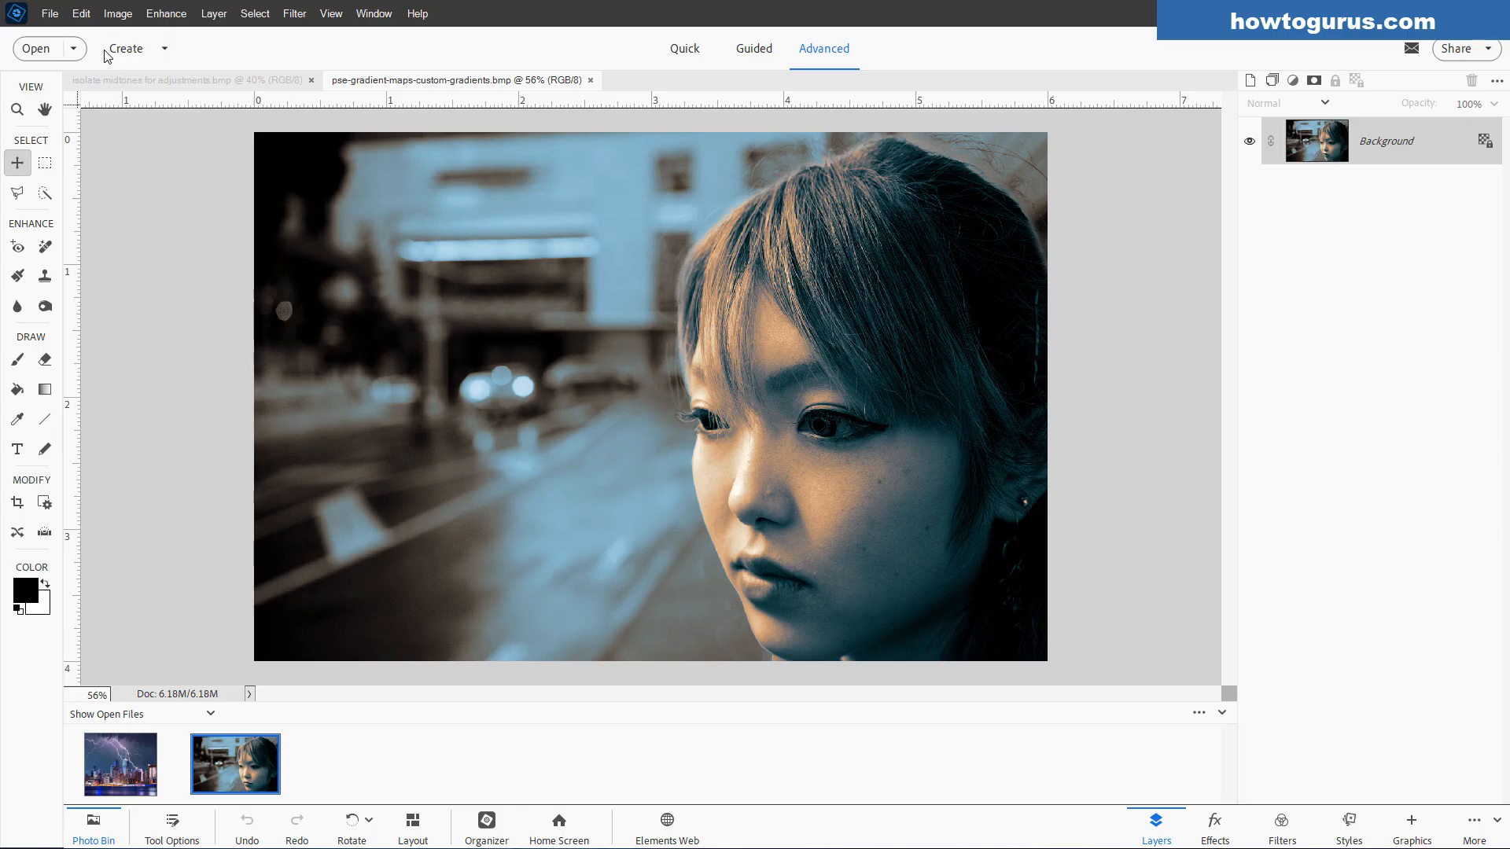
mouse_move(140, 25)
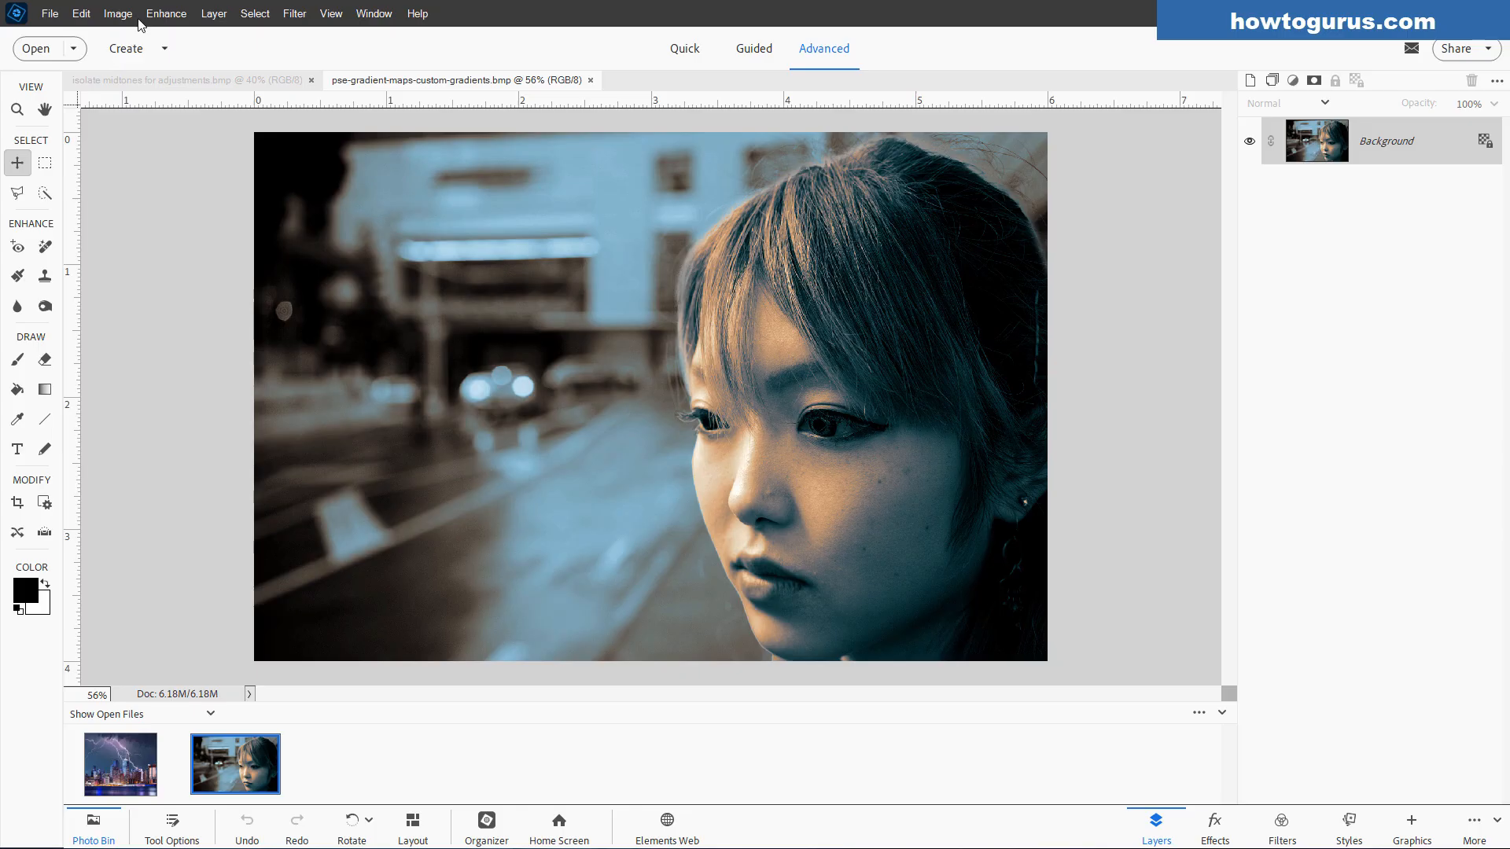
Step: Duplicate the Background layer to create a Background copy layer
right_click(1385, 140)
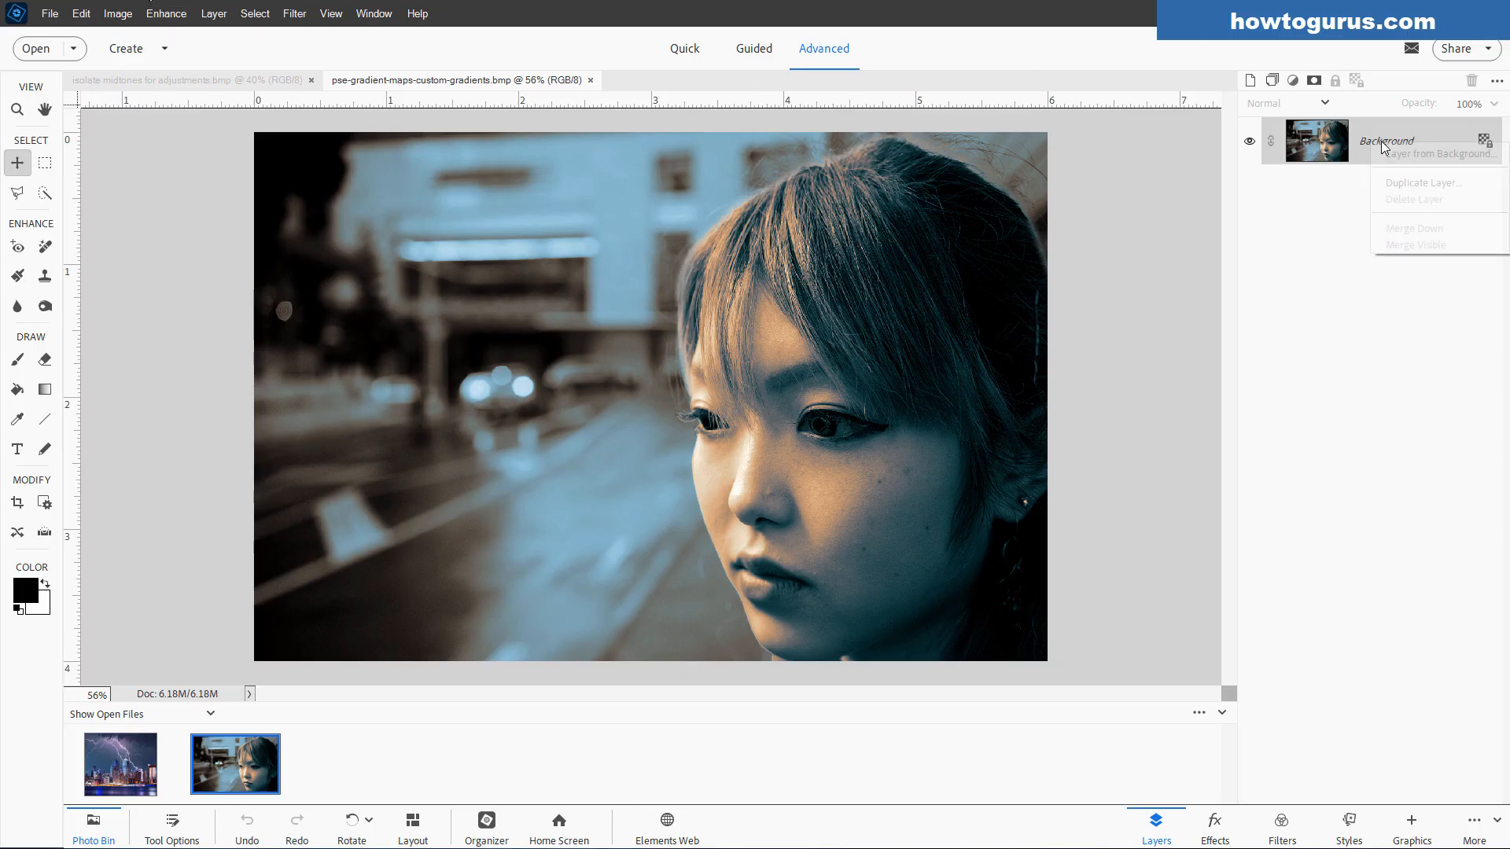
left_click(1426, 183)
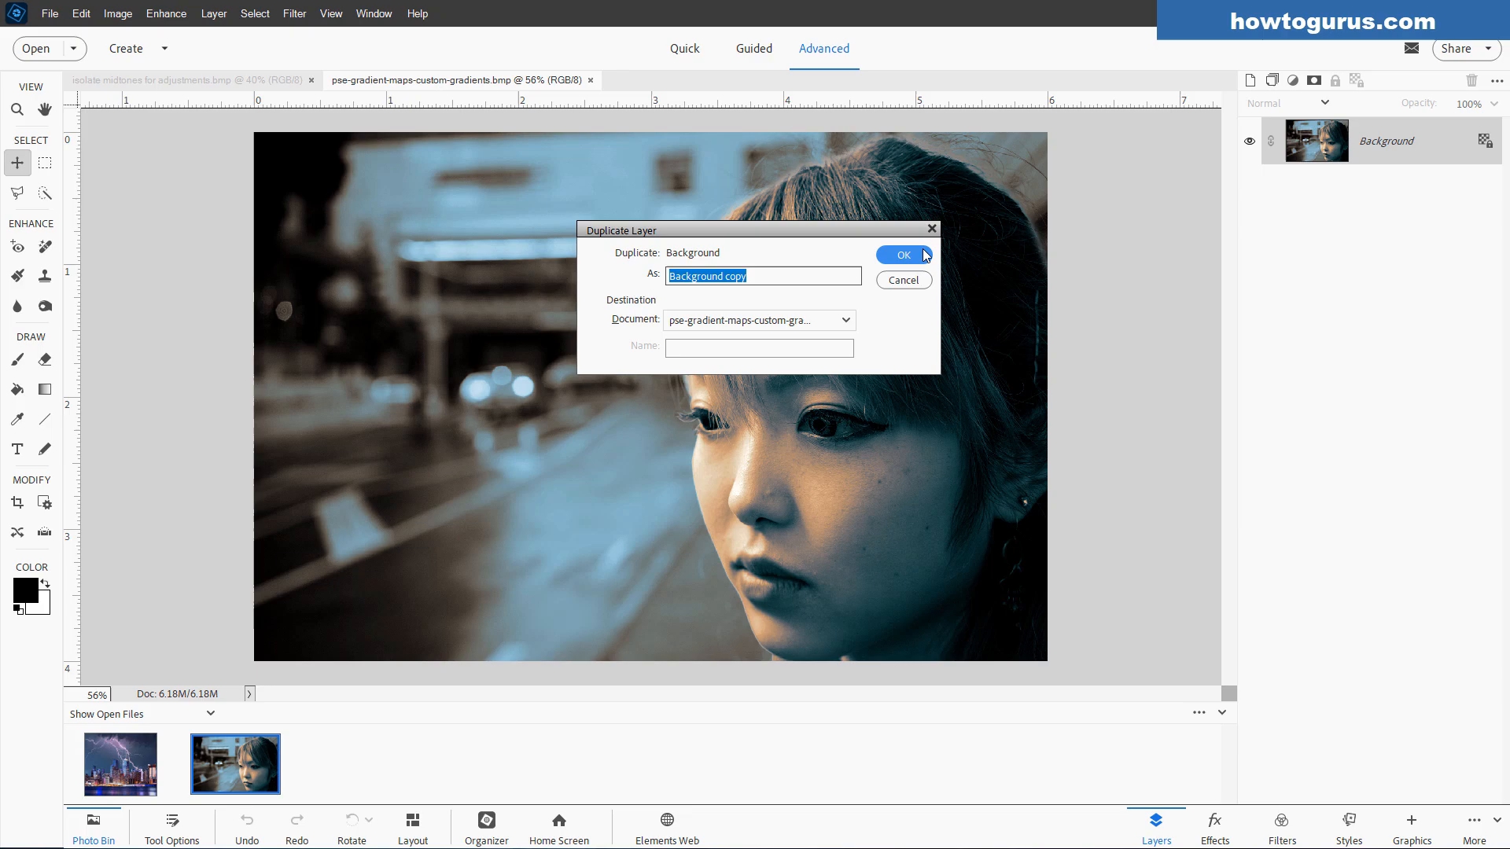
left_click(902, 255)
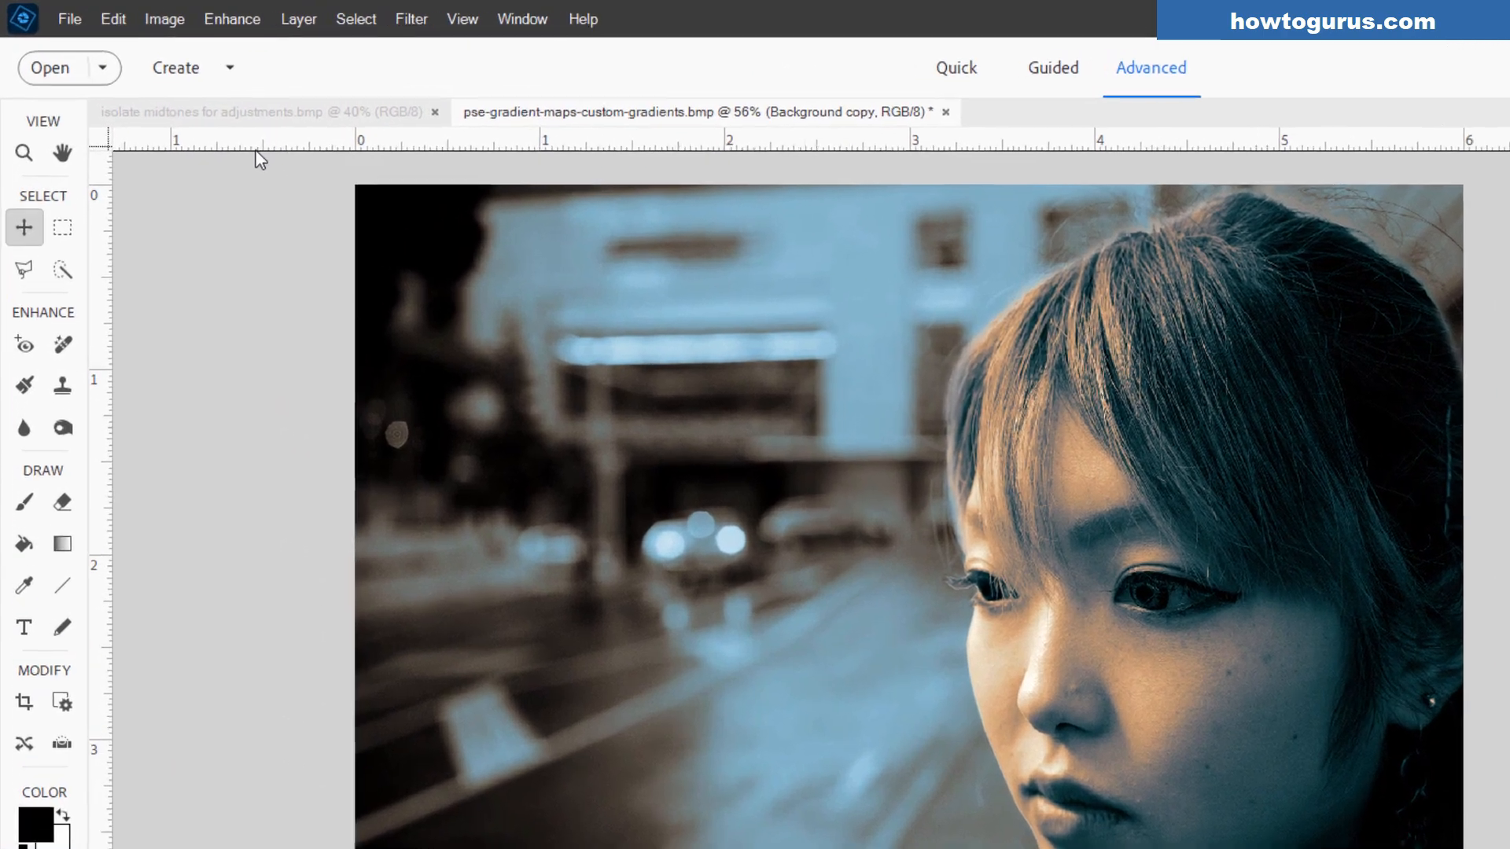
Step: Add an unclipped Levels 1 adjustment layer above Background copy and keep Background copy visible
left_click(298, 19)
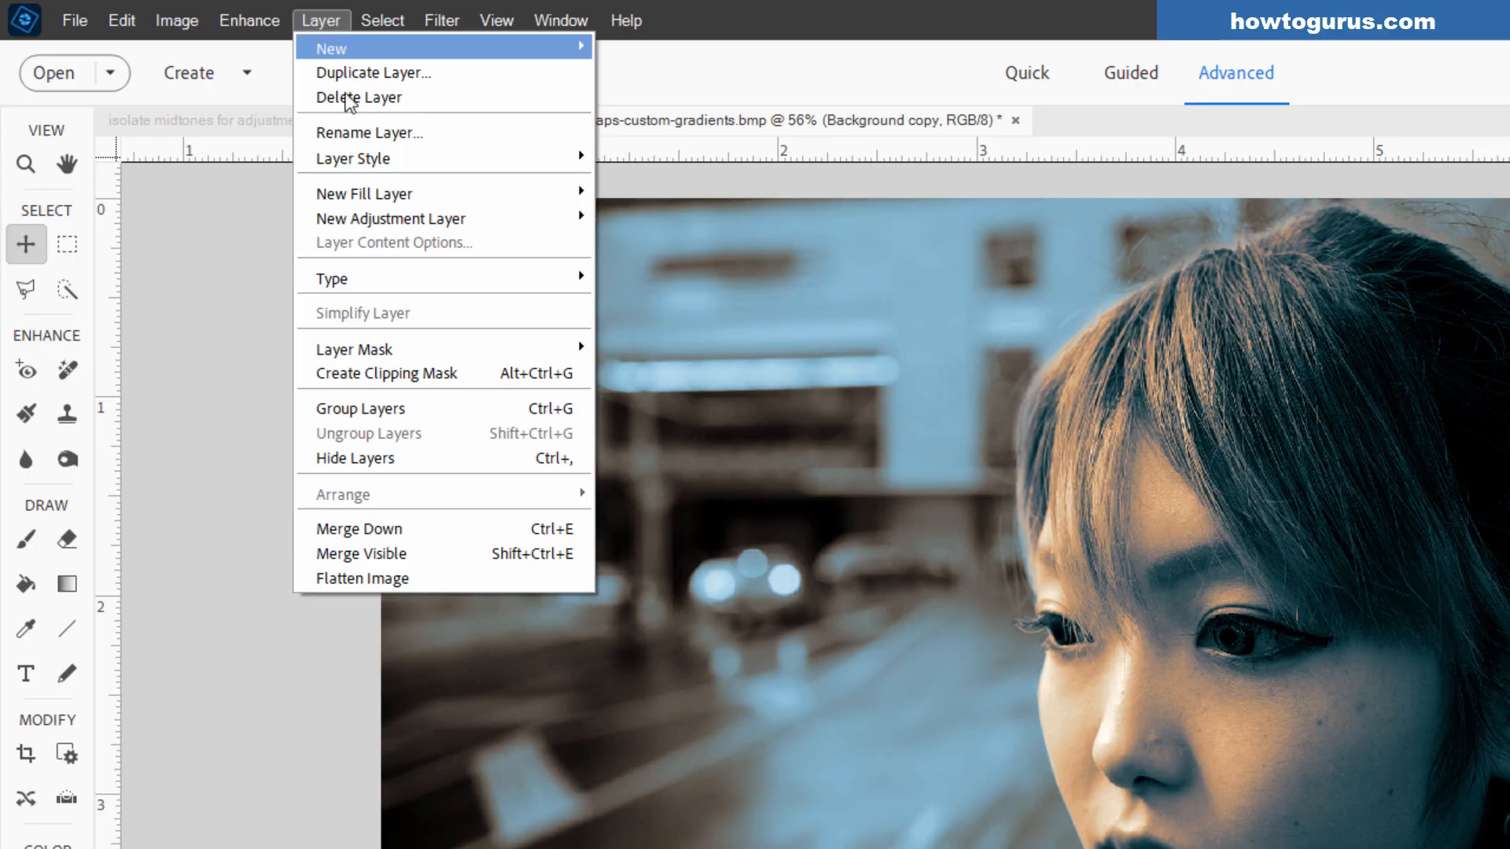
mouse_move(391, 218)
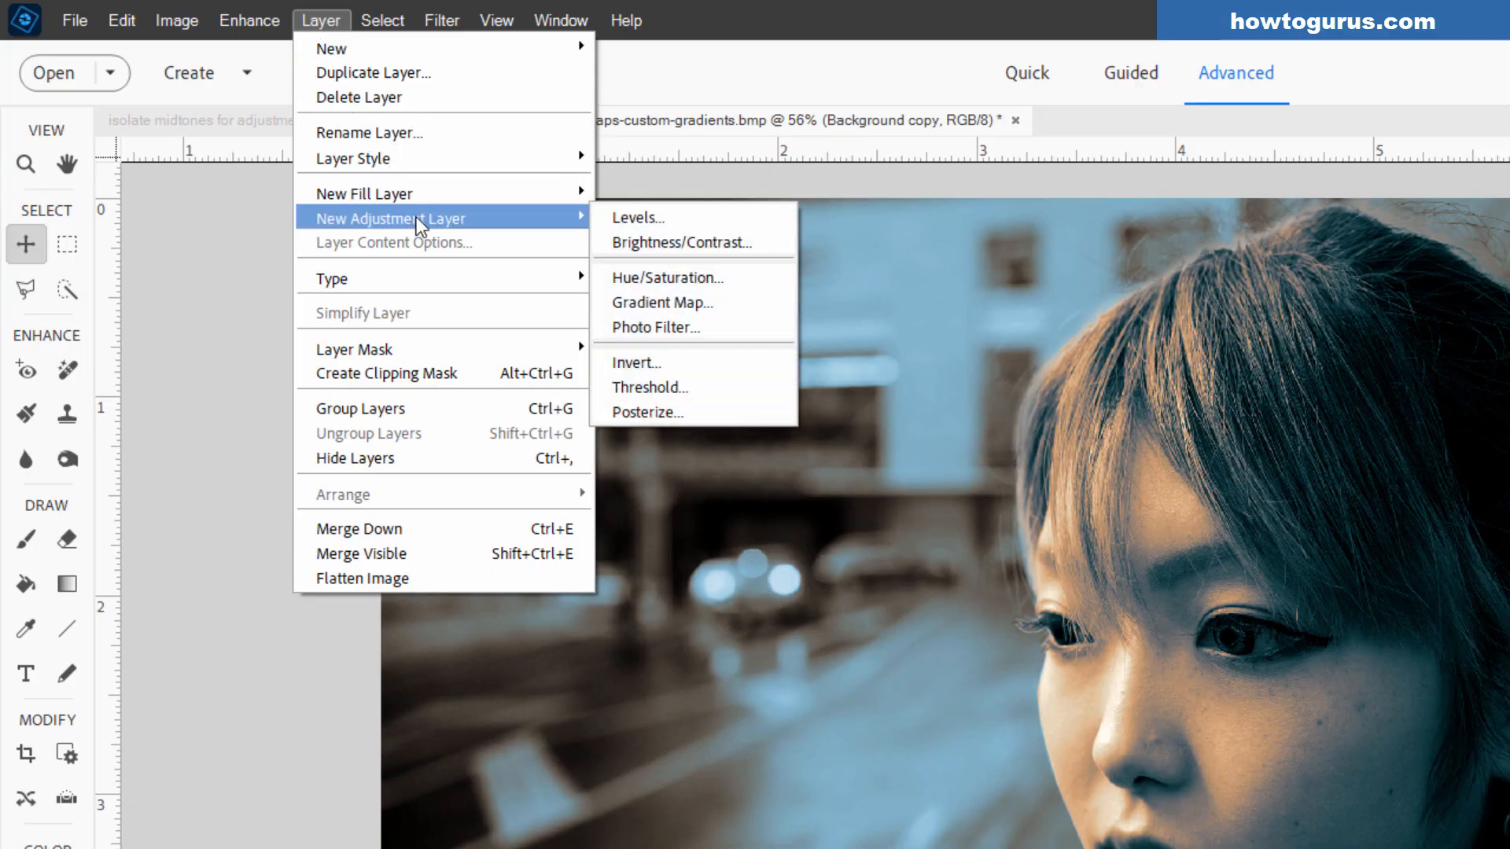
left_click(636, 217)
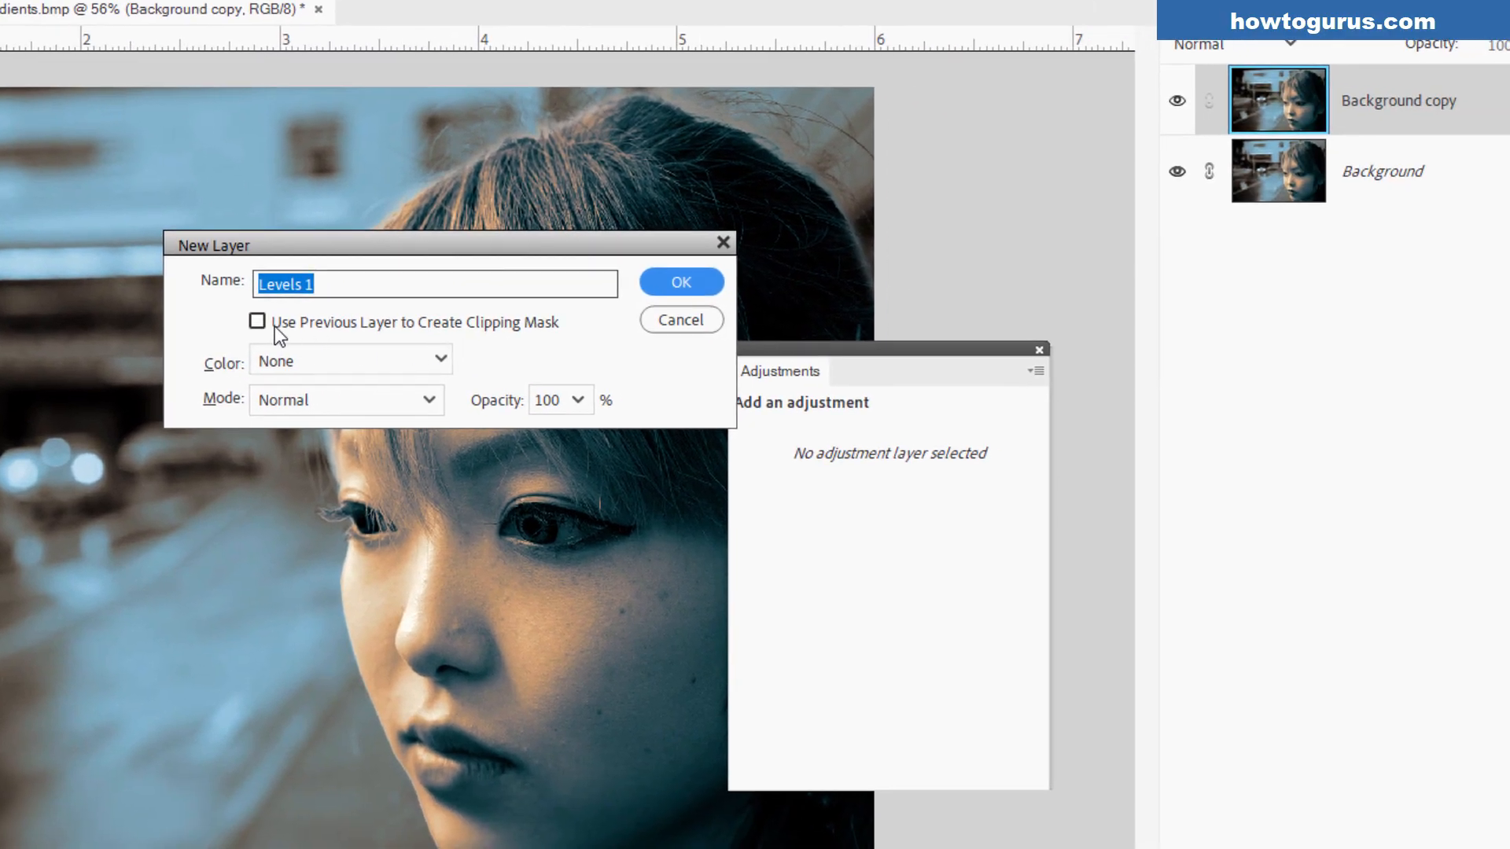
mouse_move(339, 339)
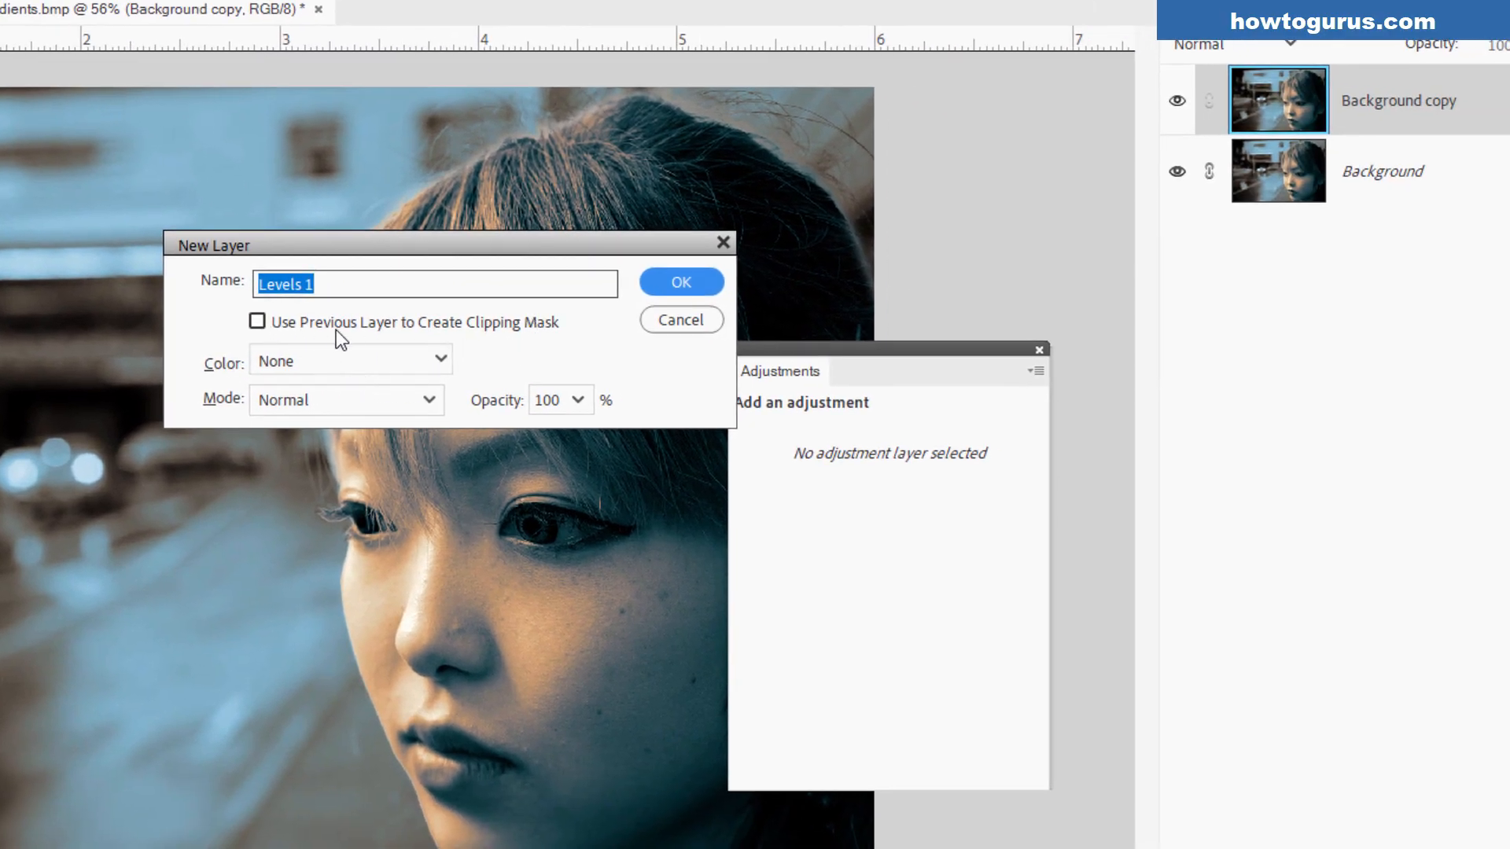
mouse_move(526, 327)
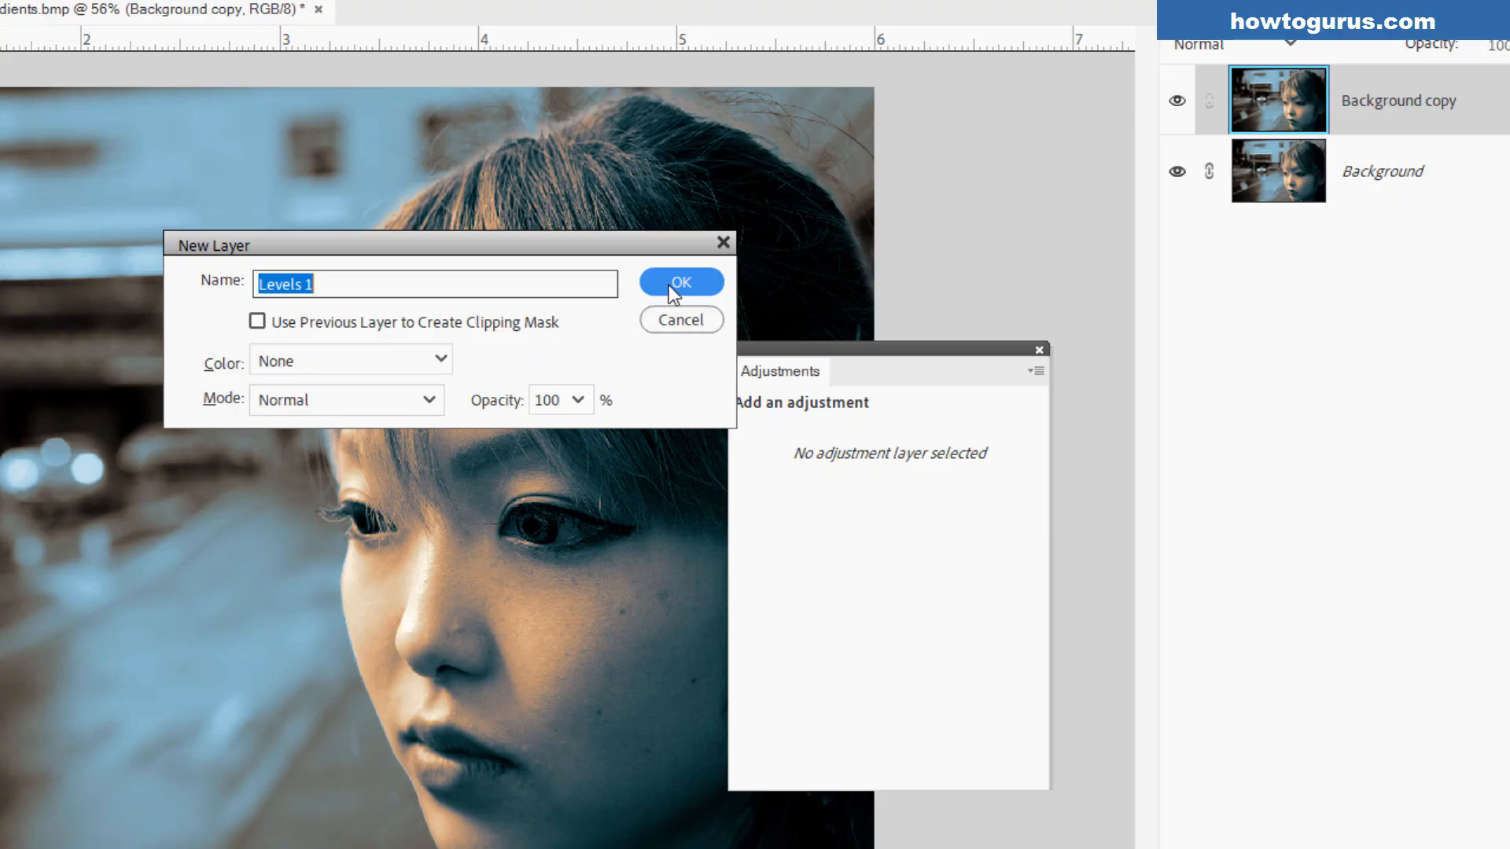
left_click(681, 282)
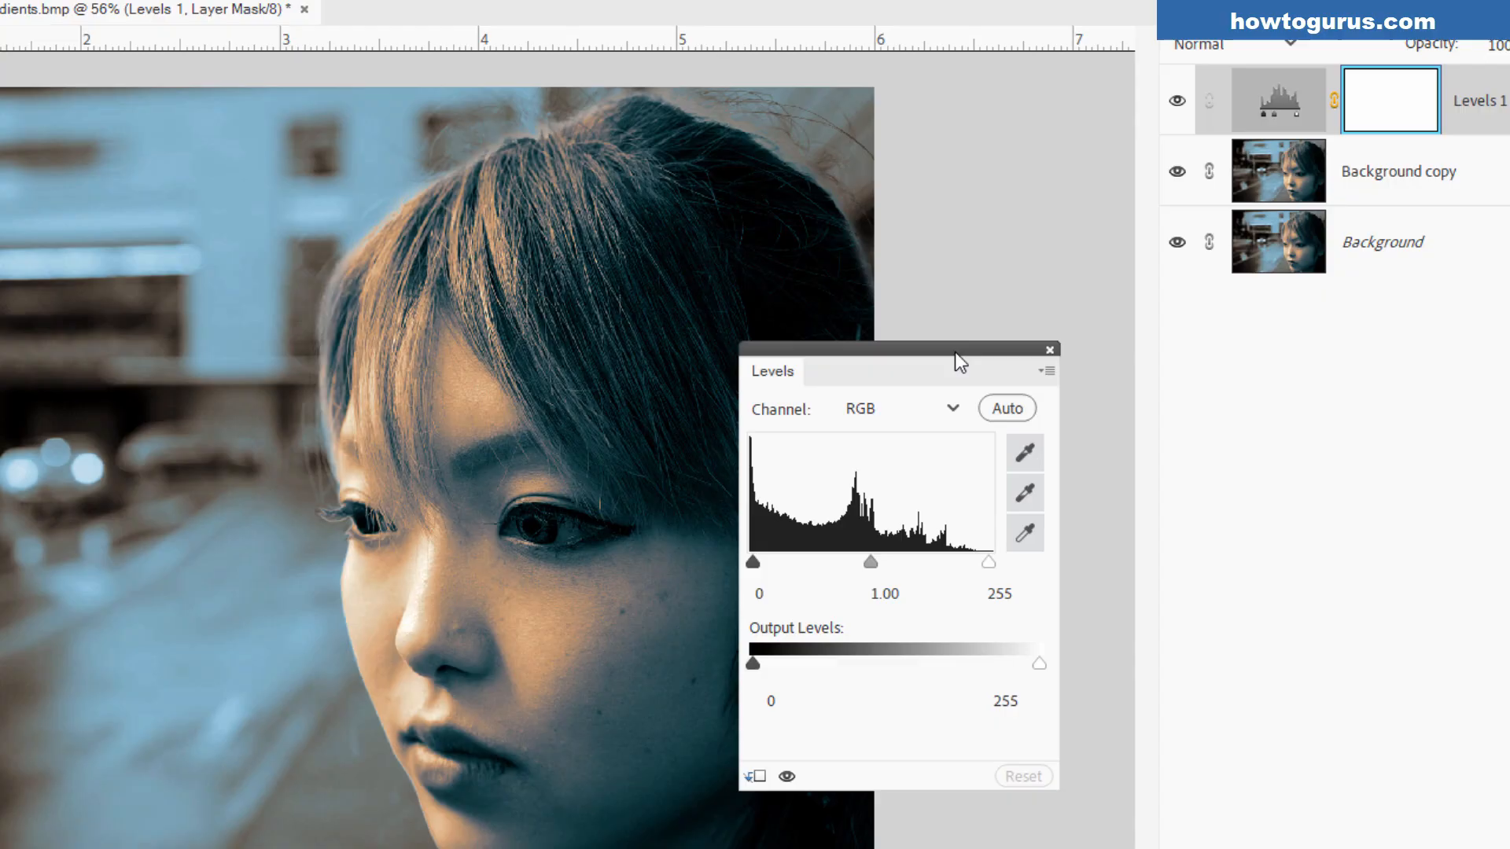
mouse_move(1276, 158)
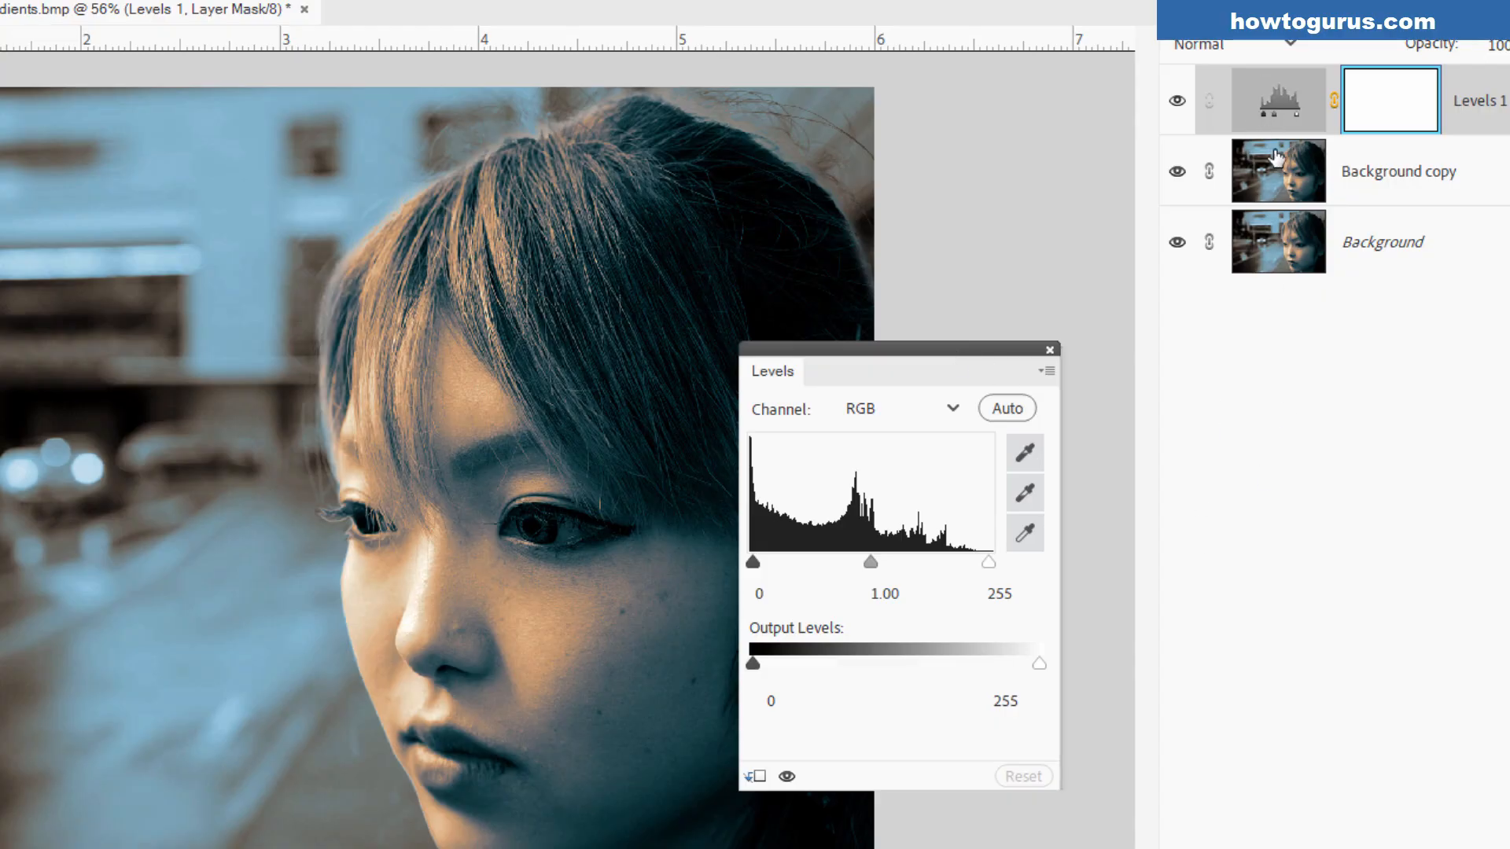
mouse_move(1289, 255)
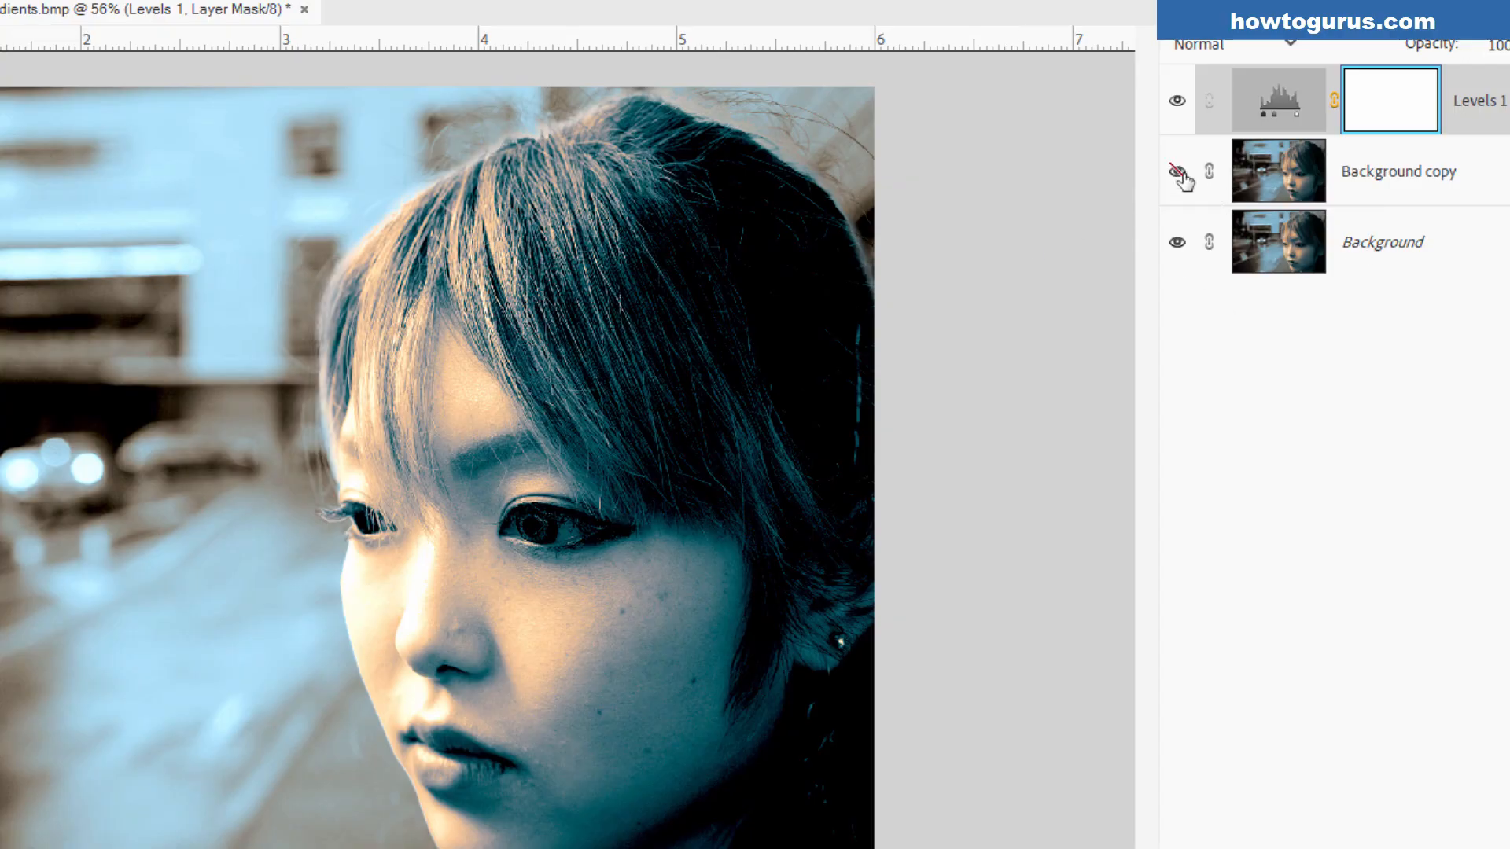
left_click(1177, 171)
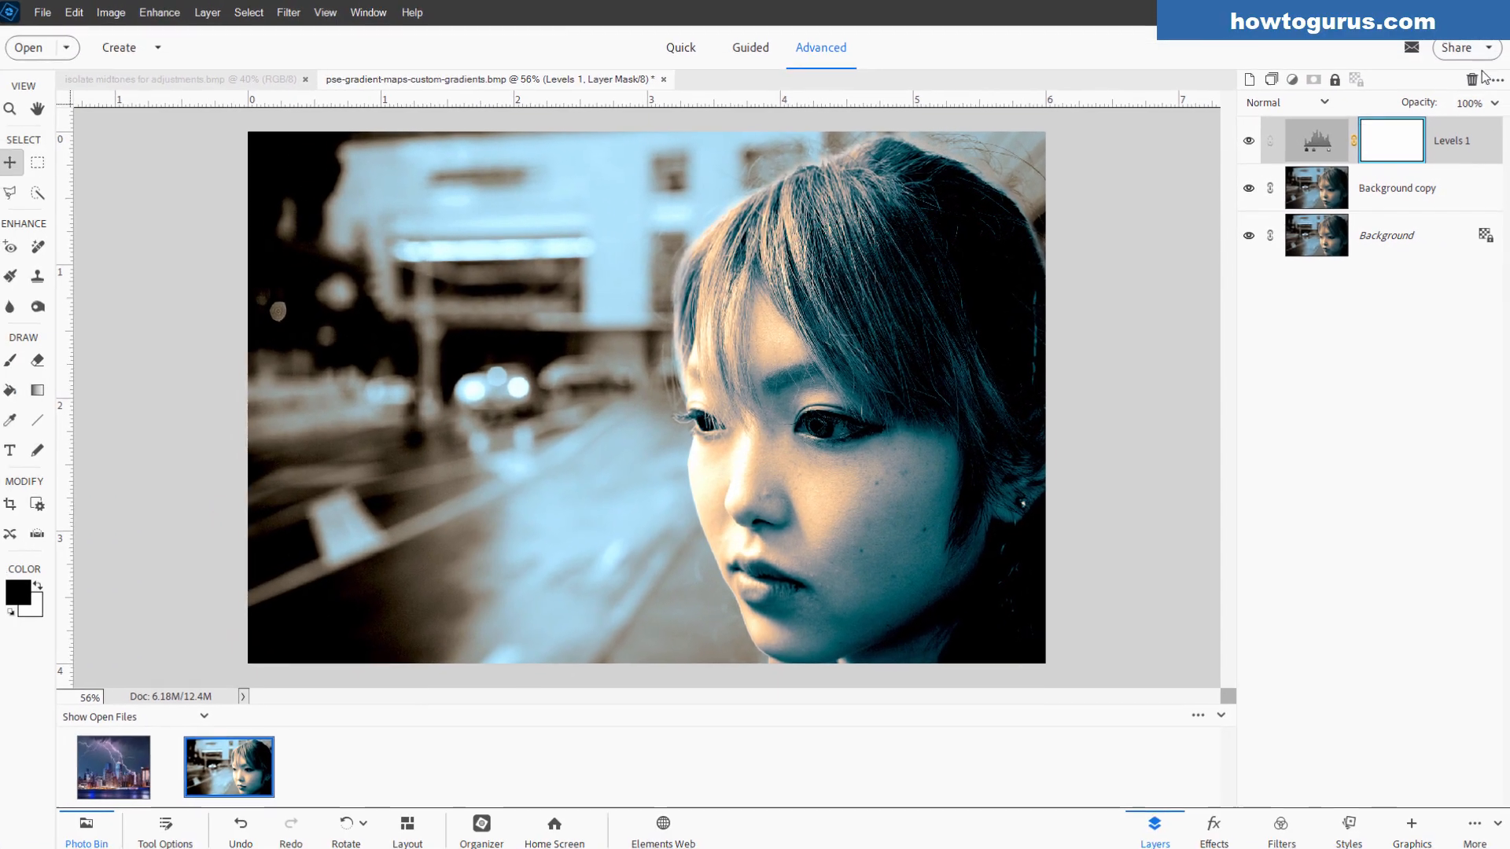
Step: Undo Levels 1 and recreate it using the previous layer as a clipping mask
left_click(1472, 81)
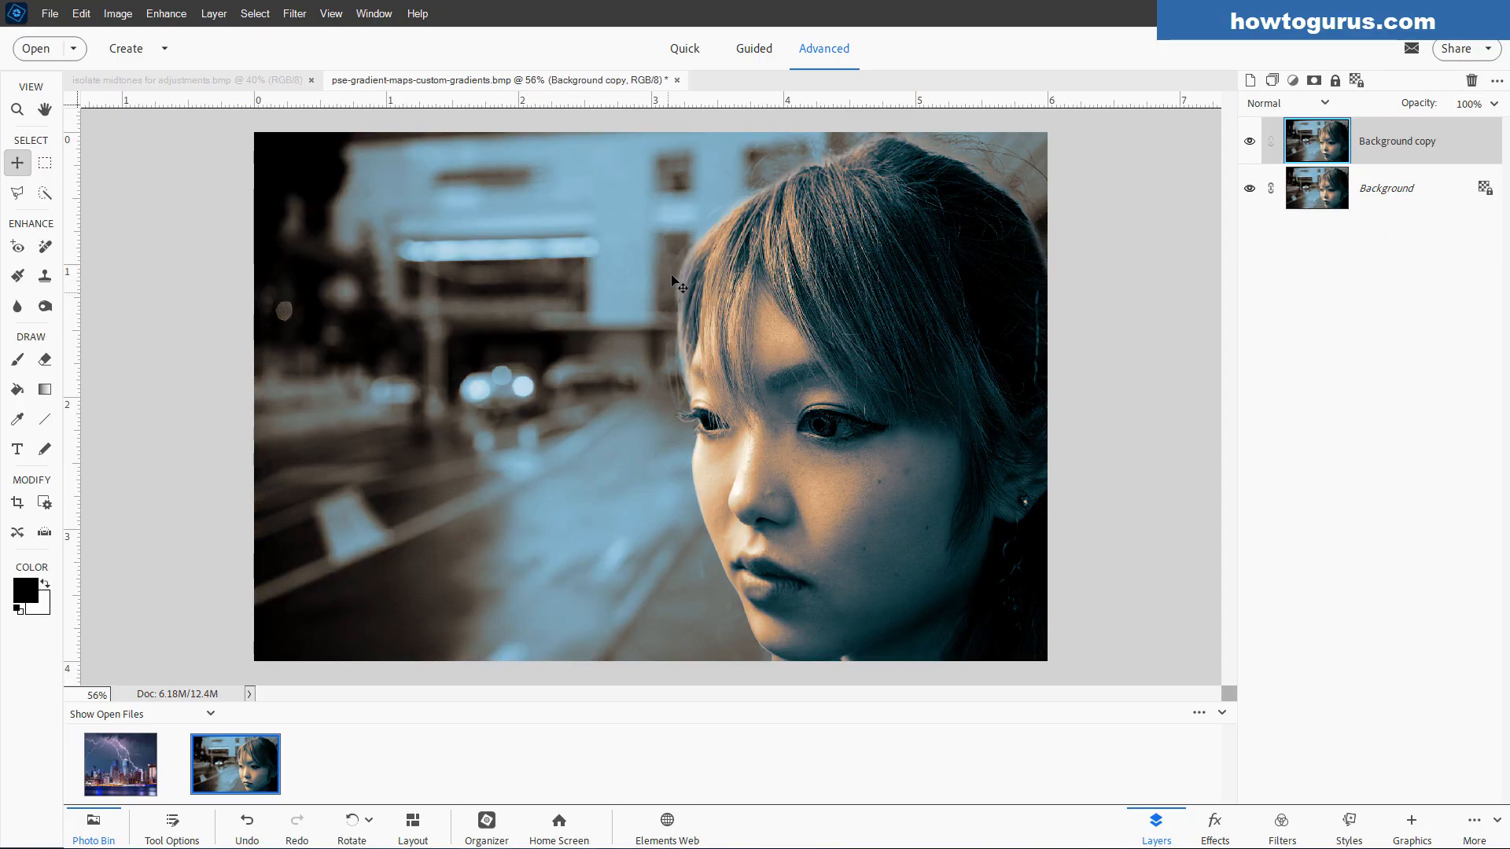
left_click(214, 13)
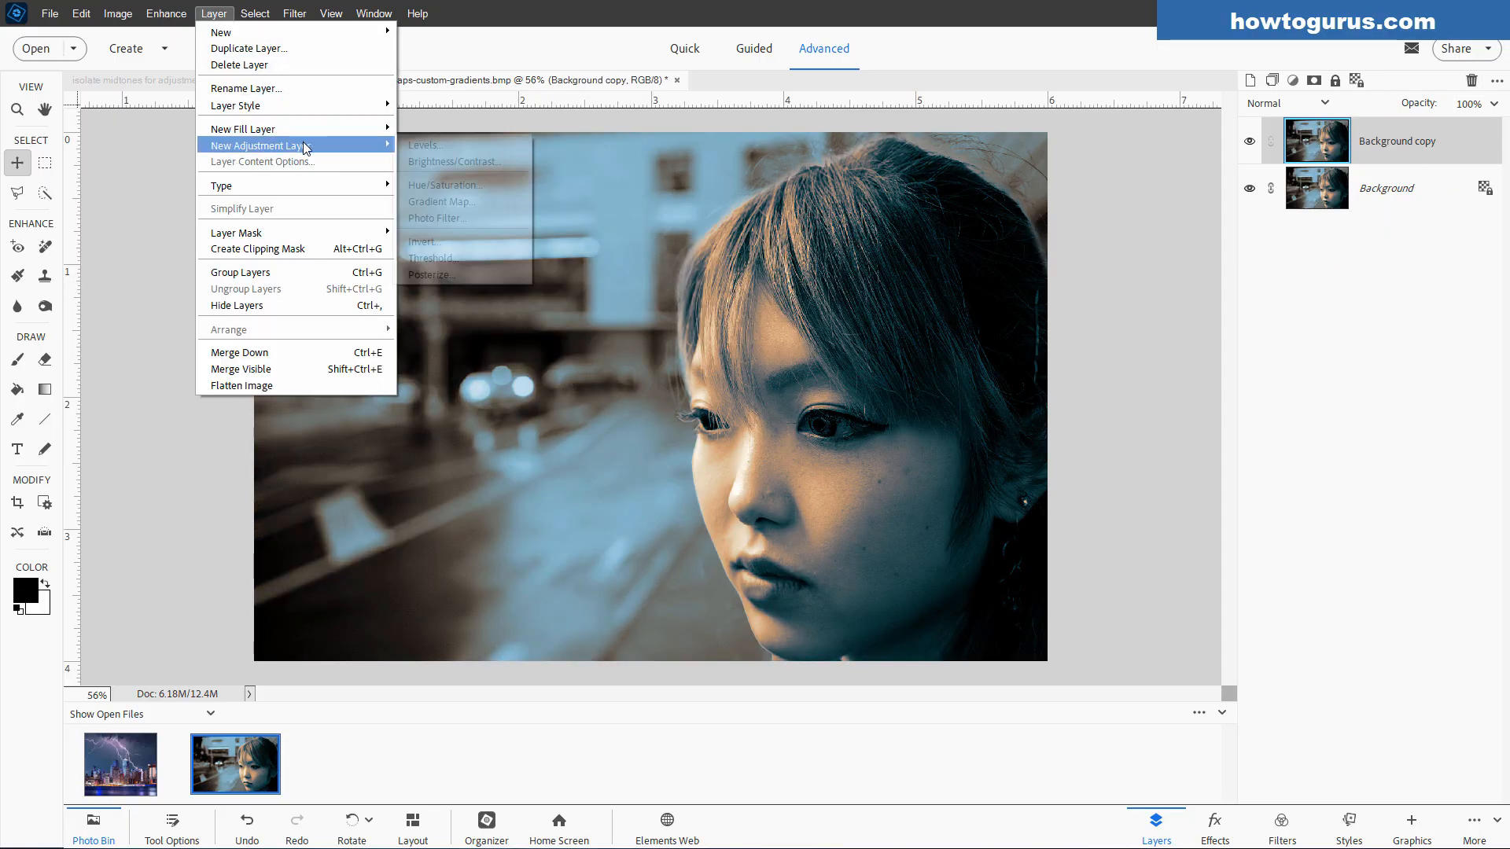
left_click(423, 144)
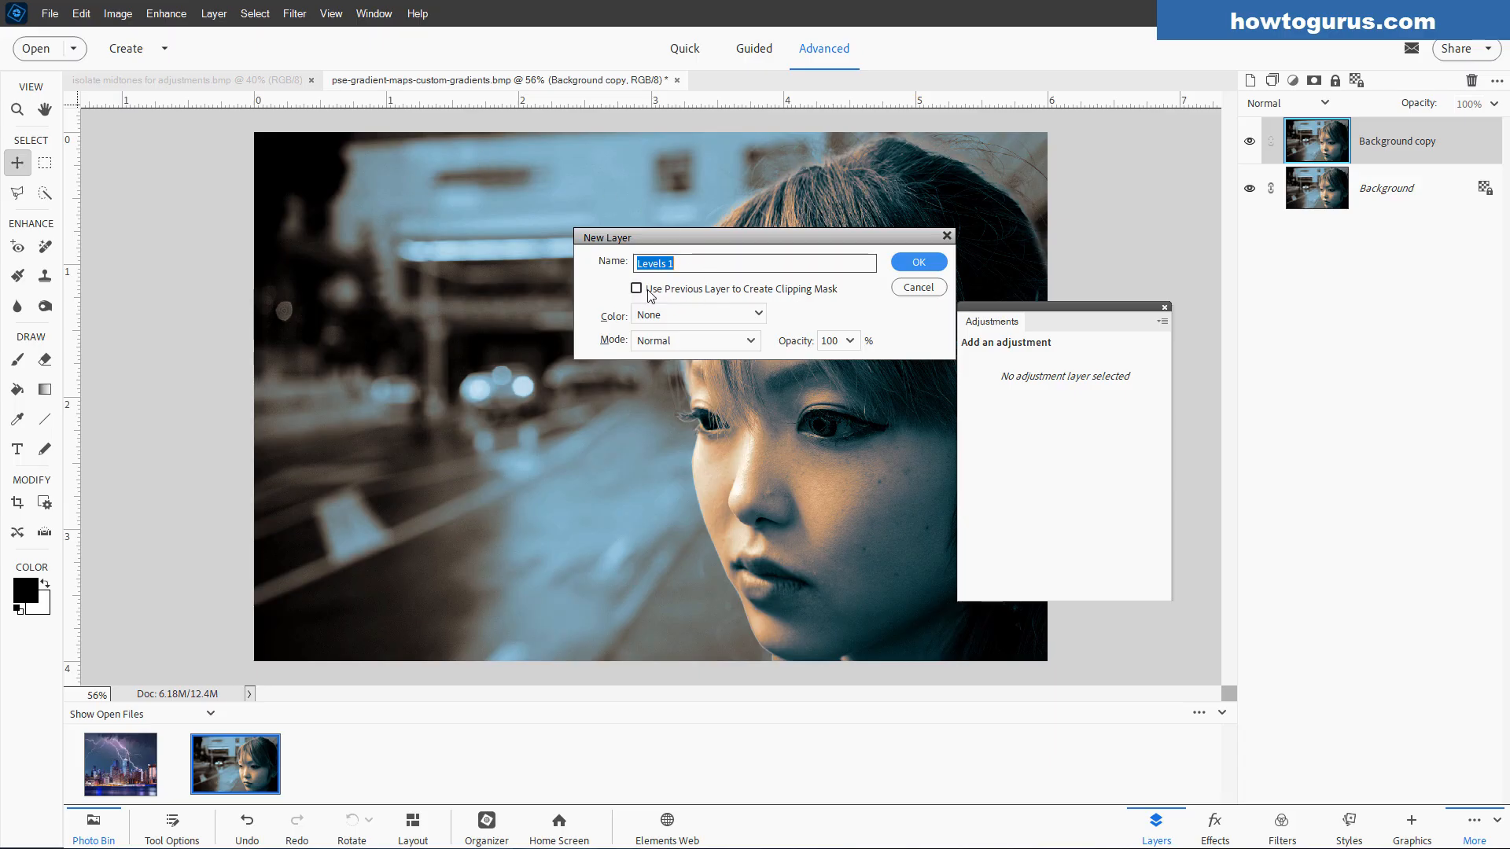
left_click(917, 261)
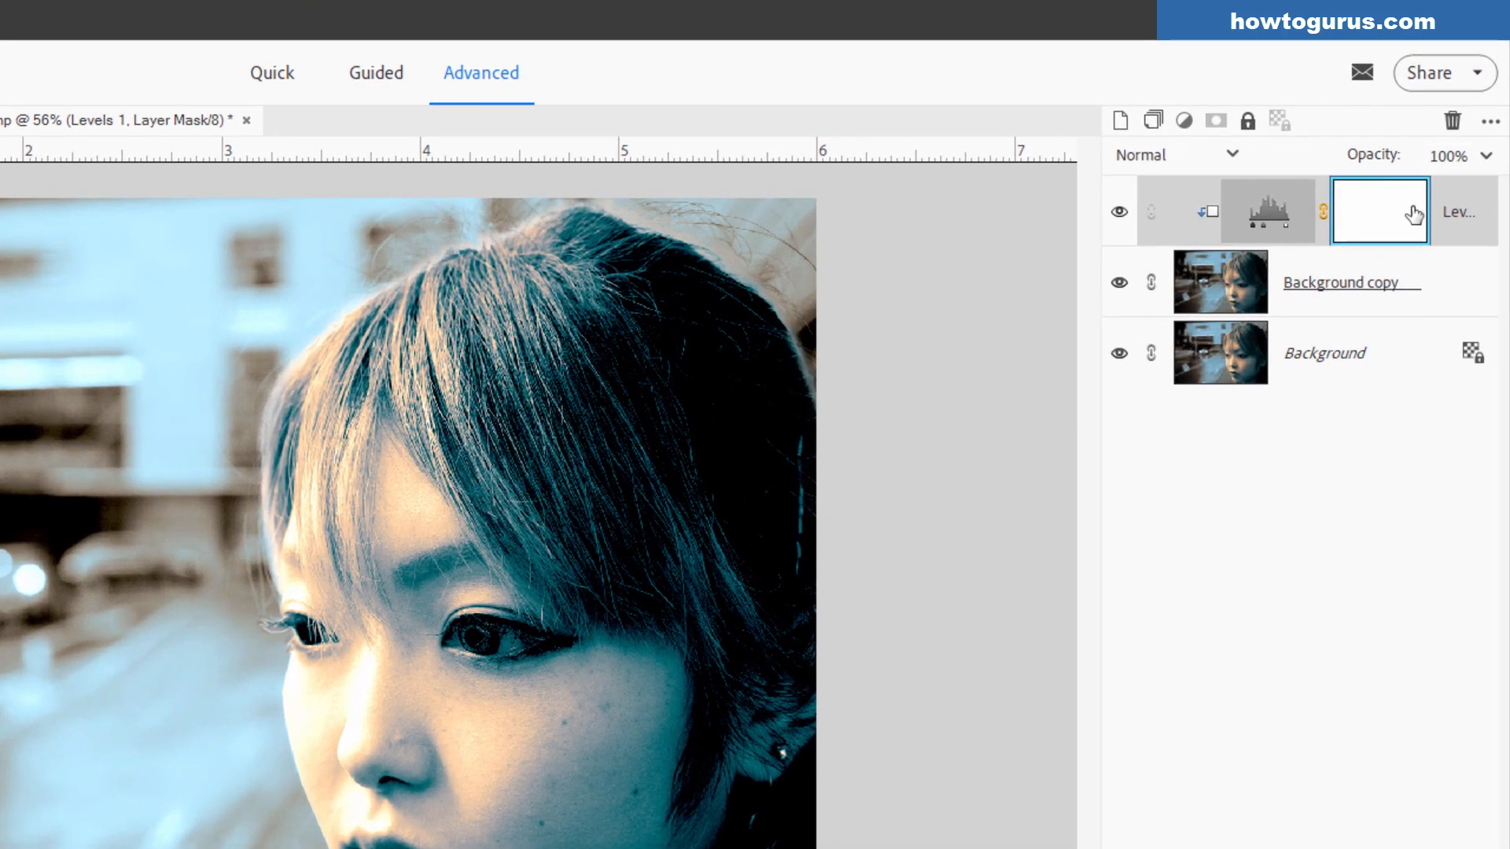
mouse_move(1223, 202)
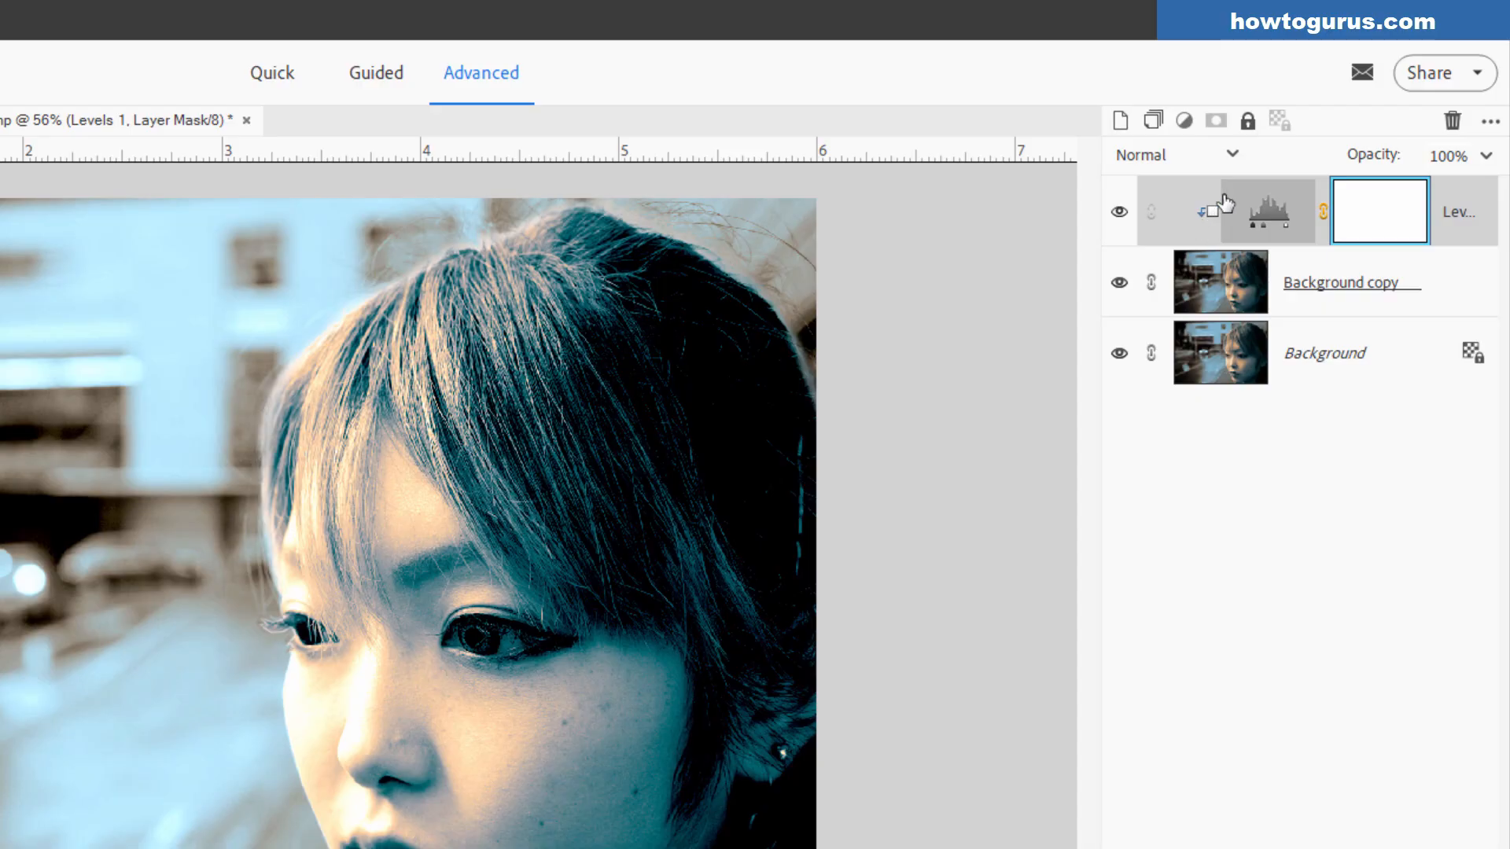
mouse_move(1192, 236)
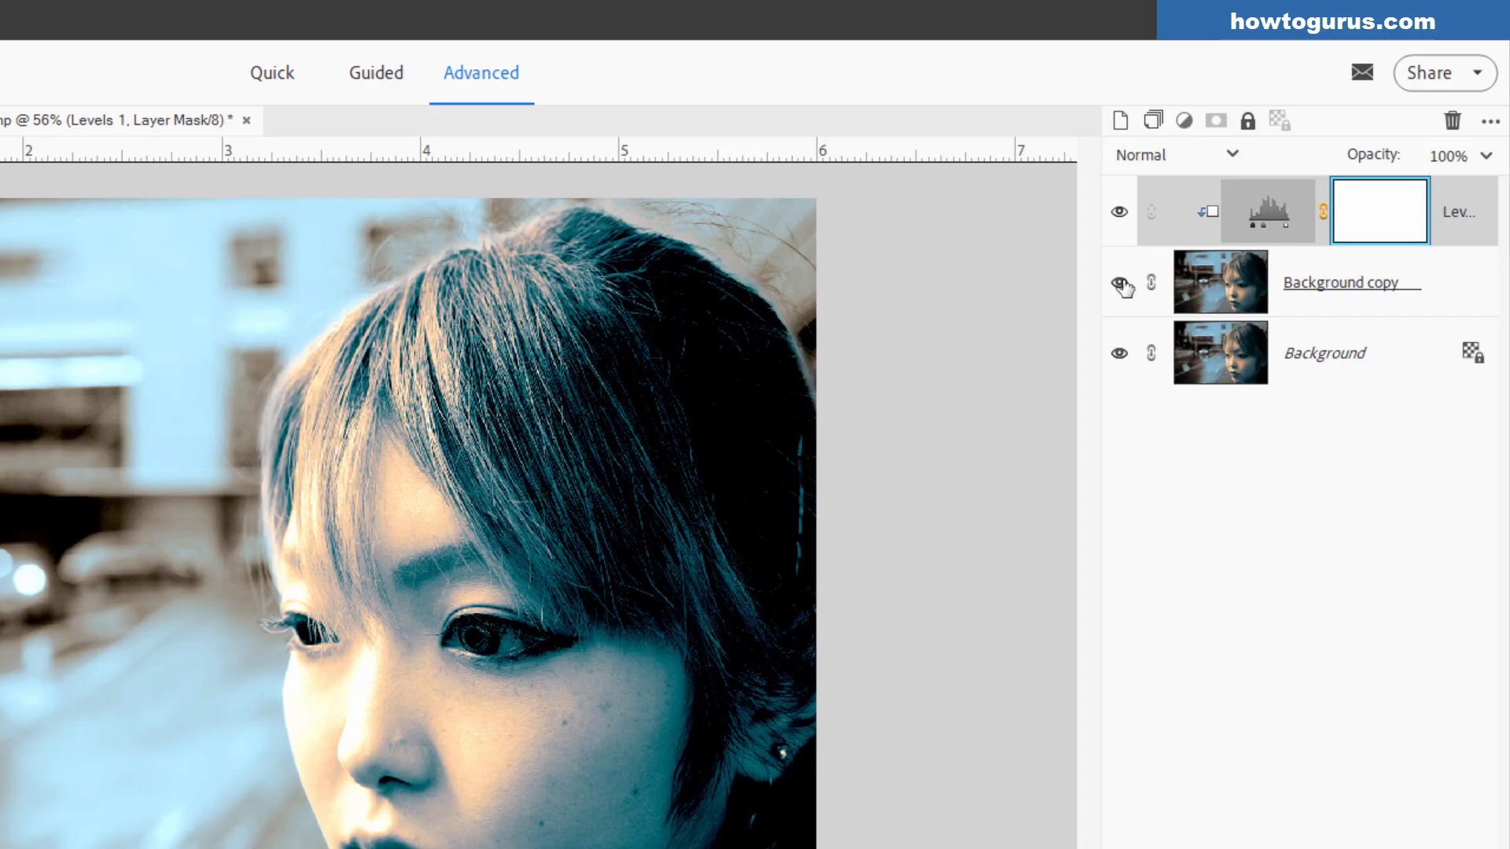
Step: Hide the Background copy layer so the clipped Levels effect disappears with it
left_click(1118, 282)
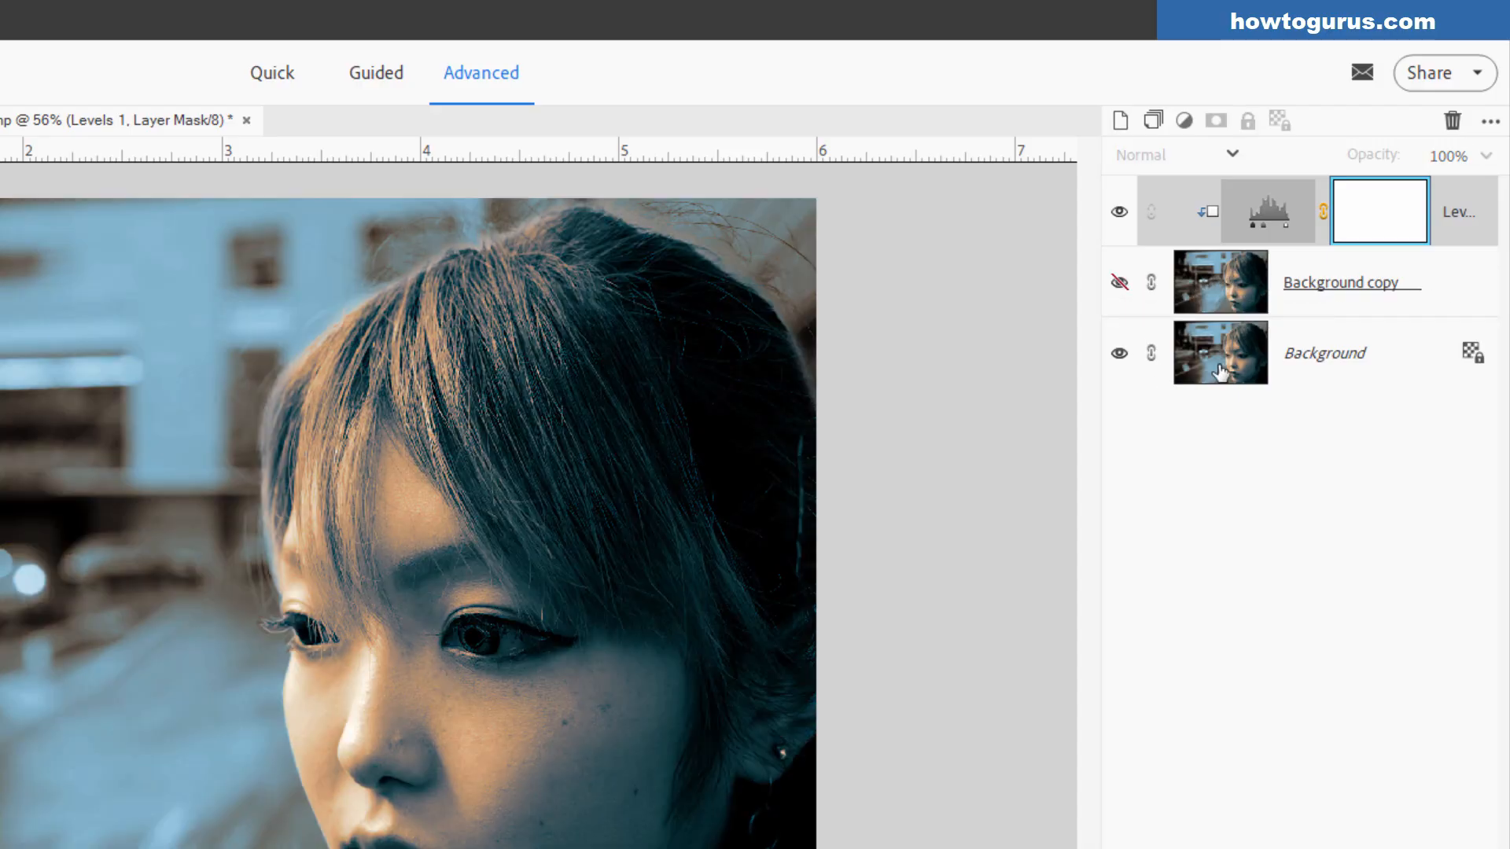
left_click(1119, 283)
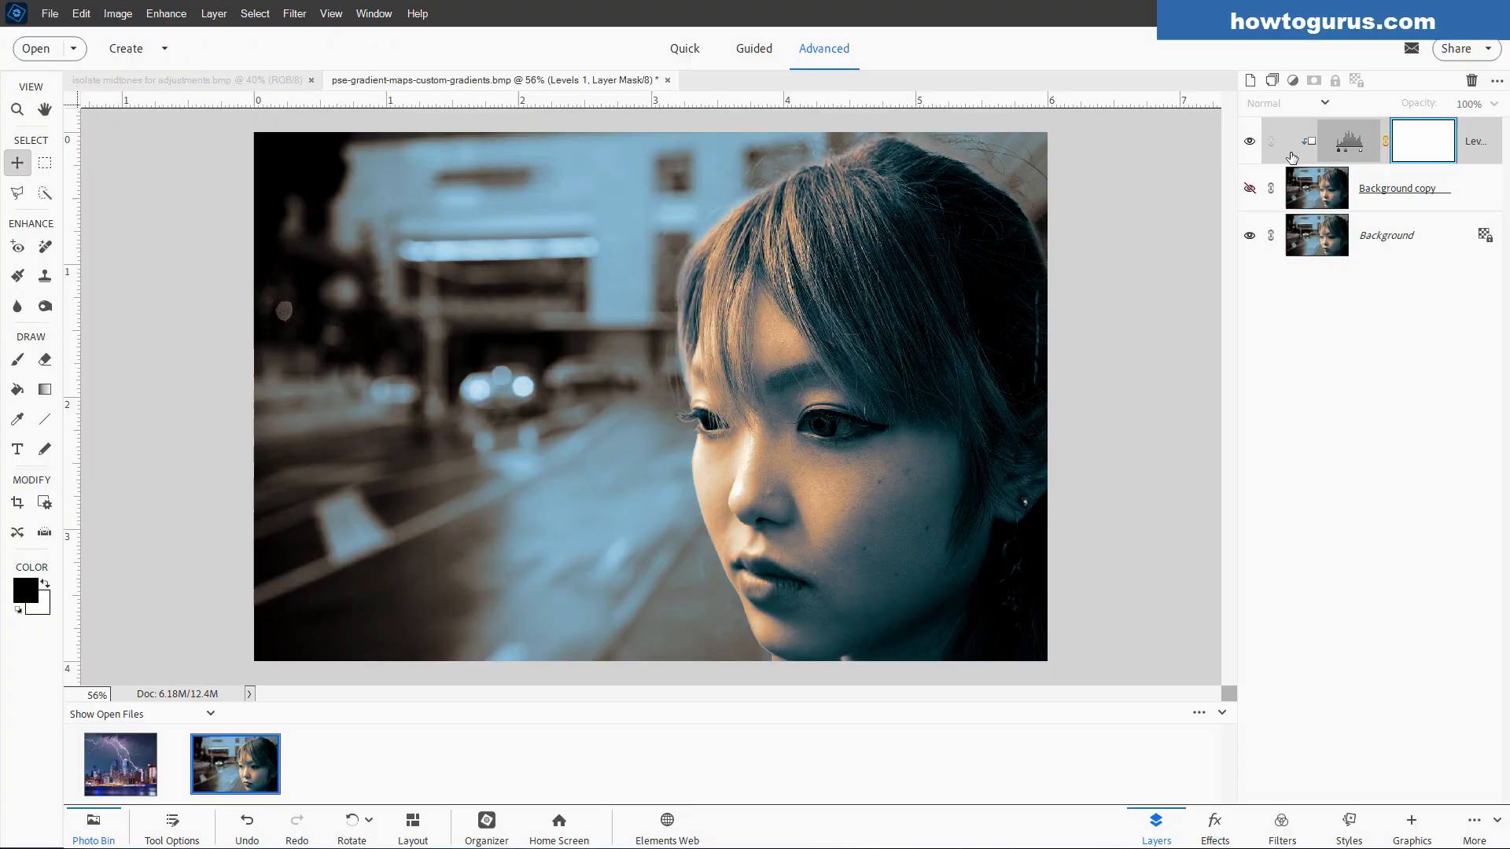
mouse_move(1480, 149)
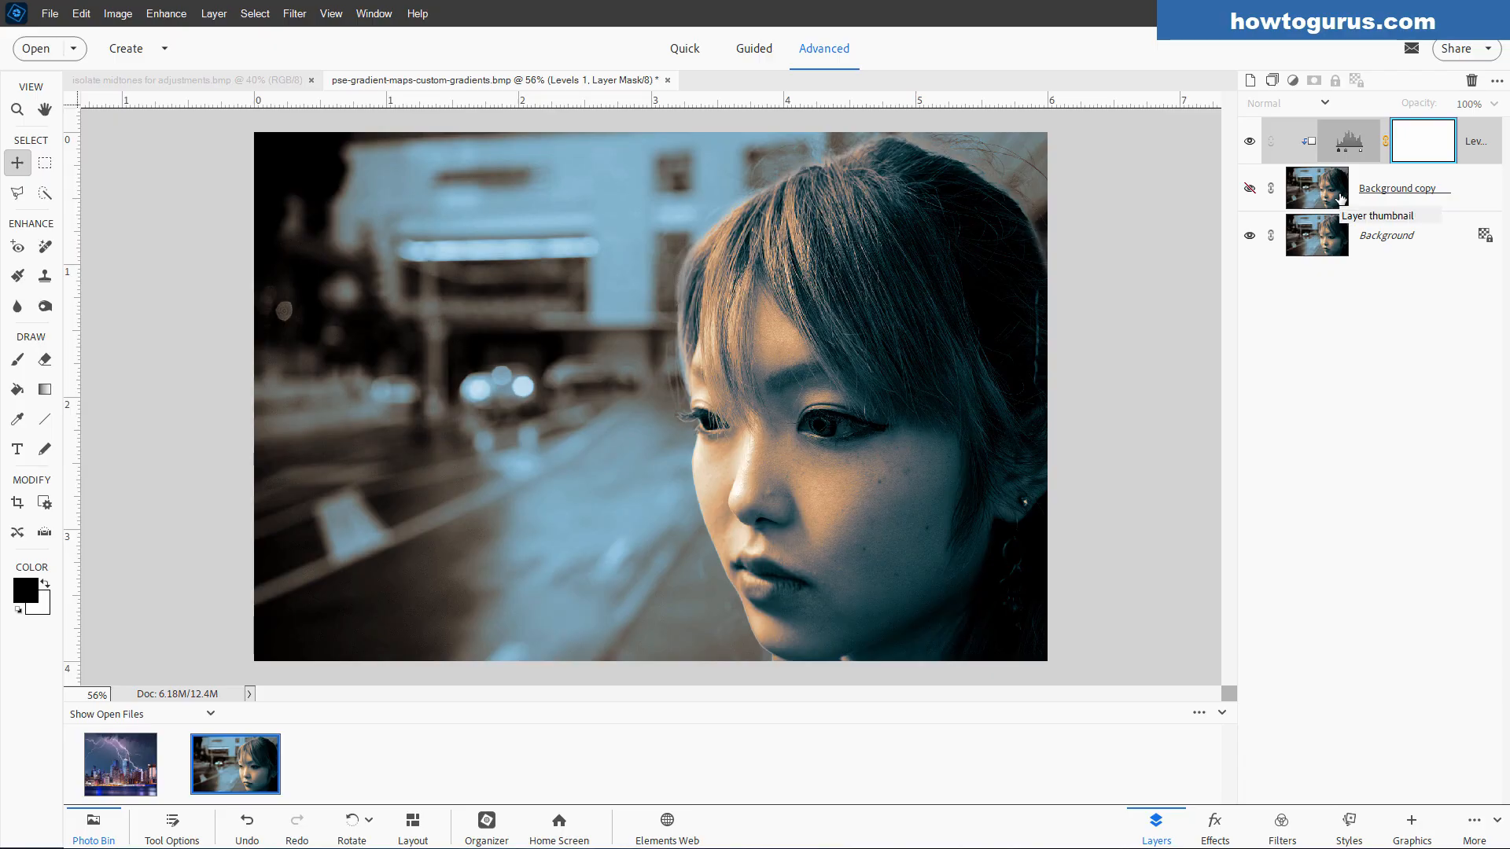
mouse_move(1309, 184)
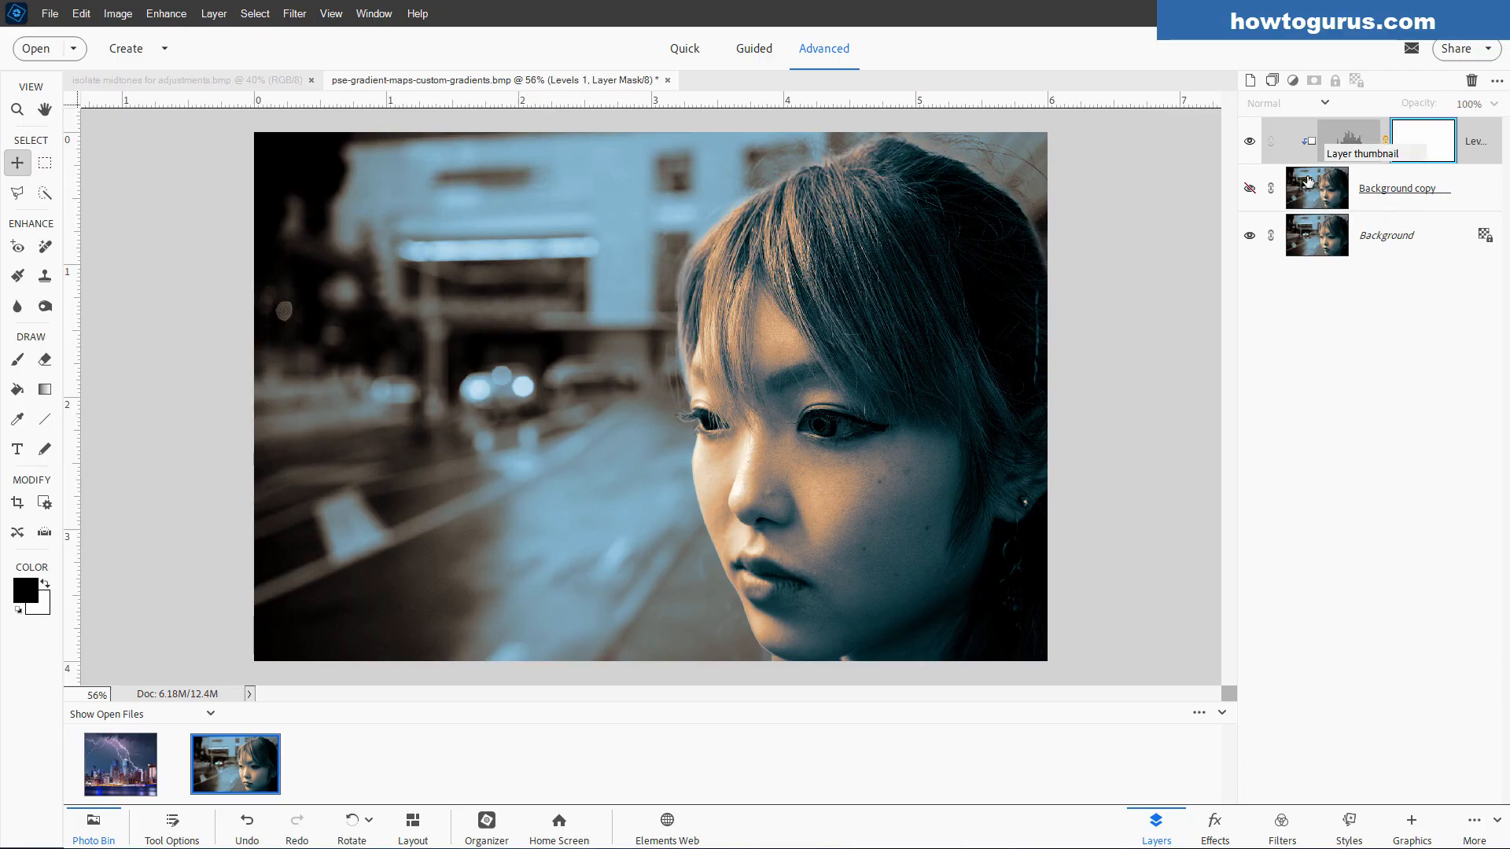
mouse_move(1317, 184)
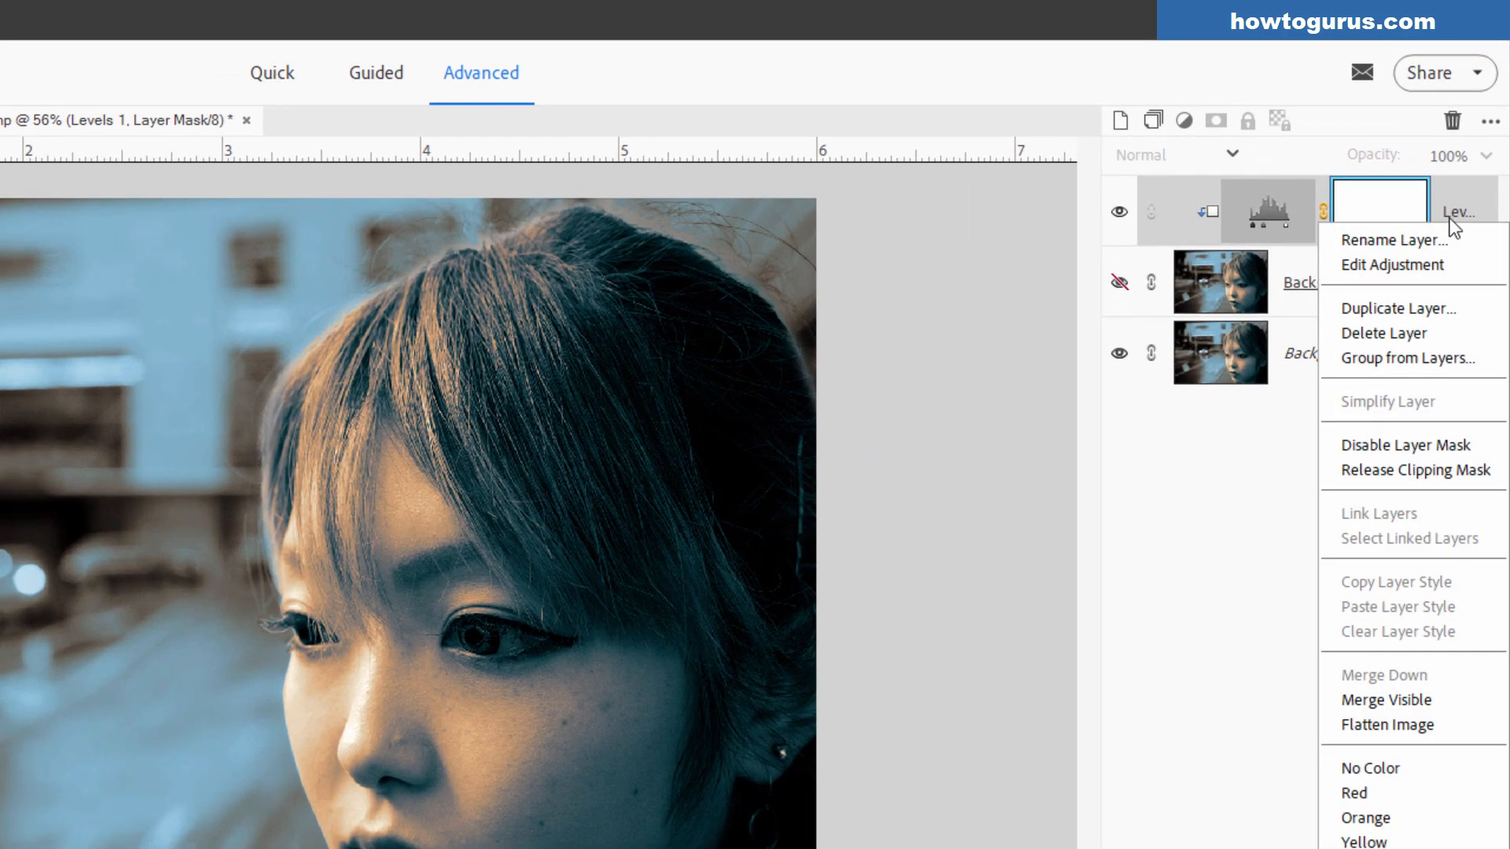
mouse_move(1411, 468)
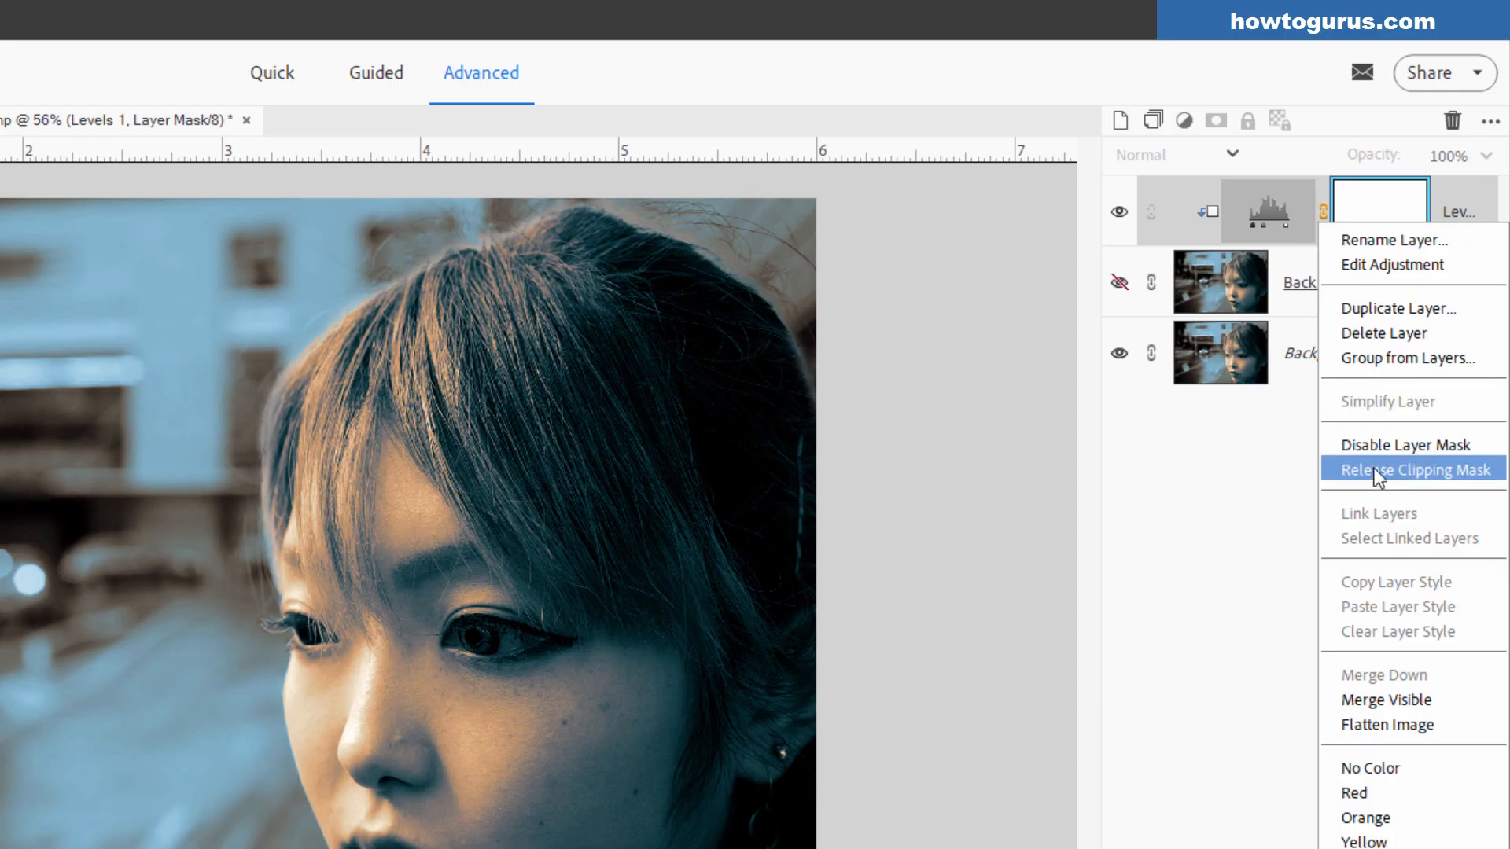
left_click(1412, 469)
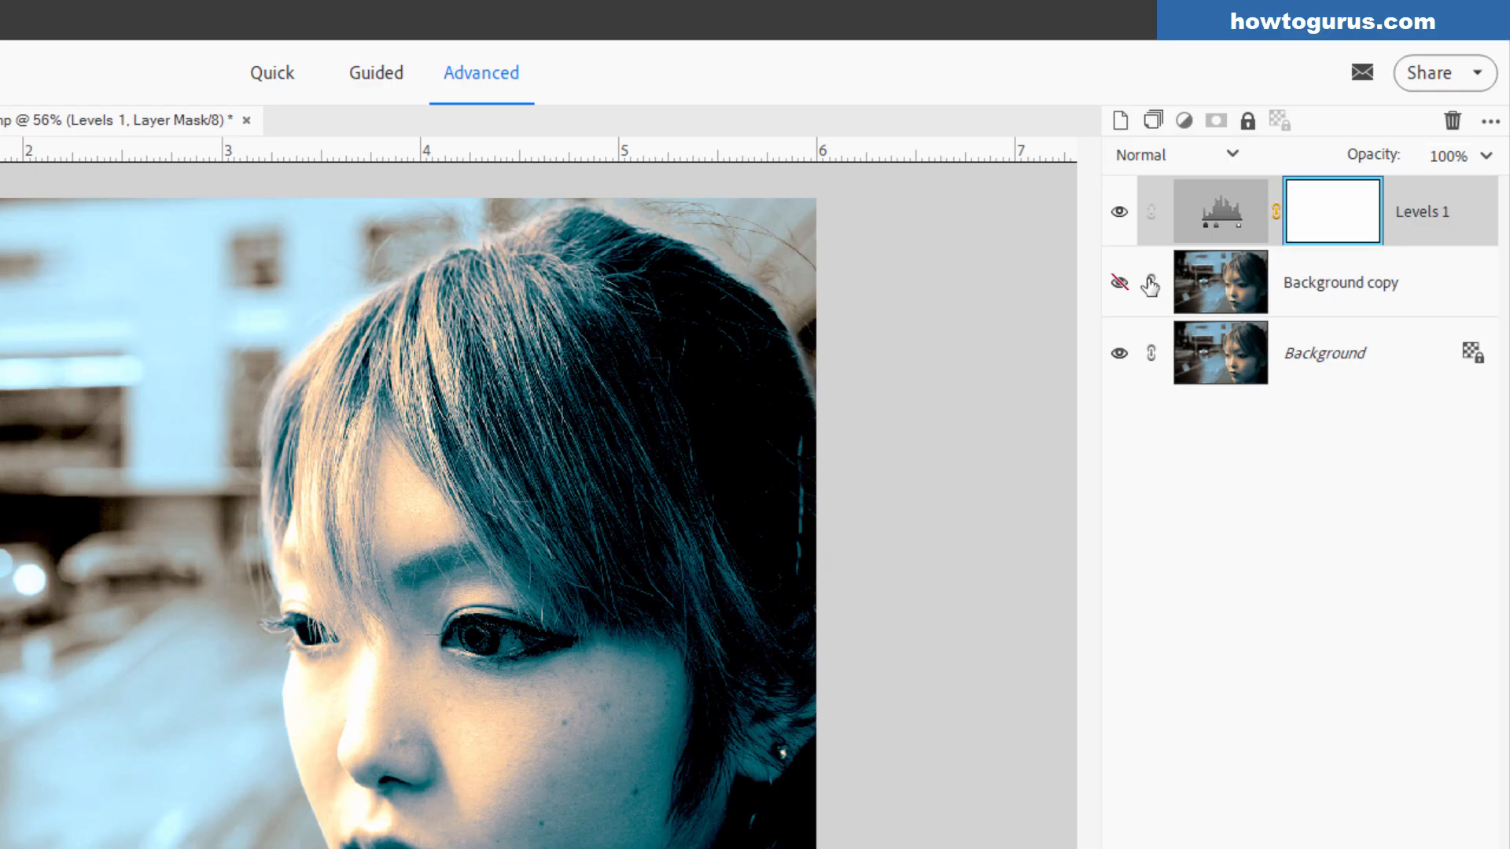
mouse_move(1123, 257)
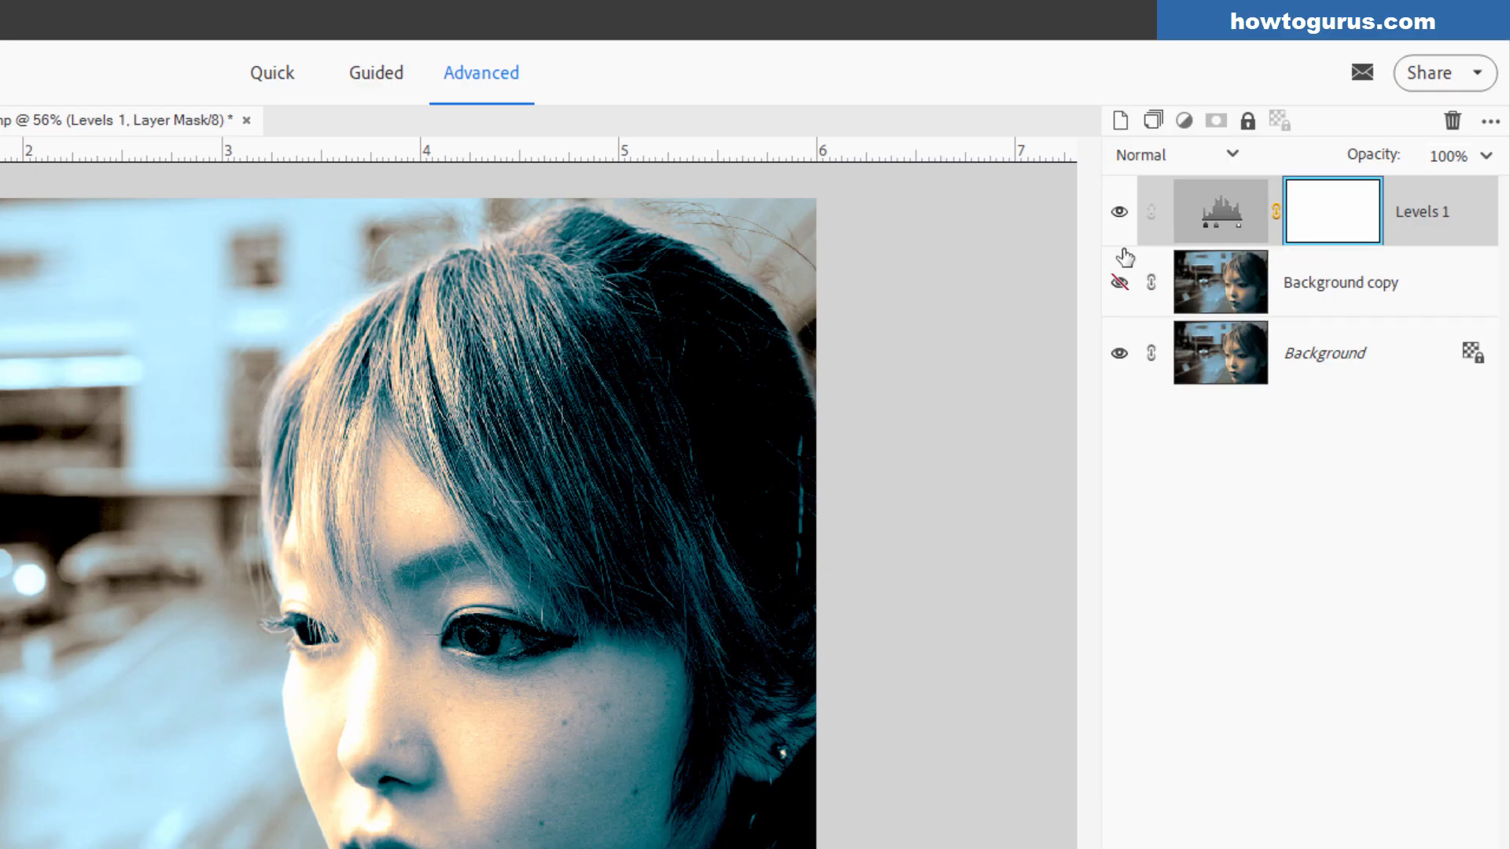
left_click(1118, 282)
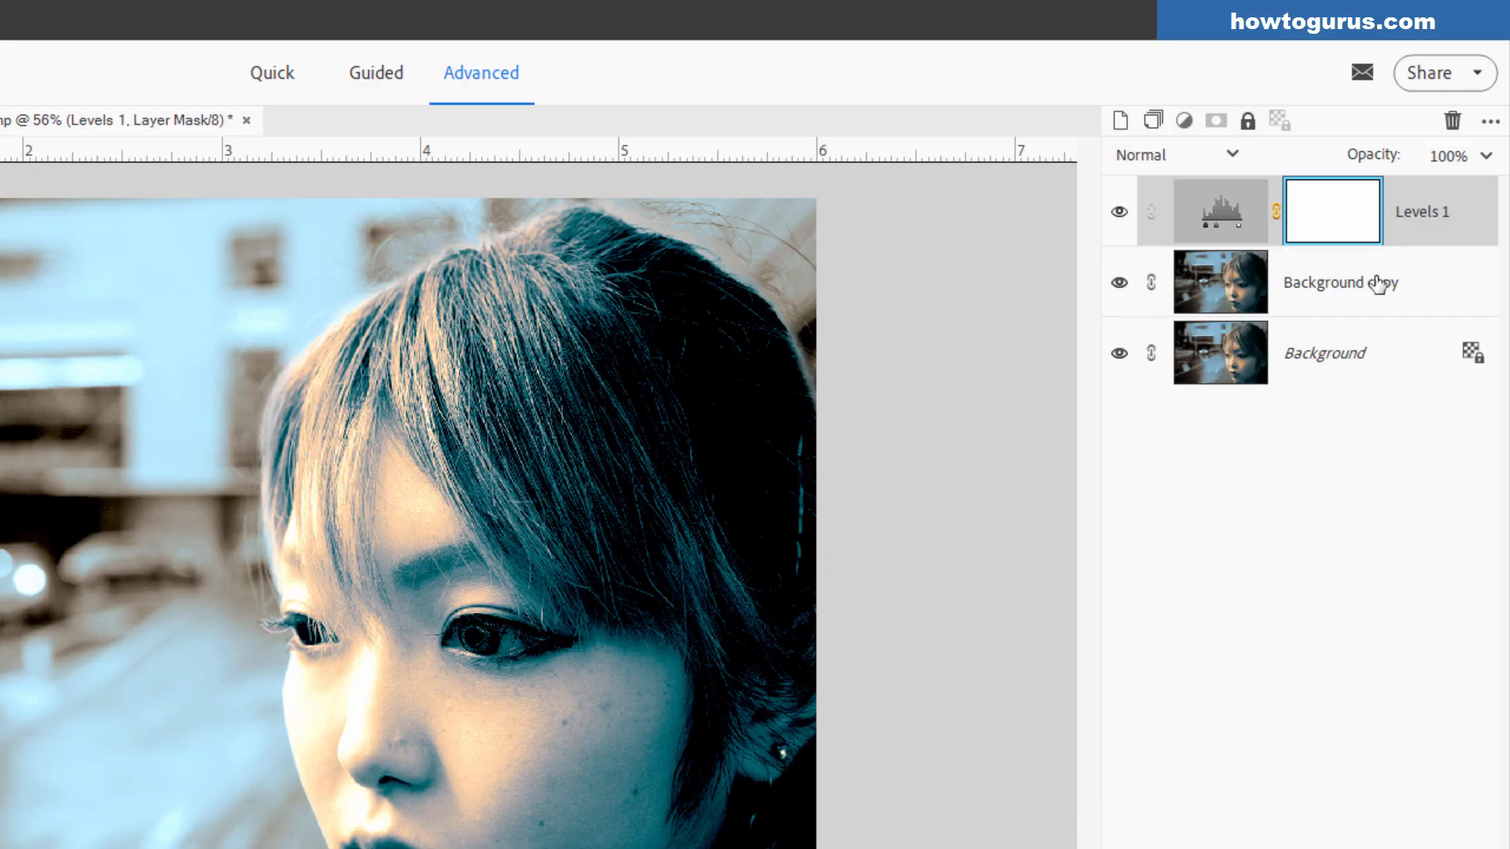
right_click(1331, 210)
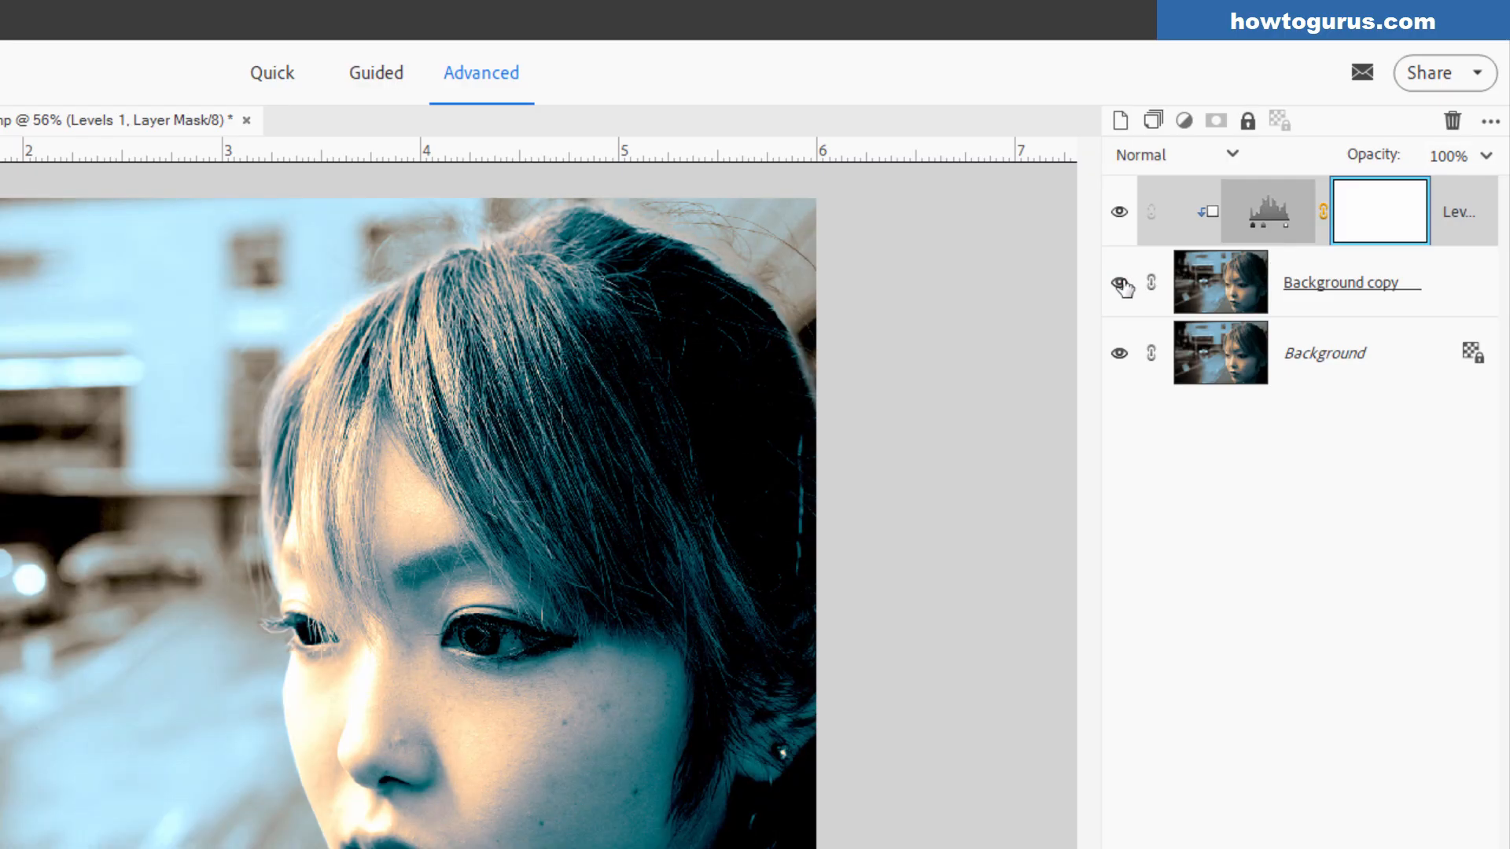
left_click(1120, 282)
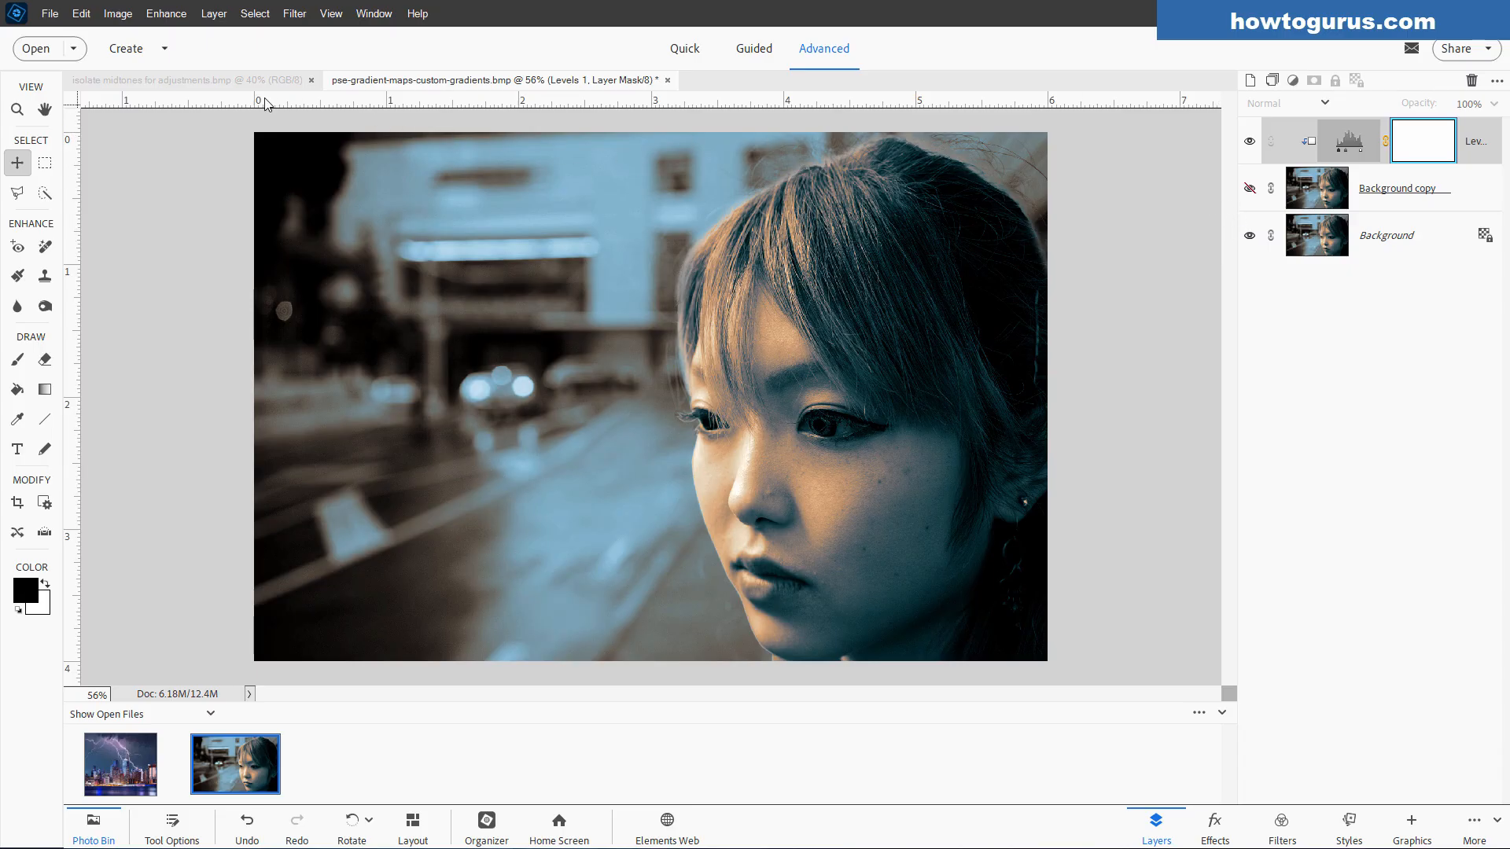
Step: In the lightning city photo, convert Background to Layer 0 and add empty Layer 1 above it
left_click(191, 80)
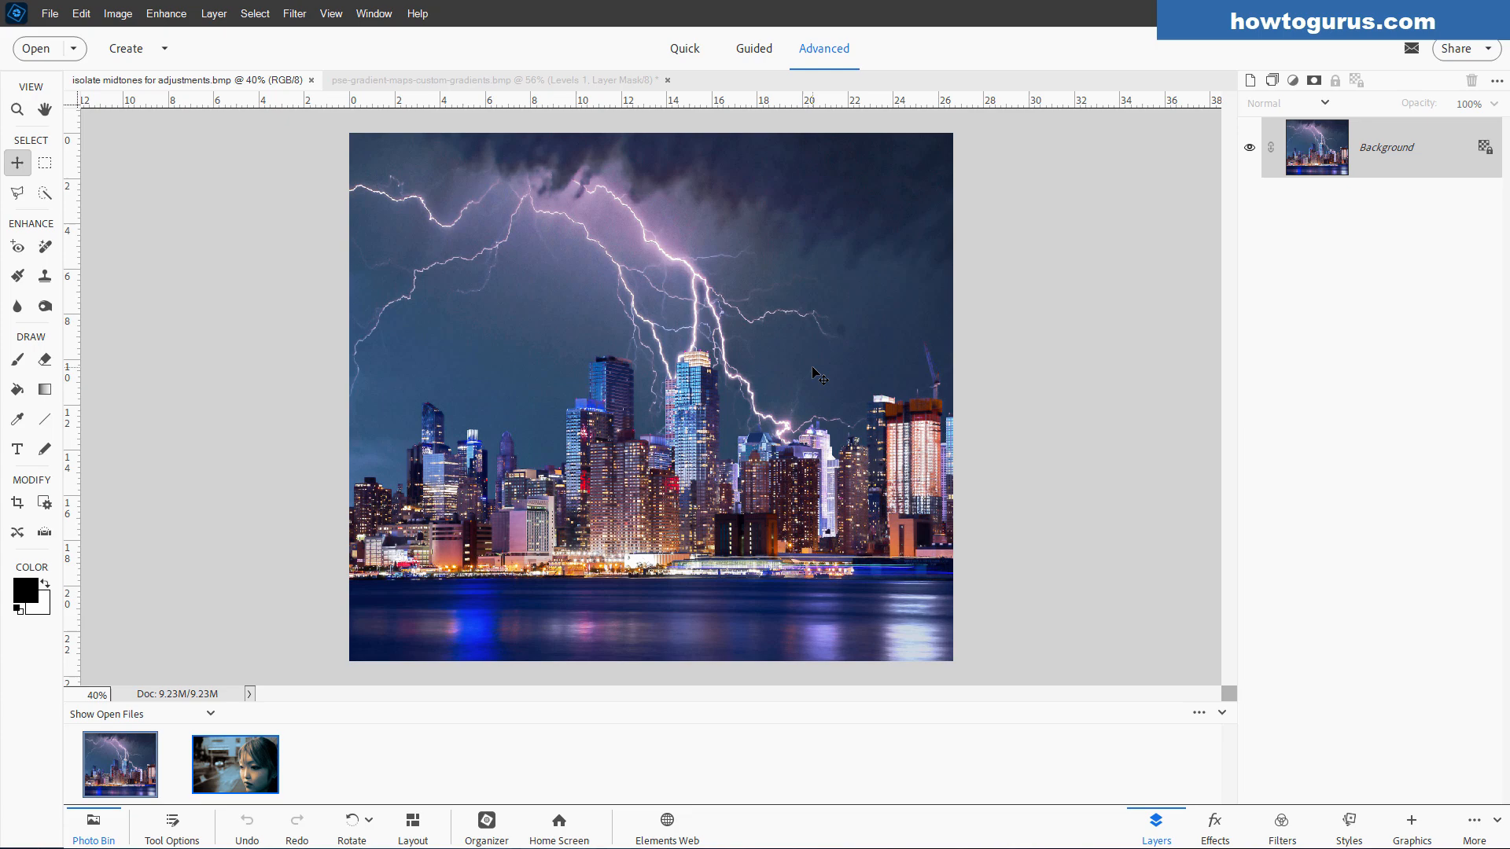
mouse_move(1034, 342)
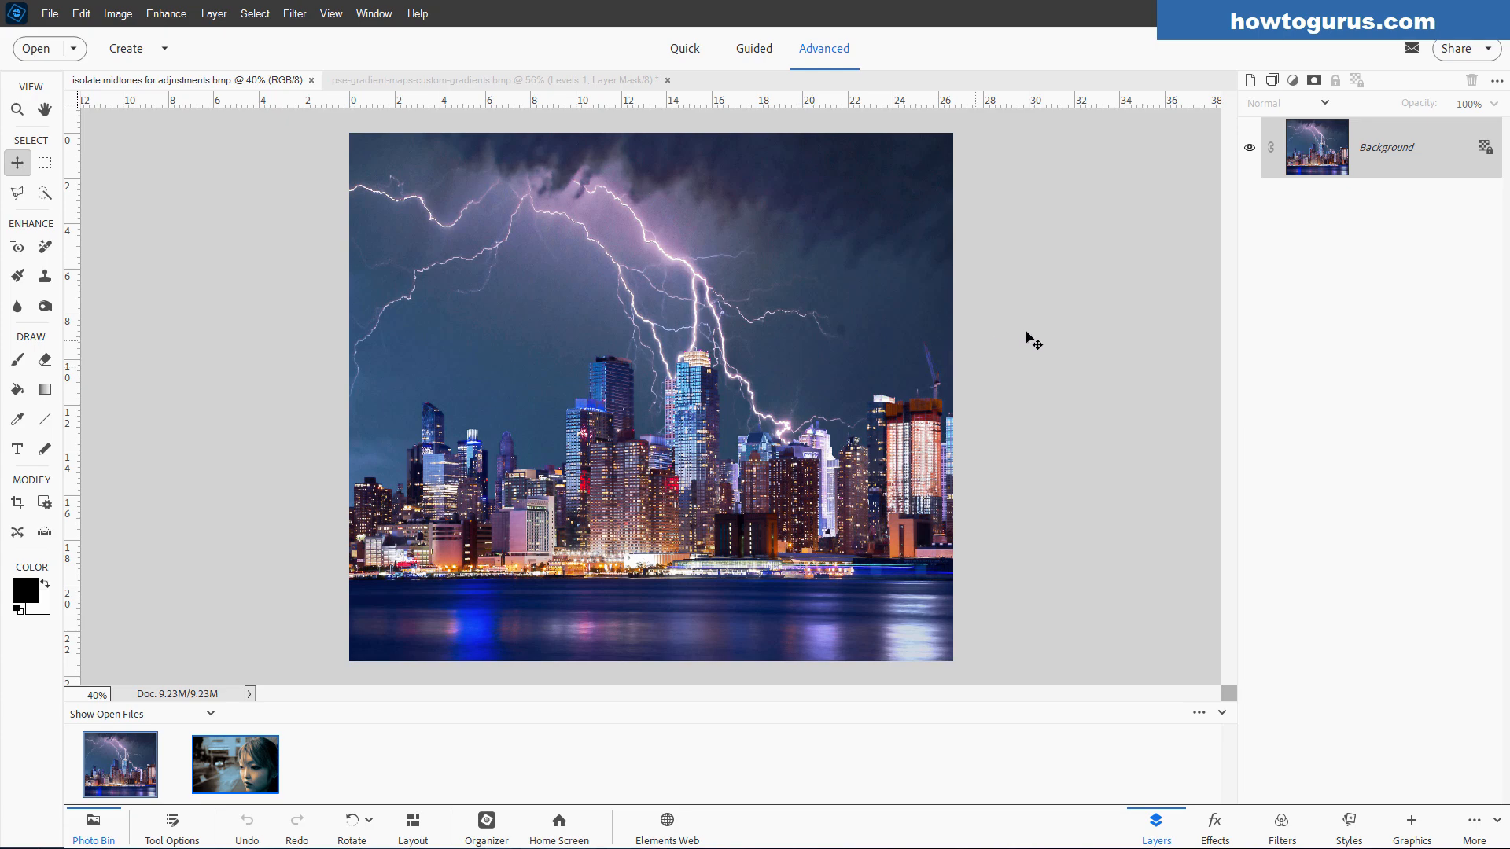
mouse_move(820, 428)
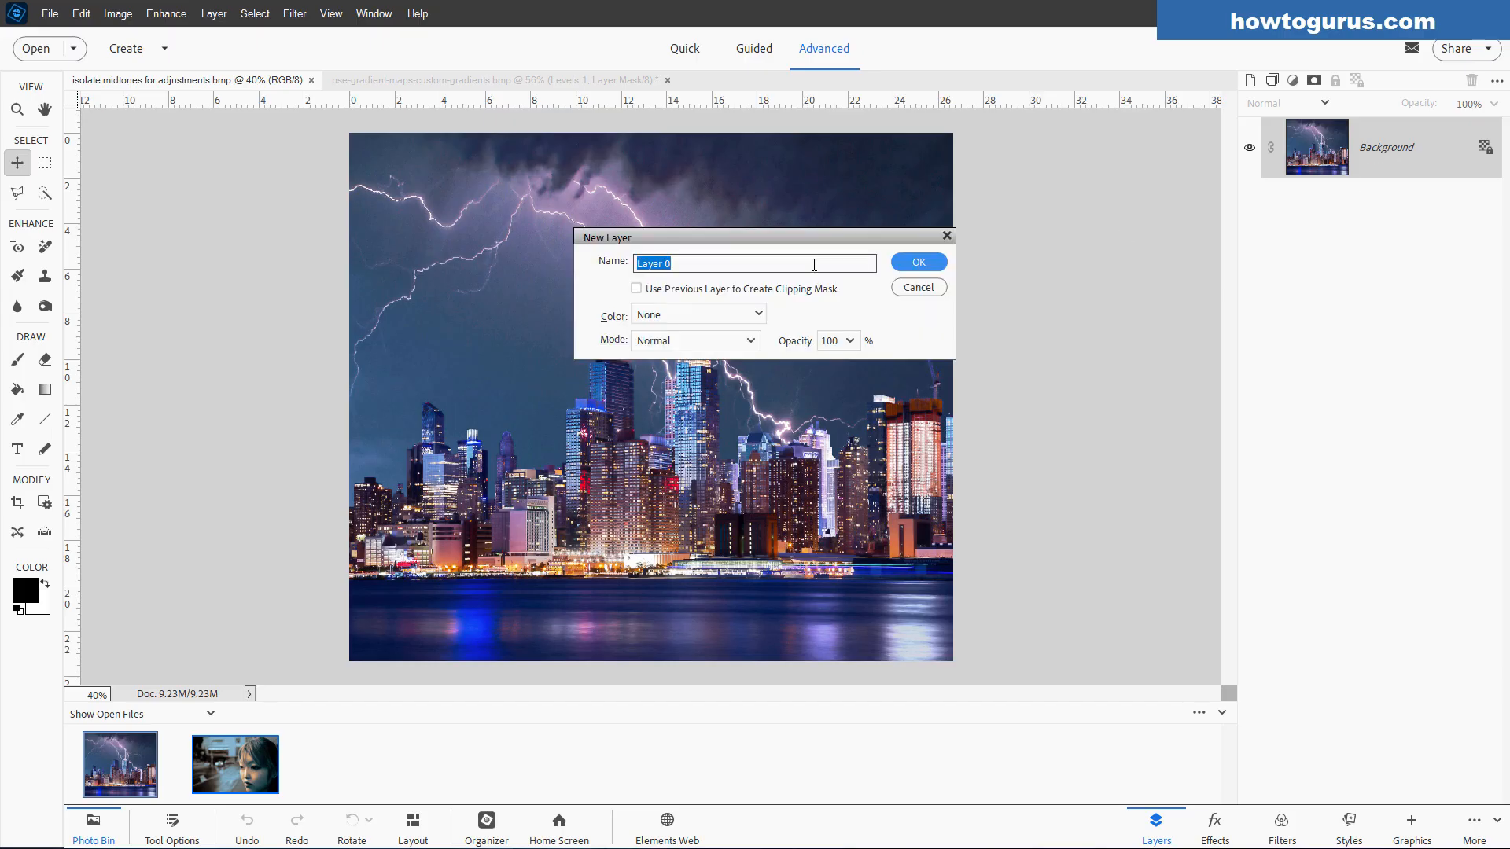
left_click(915, 262)
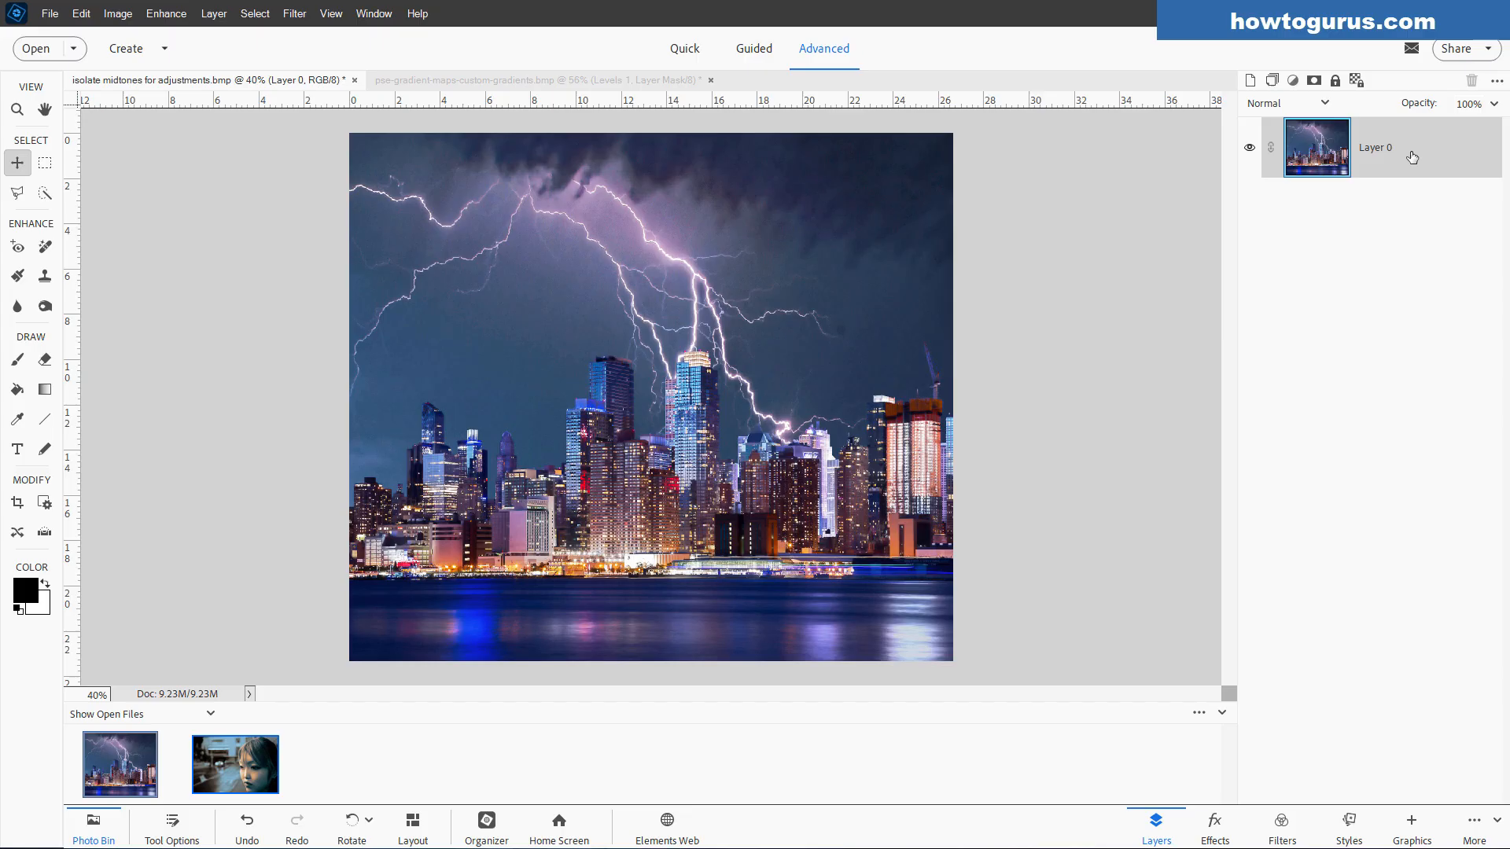
left_click(1250, 80)
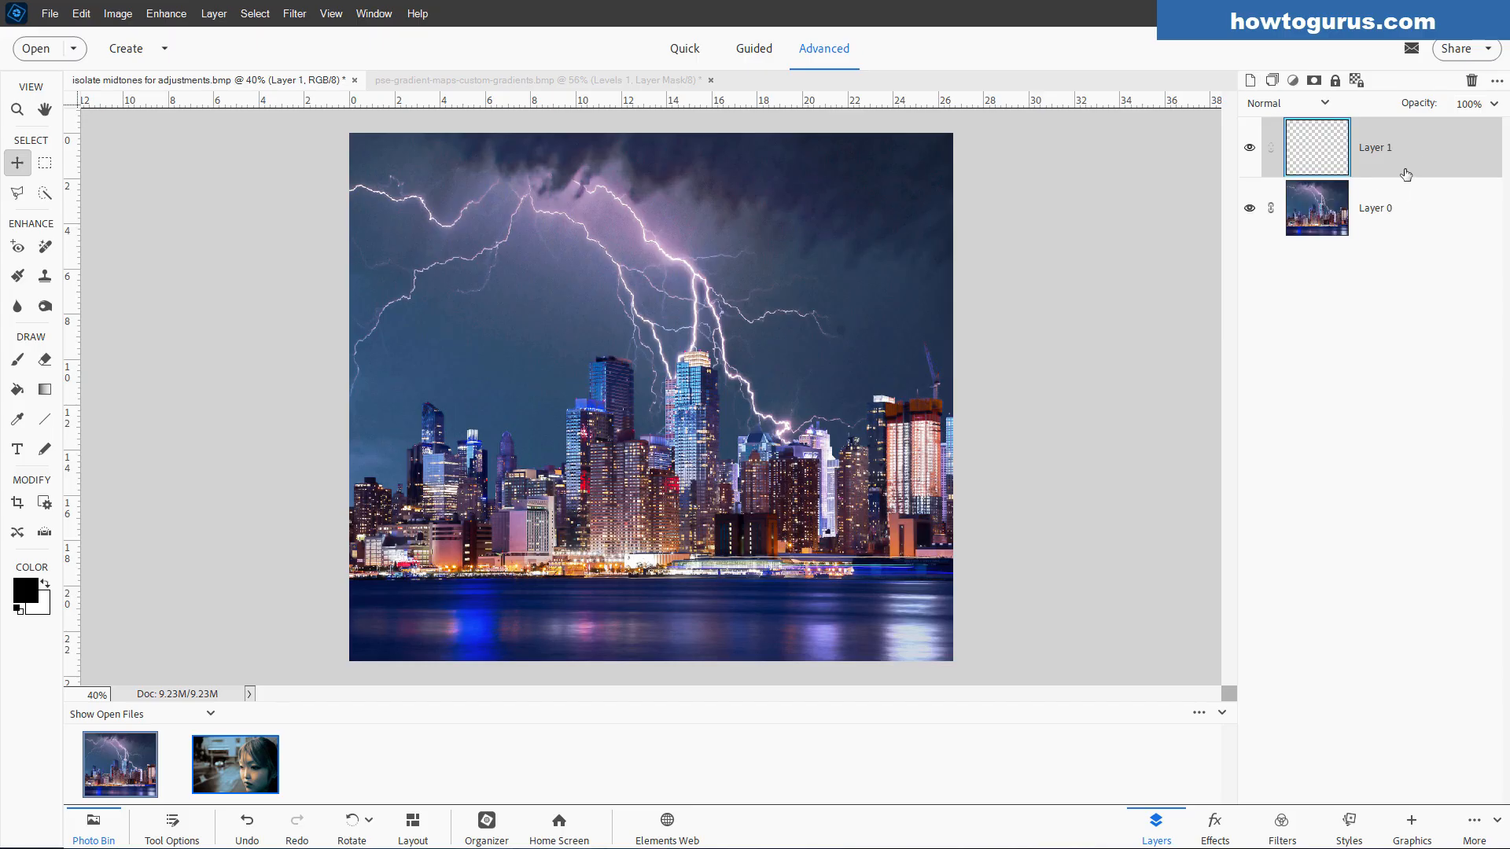
Step: Add black CITY text in Gill Sans Ultra Bold Regular over the photo
left_click(16, 449)
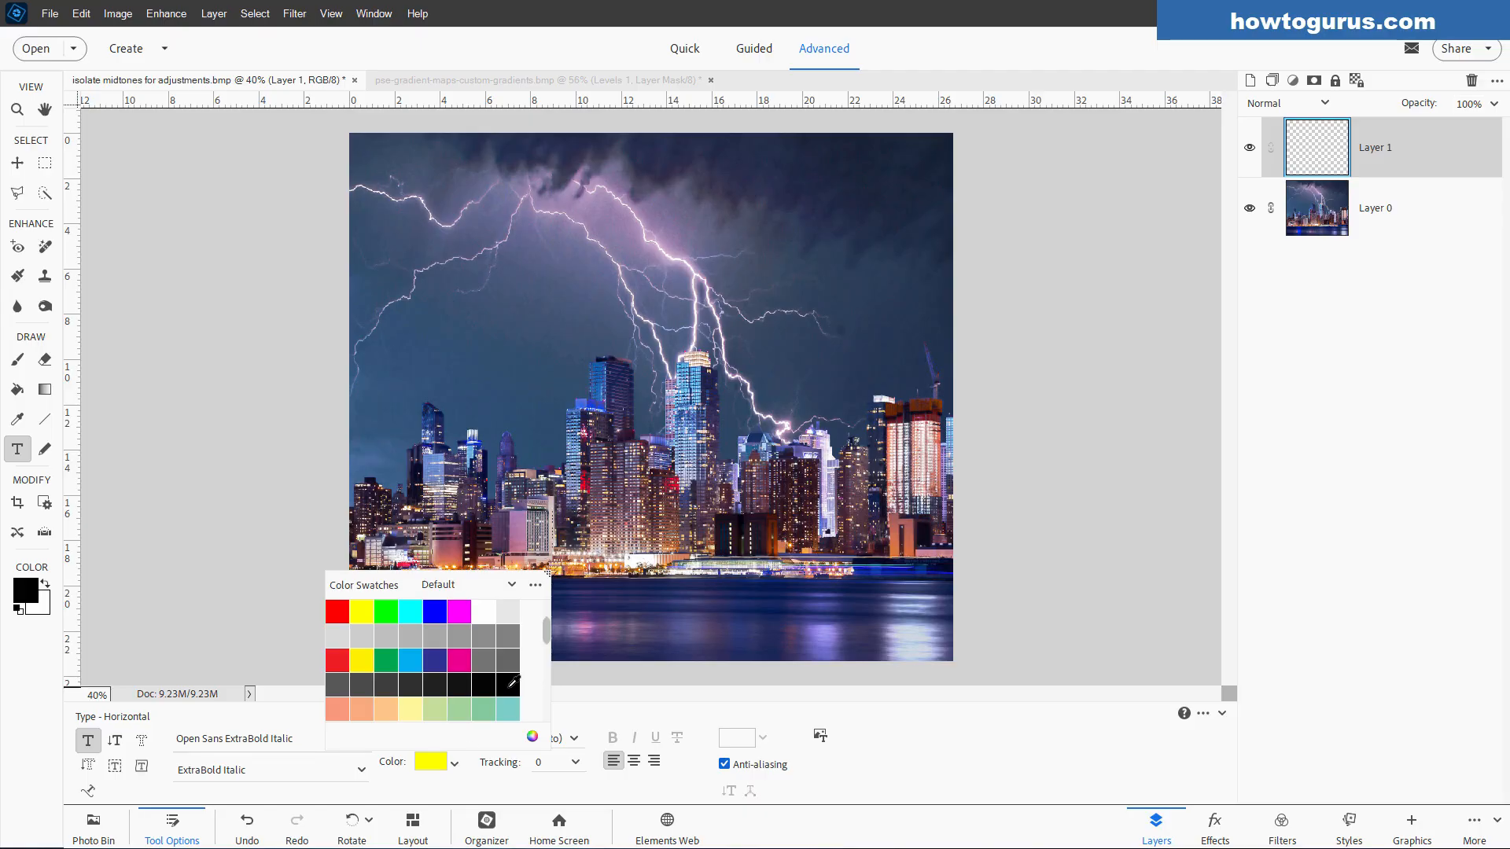
left_click(513, 684)
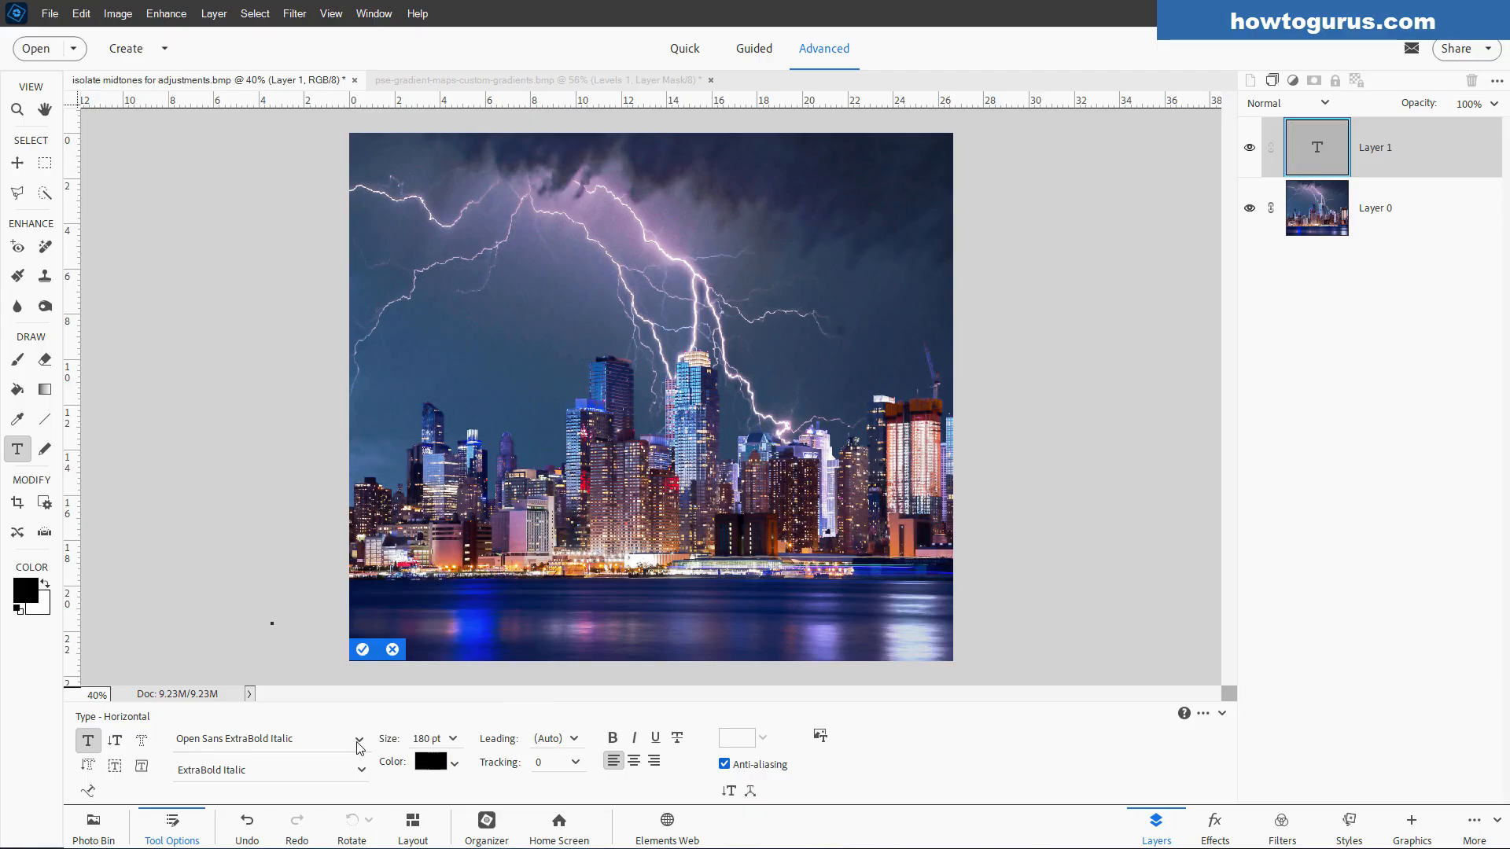
left_click(359, 738)
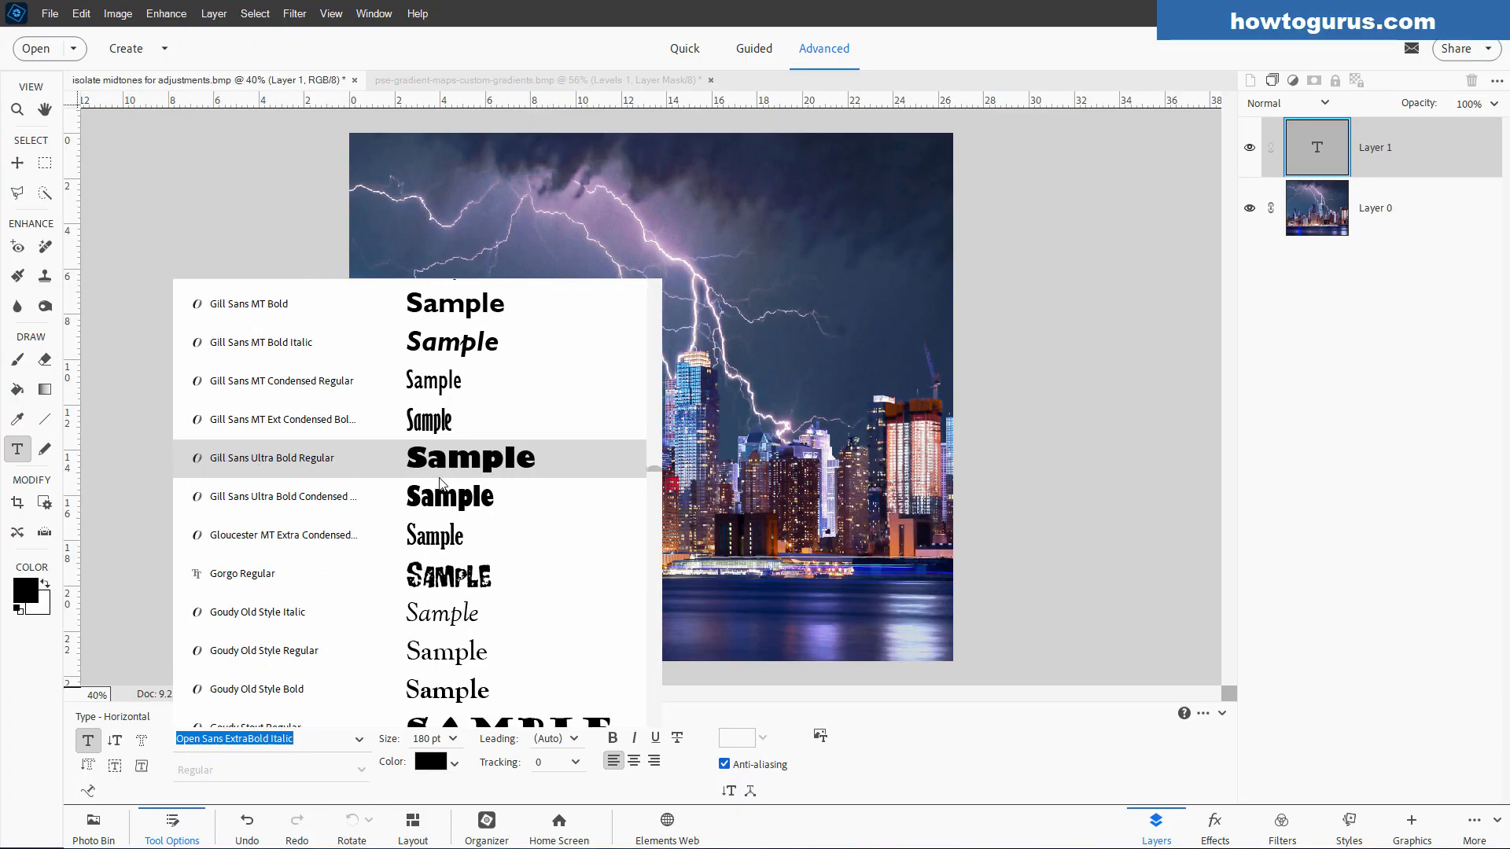
left_click(273, 458)
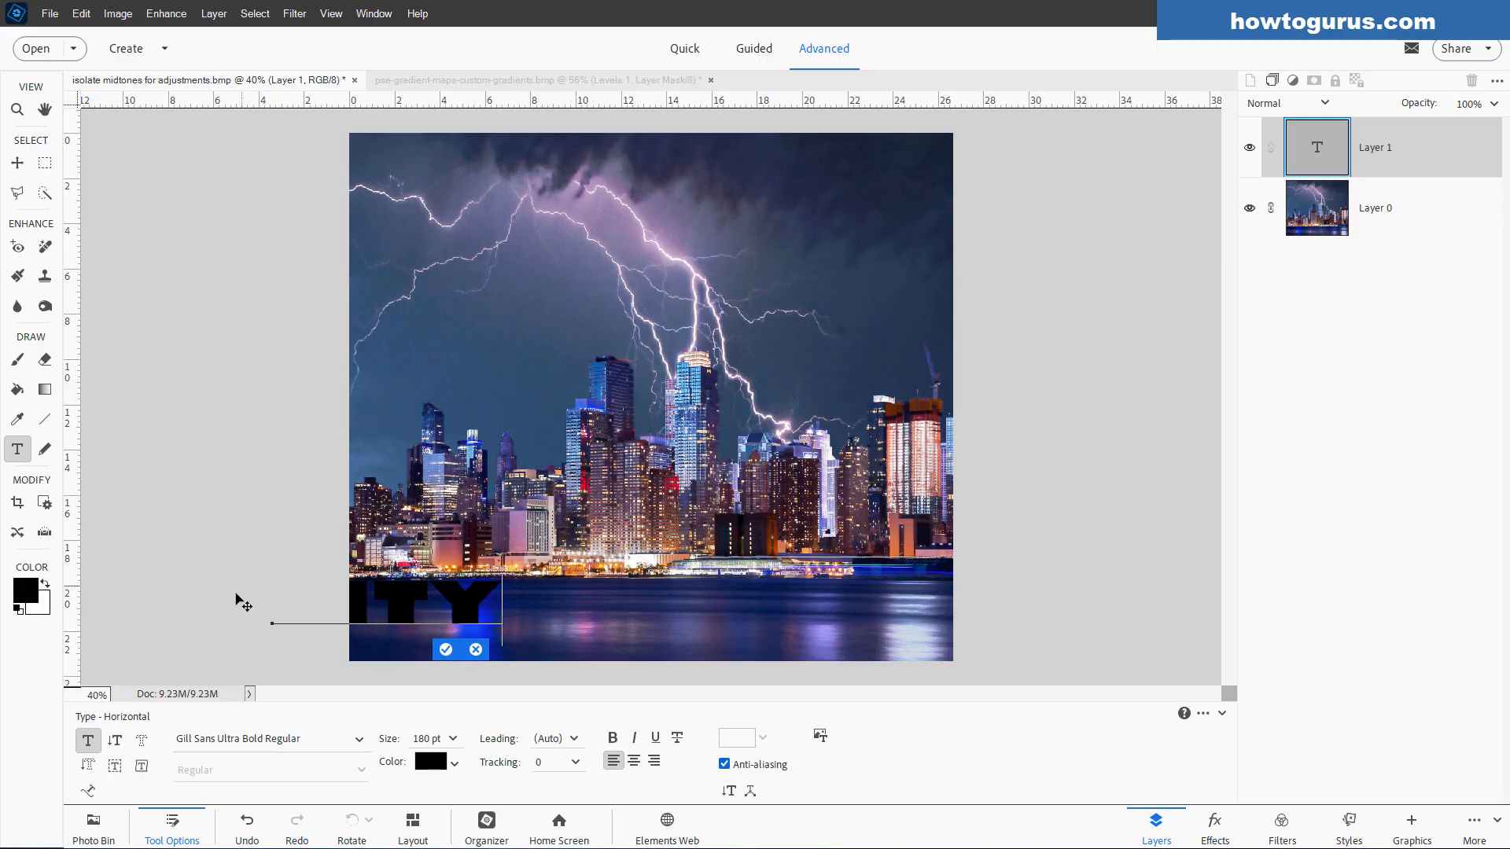
left_click(443, 649)
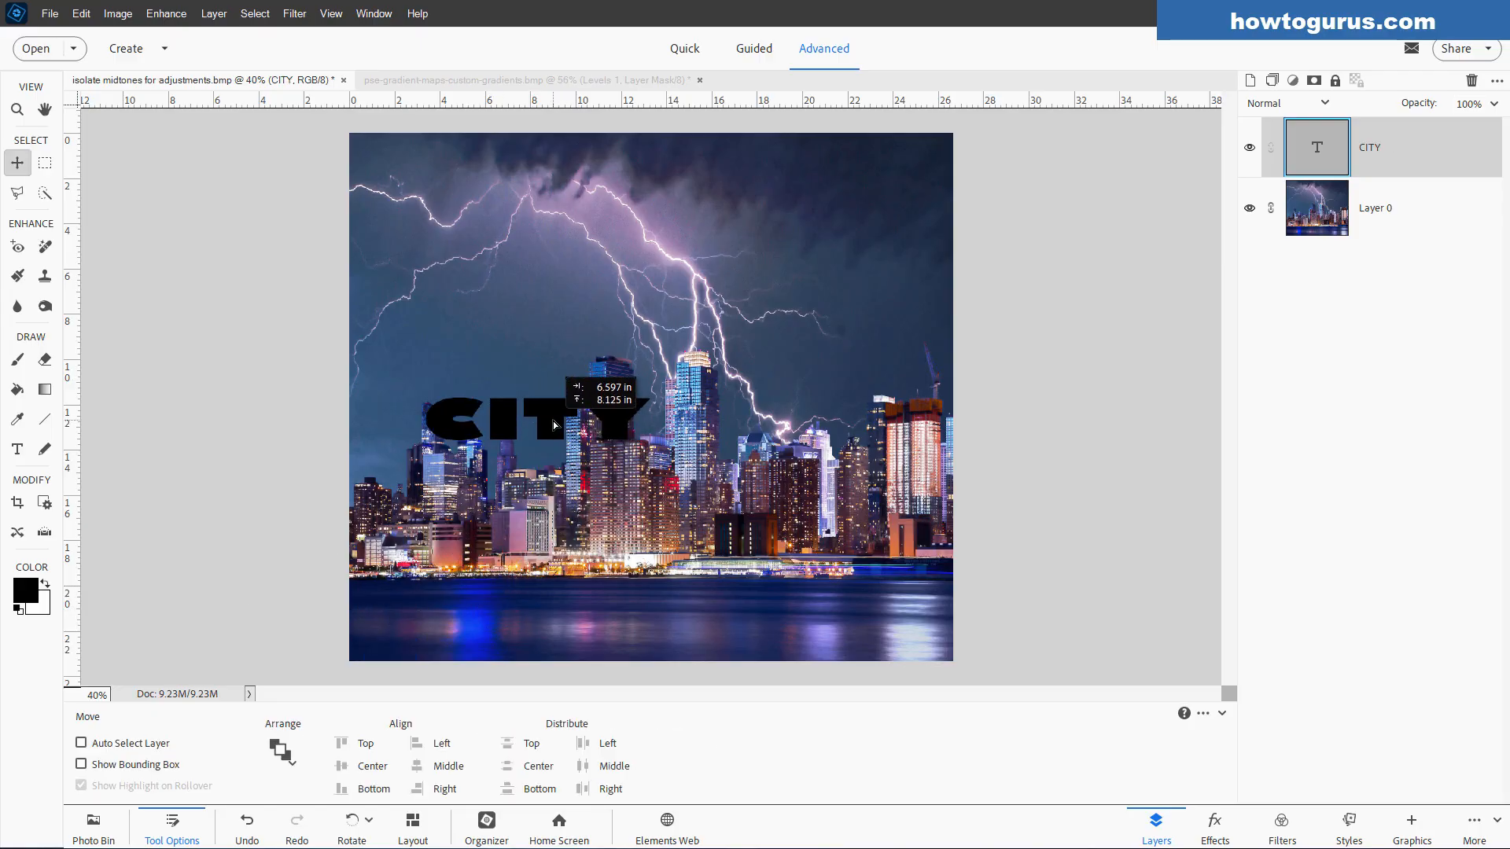
Step: Scale the CITY text up large across the photo with Free Transform
key("ctrl+t")
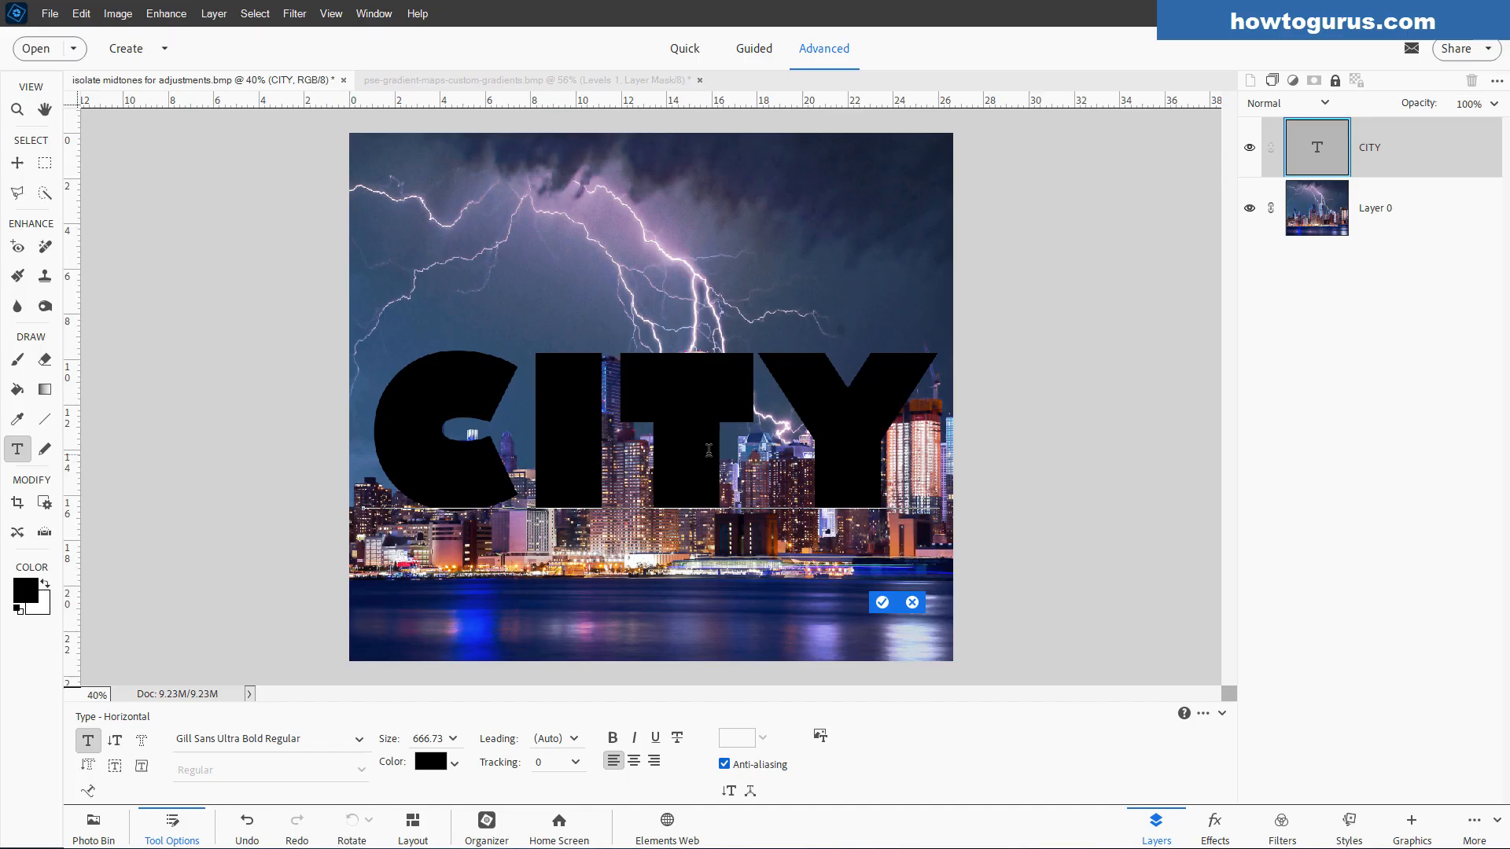
left_click(881, 601)
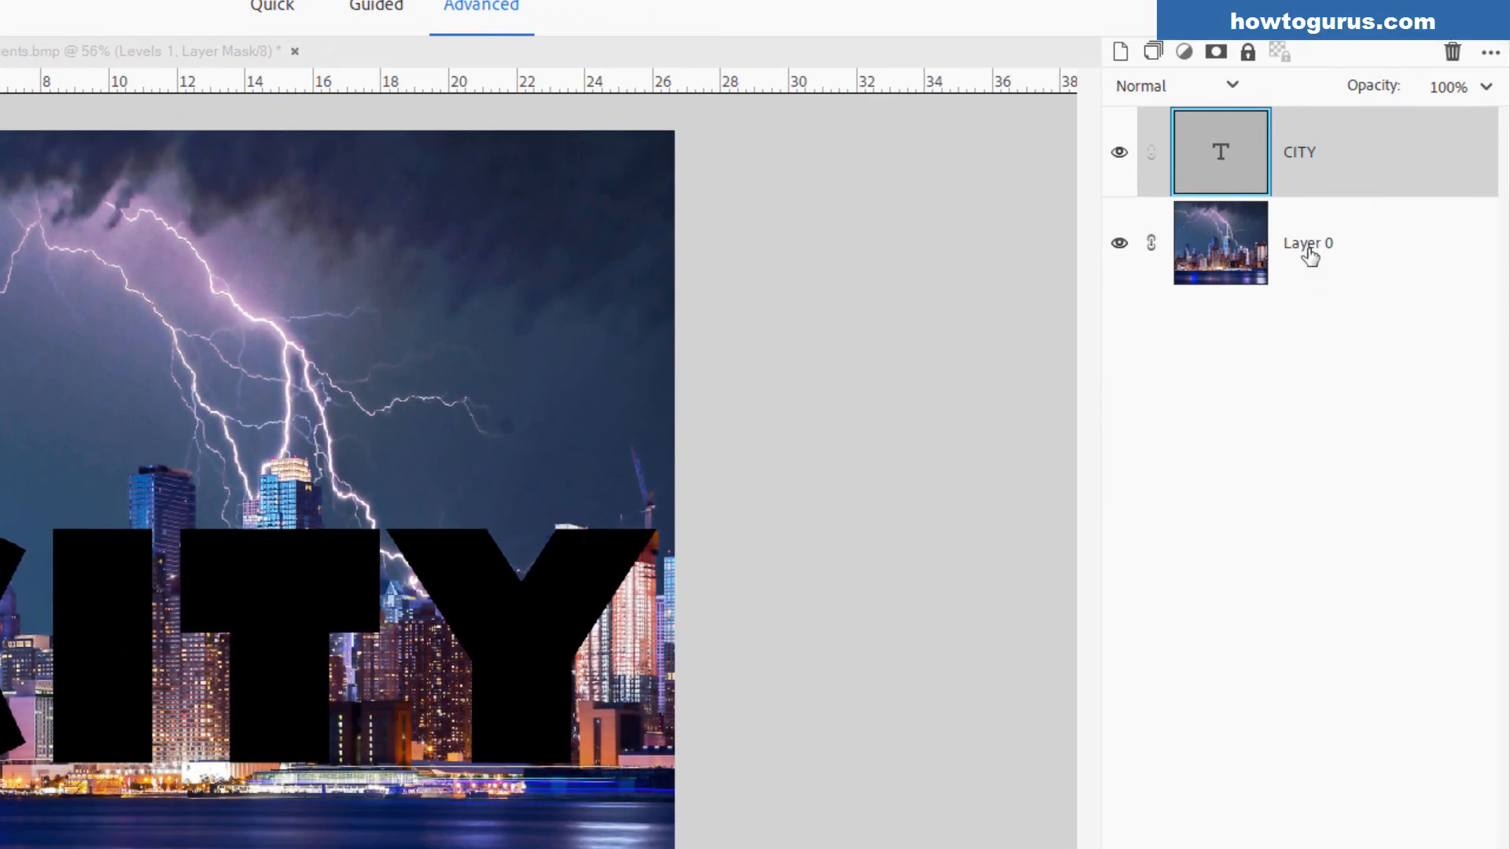
mouse_move(1476, 184)
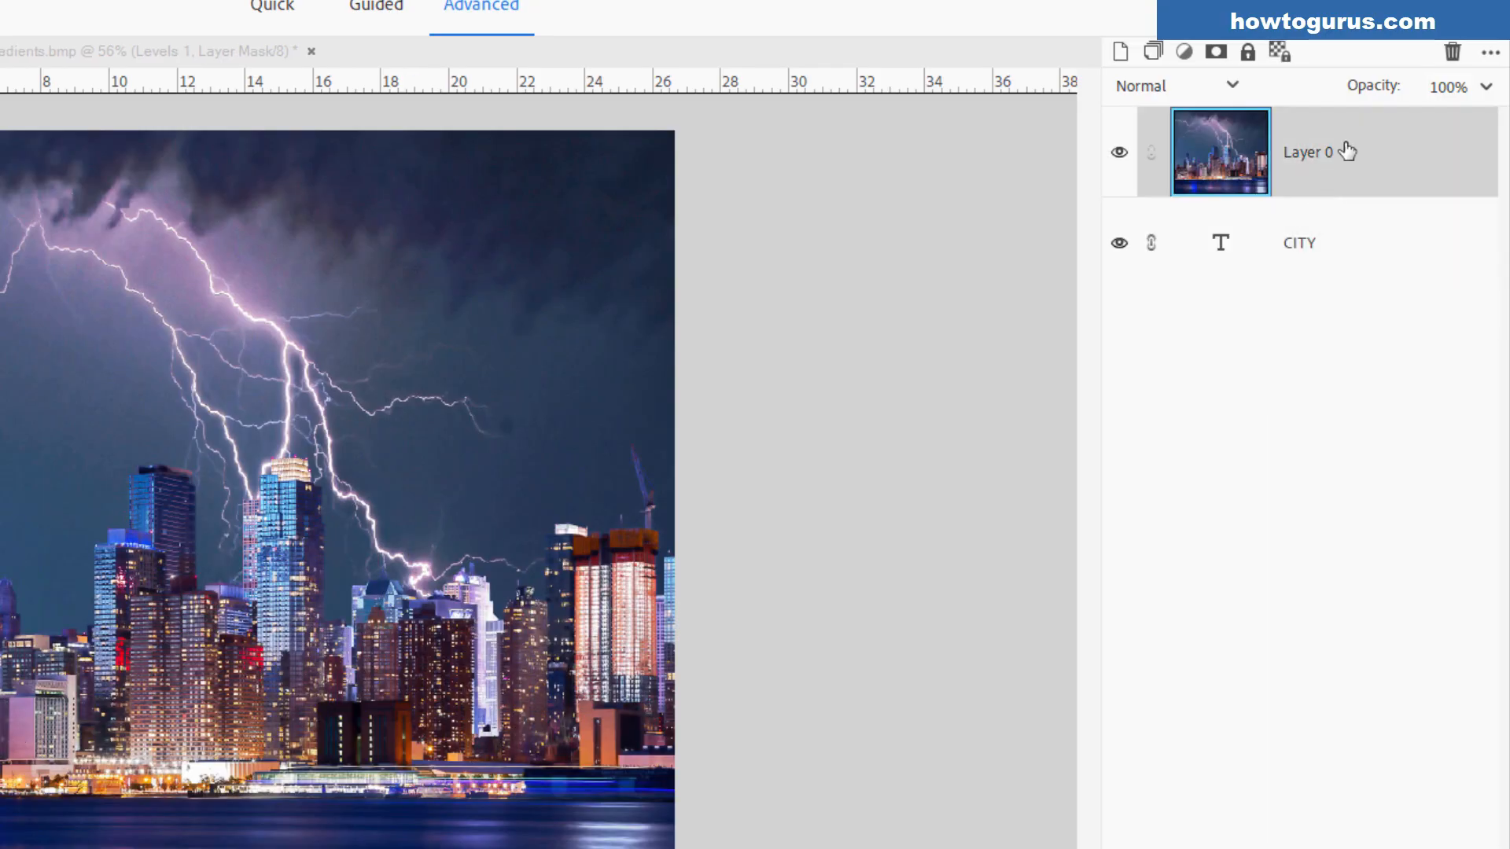
mouse_move(1192, 242)
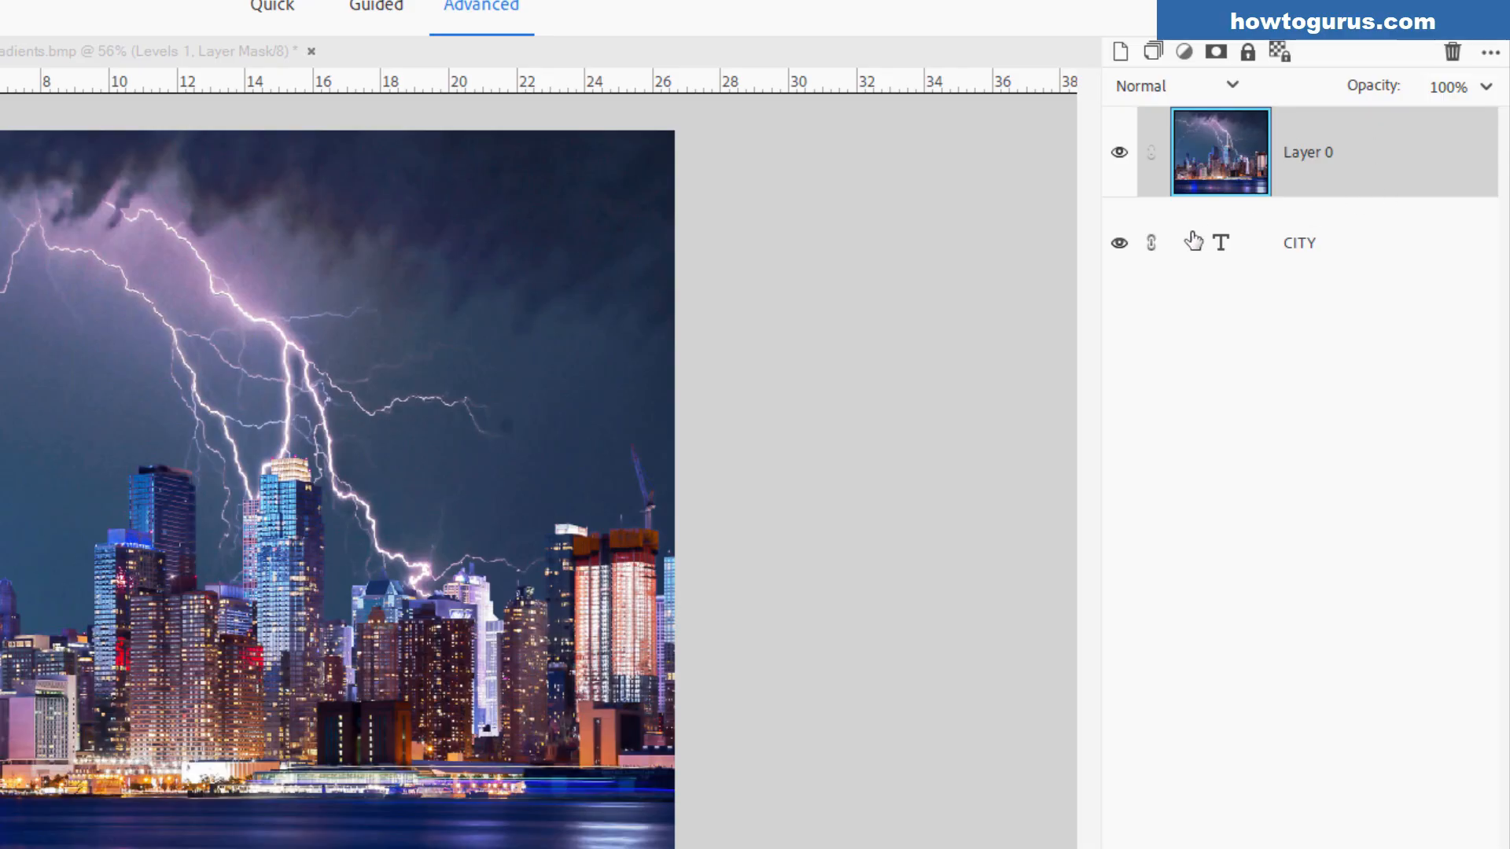
mouse_move(1365, 265)
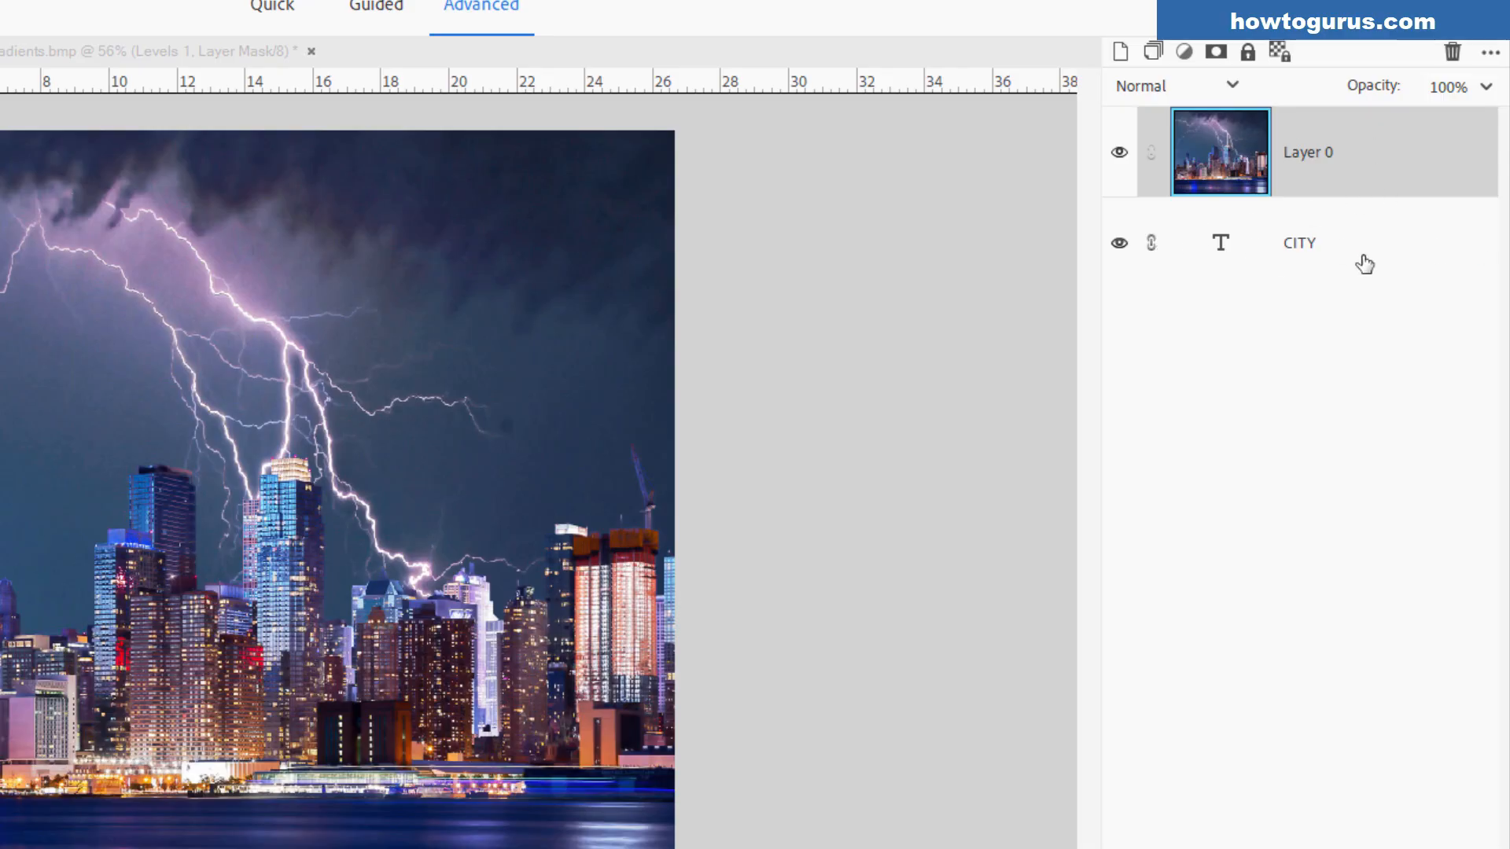
mouse_move(1045, 426)
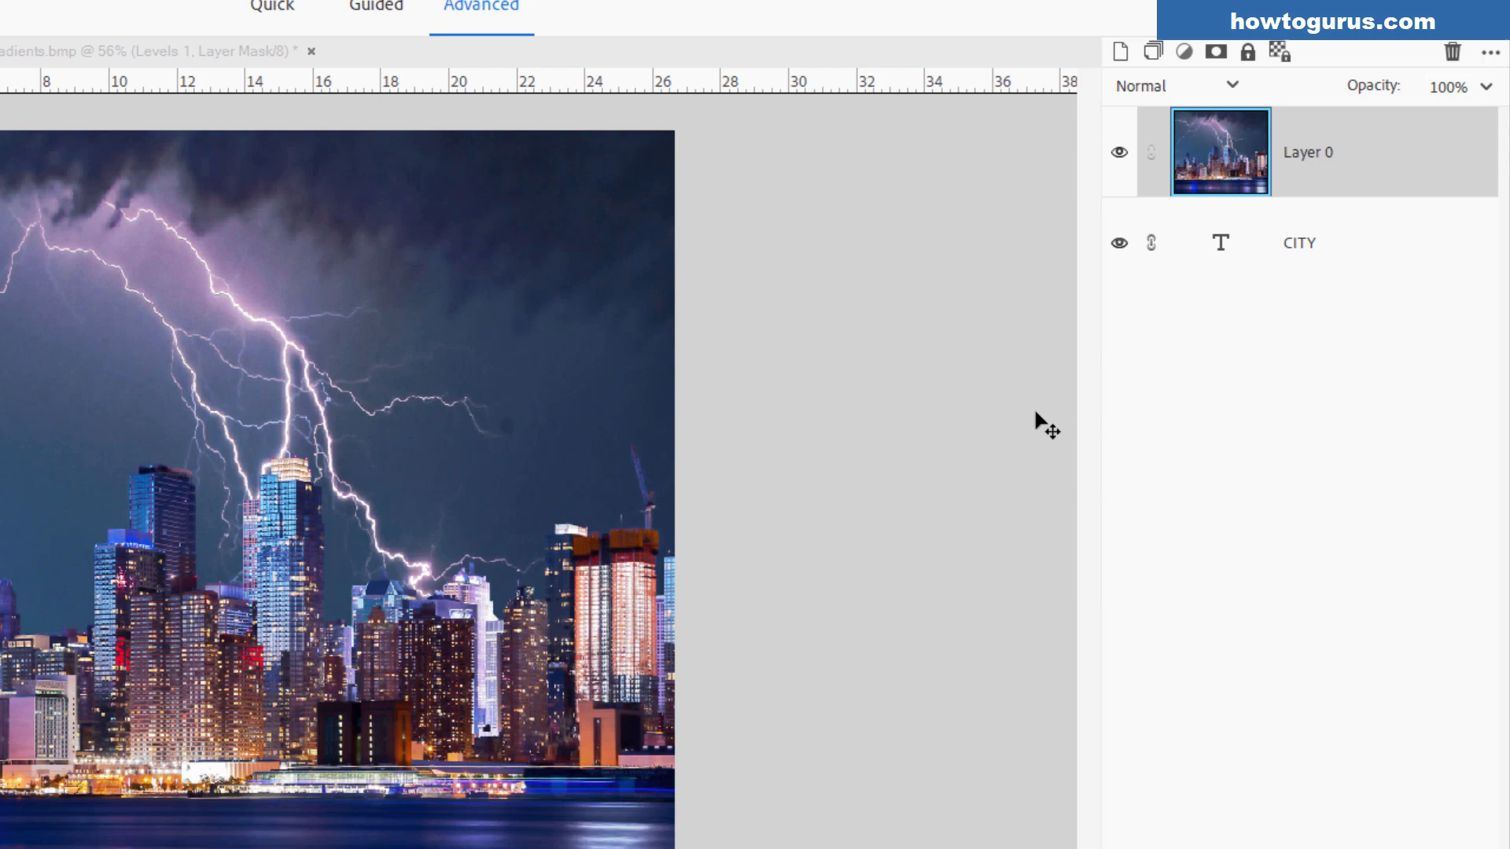
mouse_move(1361, 176)
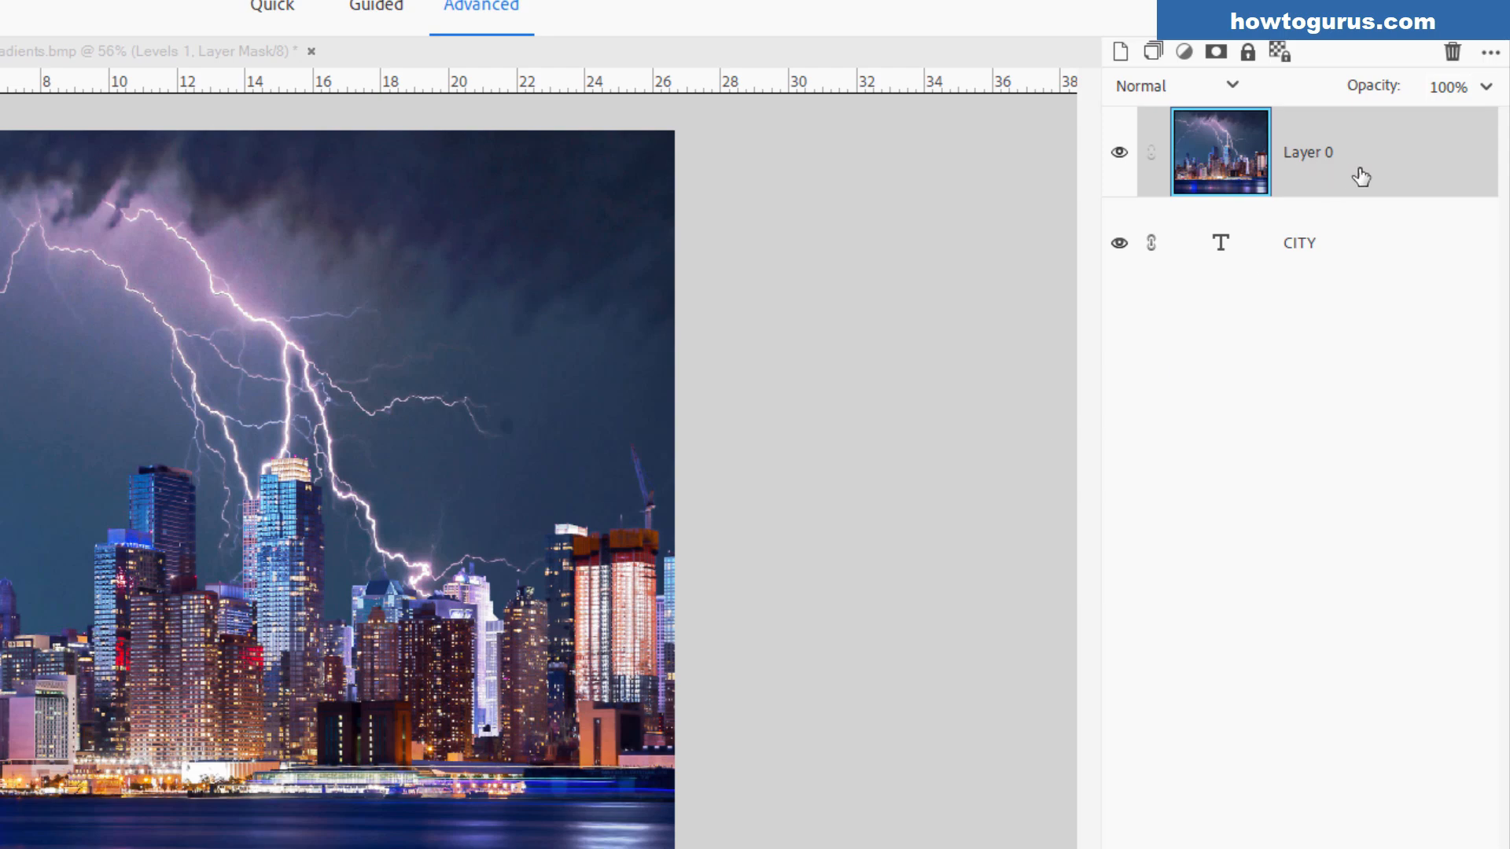
Step: Clip Layer 0 into the CITY letters with a clipping mask, then hide the CITY layer
right_click(1309, 151)
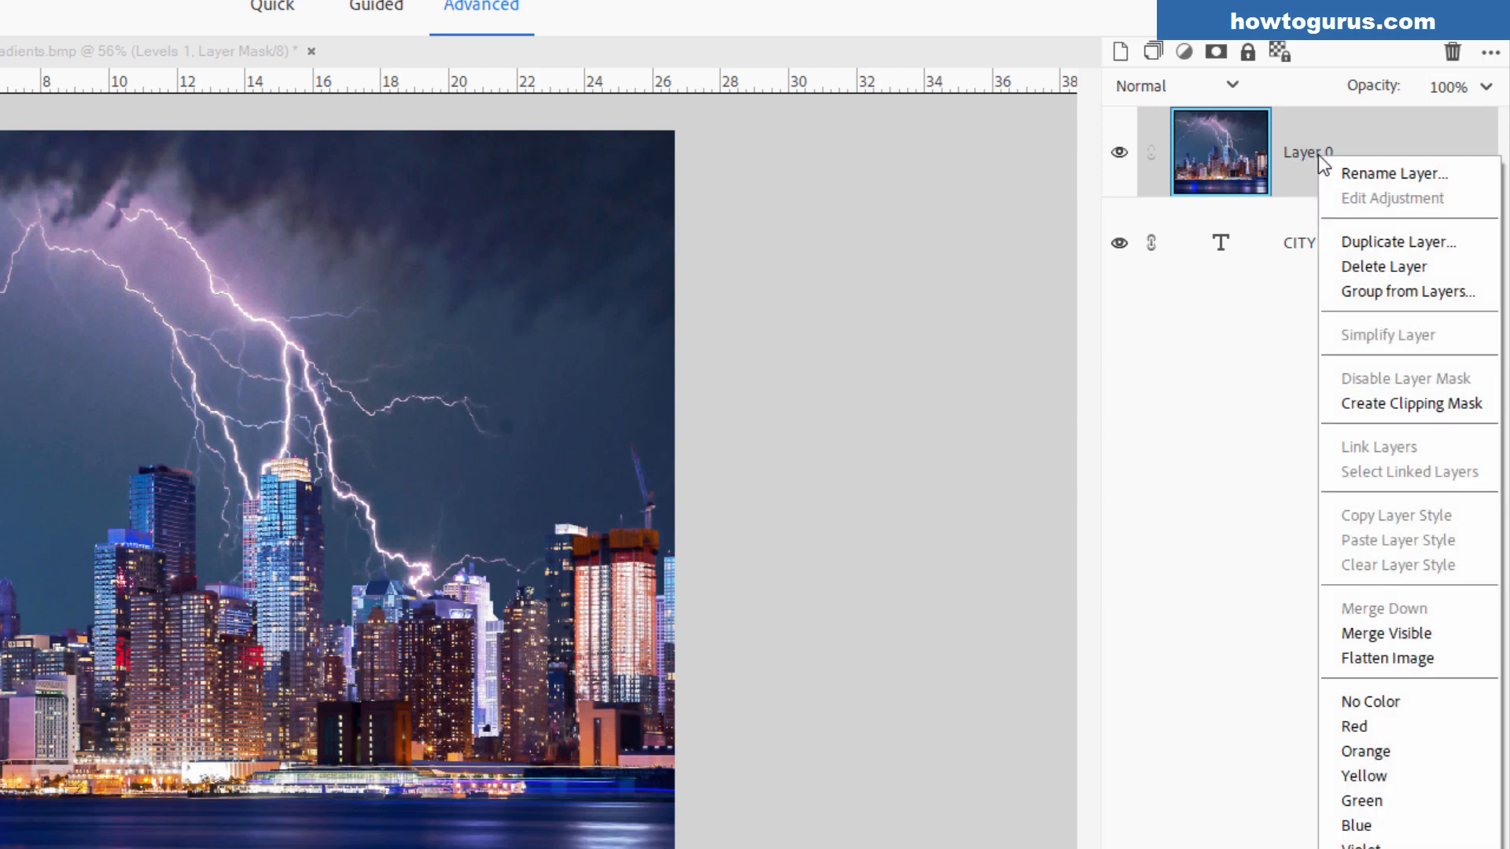
left_click(1408, 404)
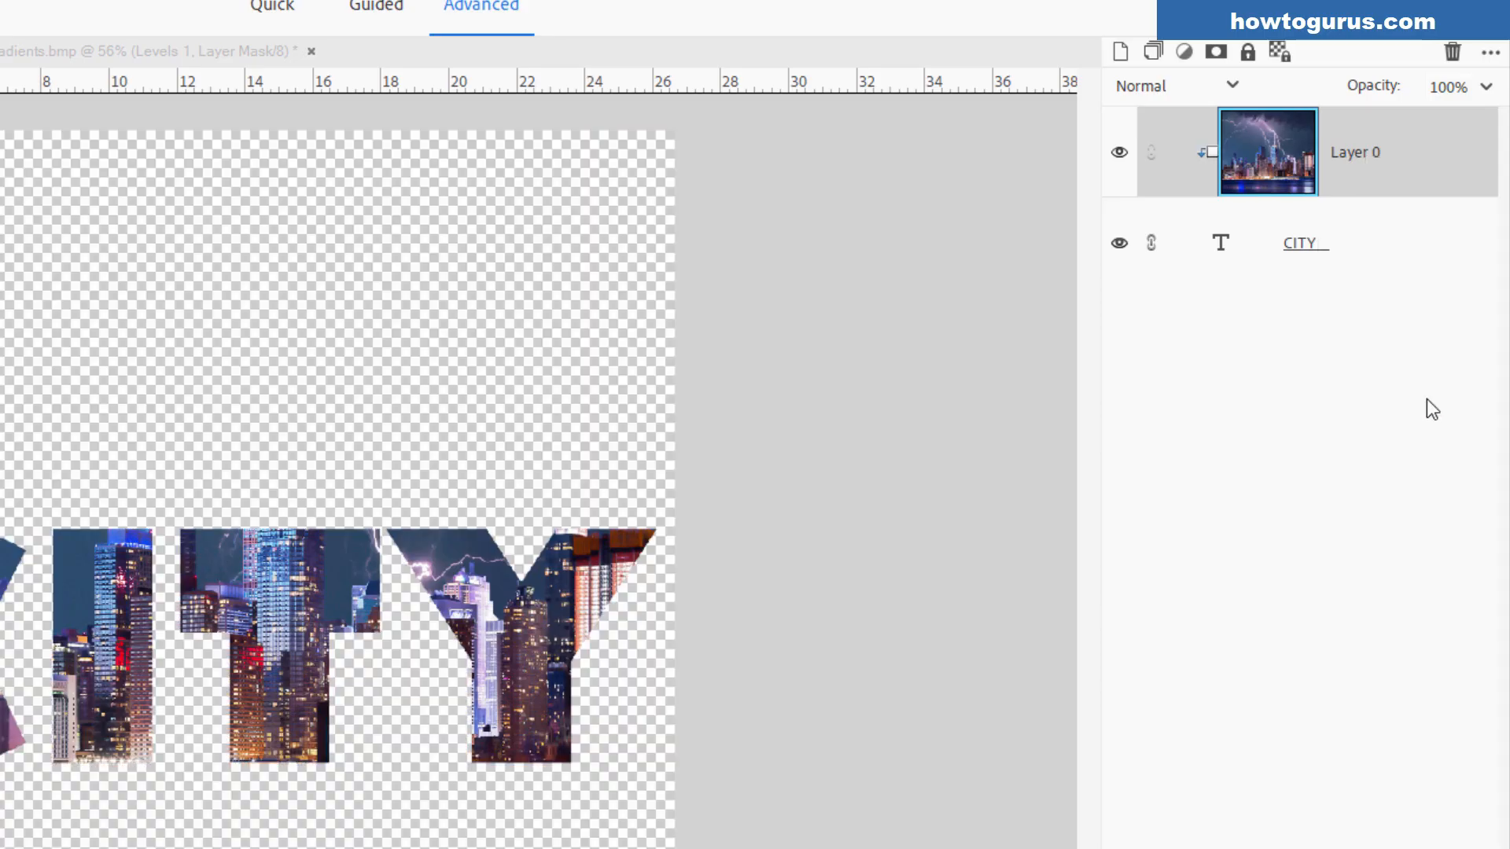
mouse_move(1269, 178)
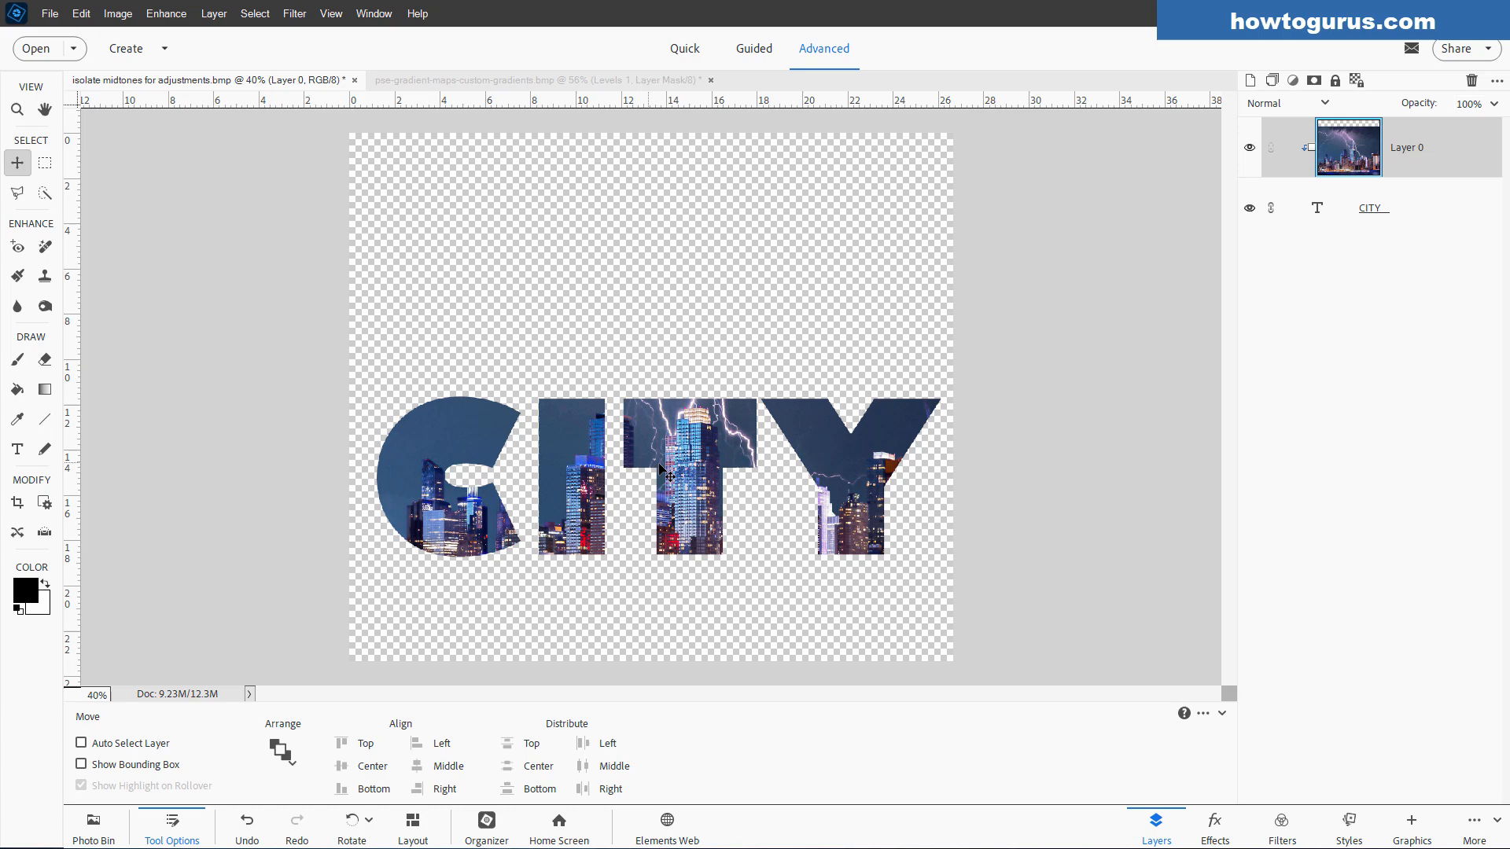
mouse_move(1080, 364)
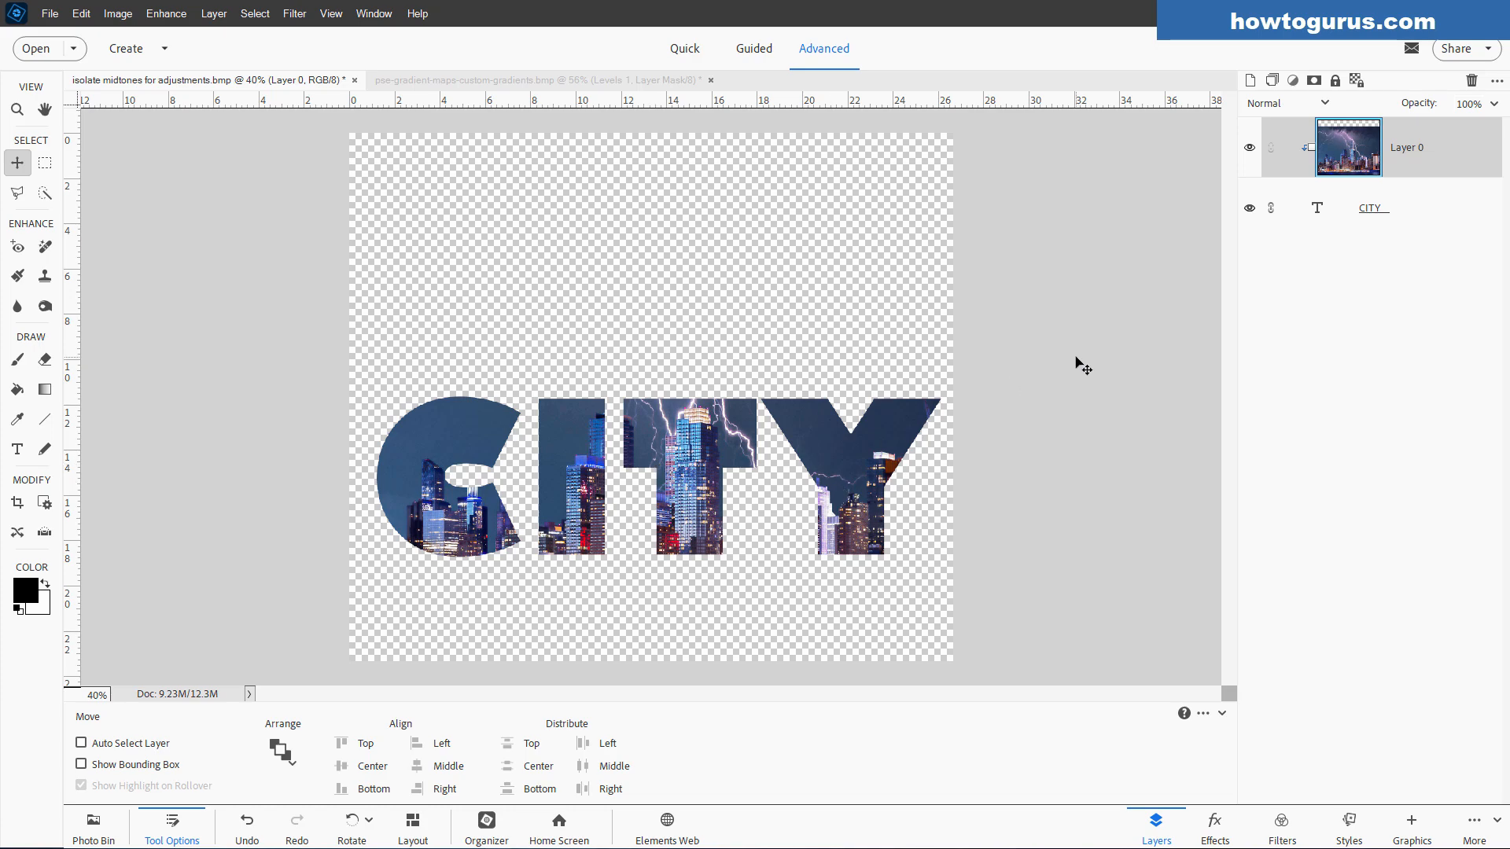
left_click(1249, 206)
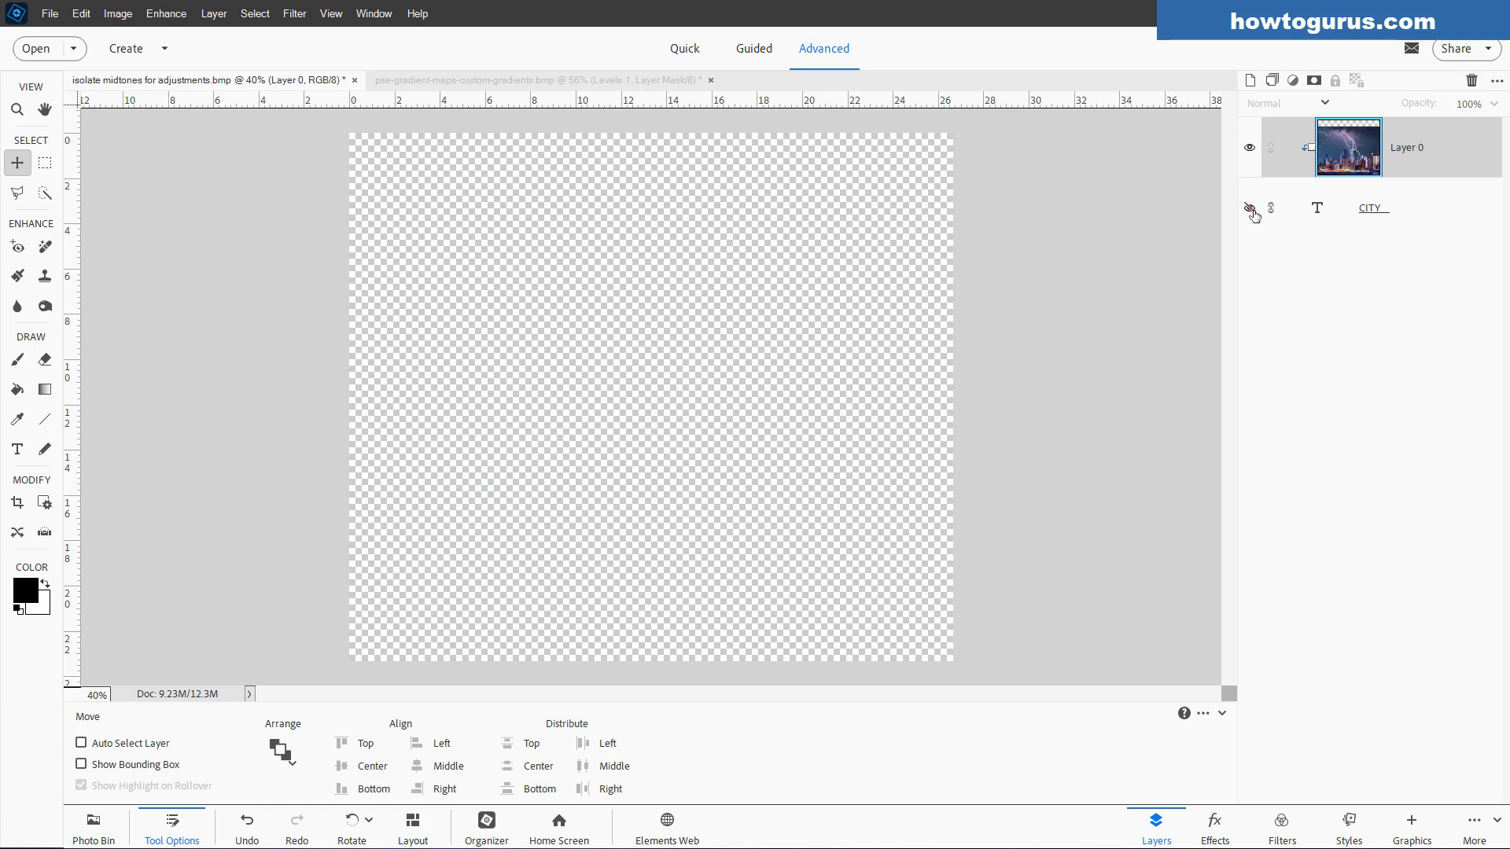
Step: Release Layer 0 from the CITY clipping mask so the full photo shows
right_click(1347, 146)
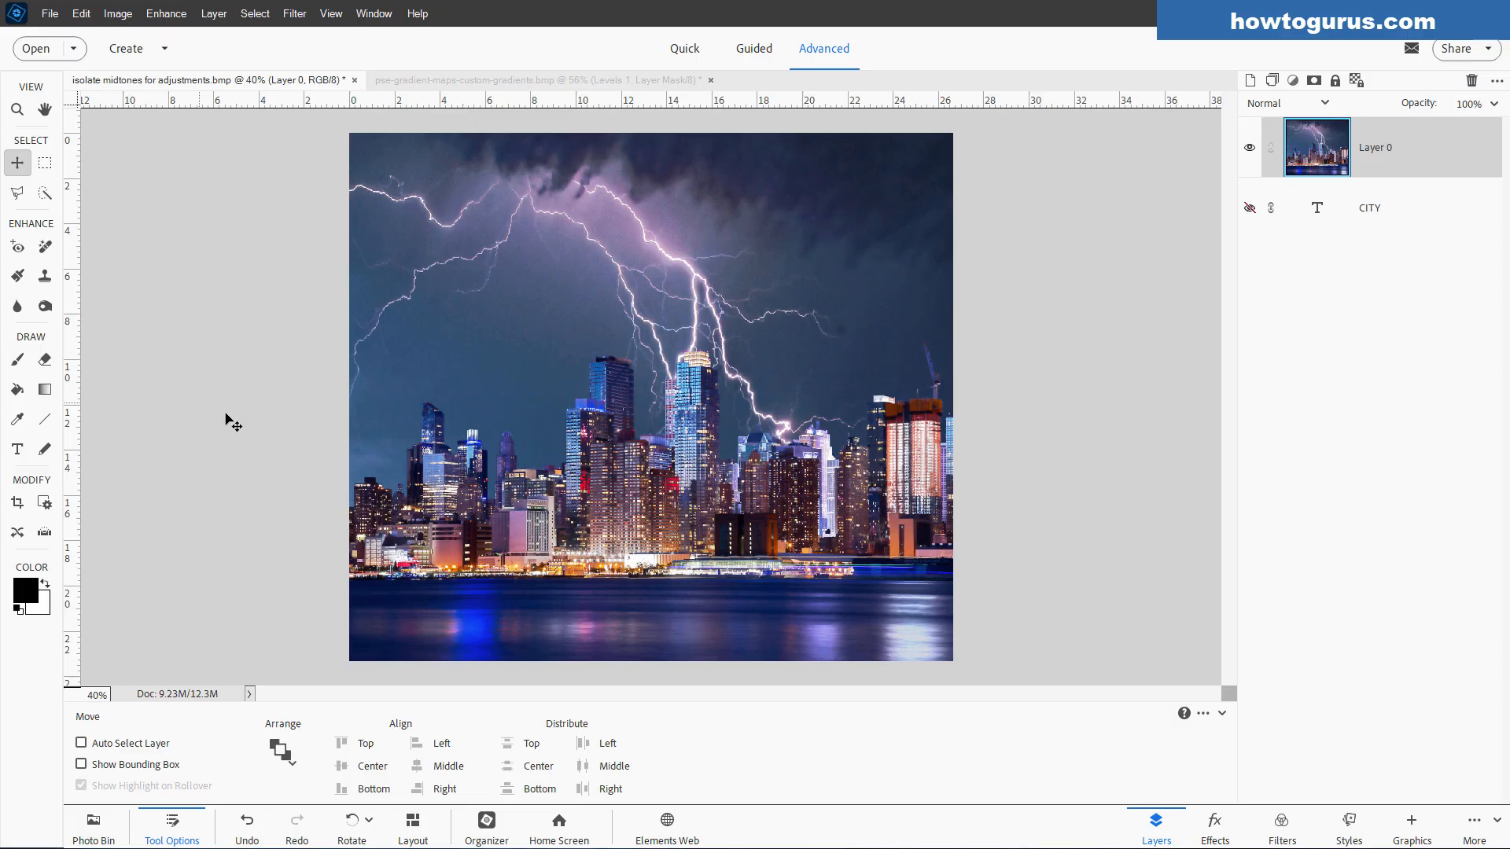
mouse_move(687, 635)
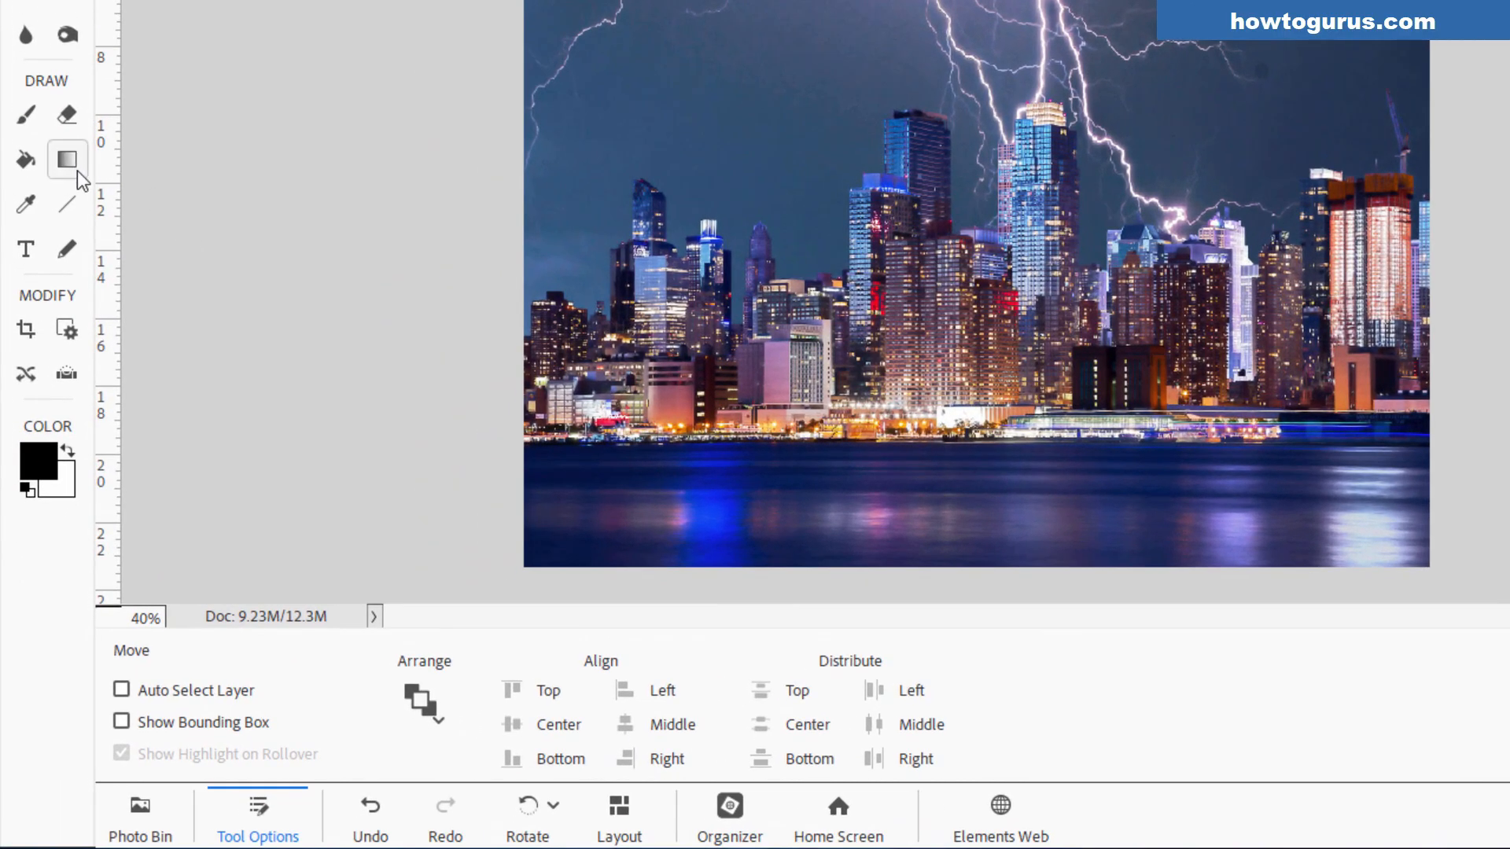
Step: Draw a black ellipse shape over the photo and resize it with Free Transform
left_click(67, 203)
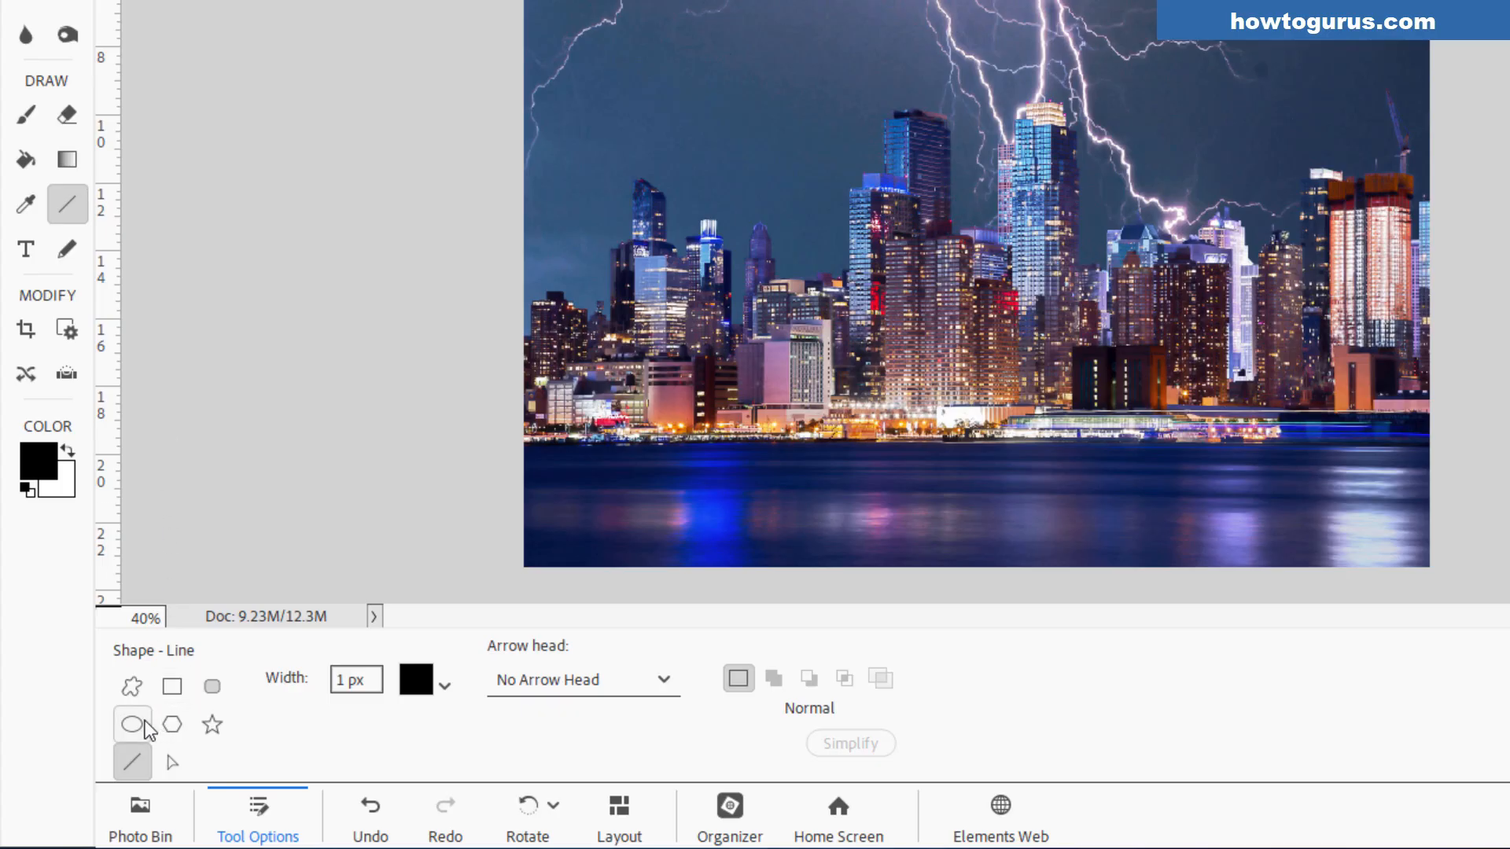
left_click(133, 725)
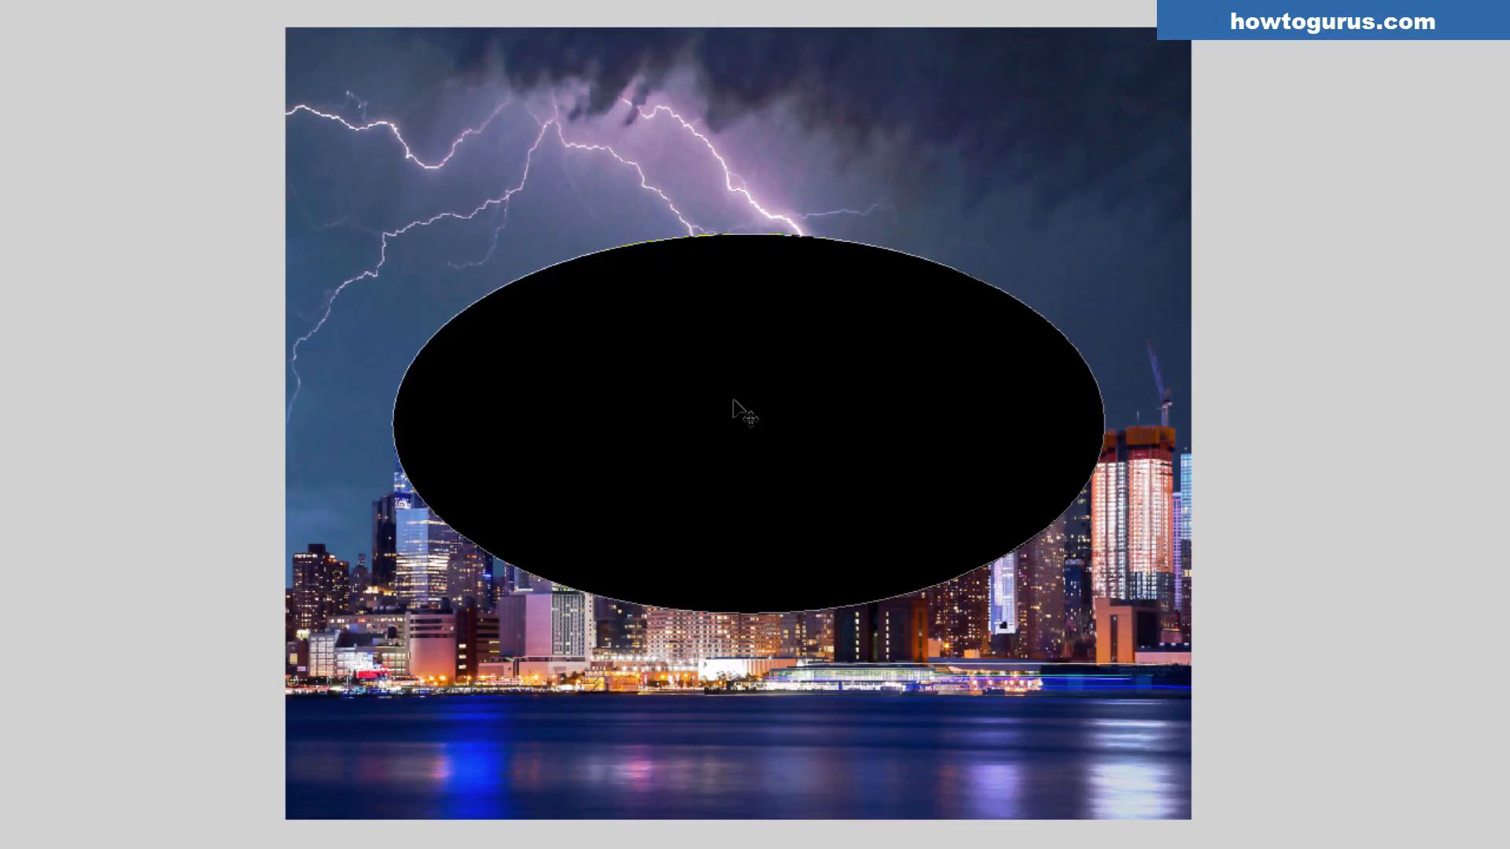
key("ctrl+t")
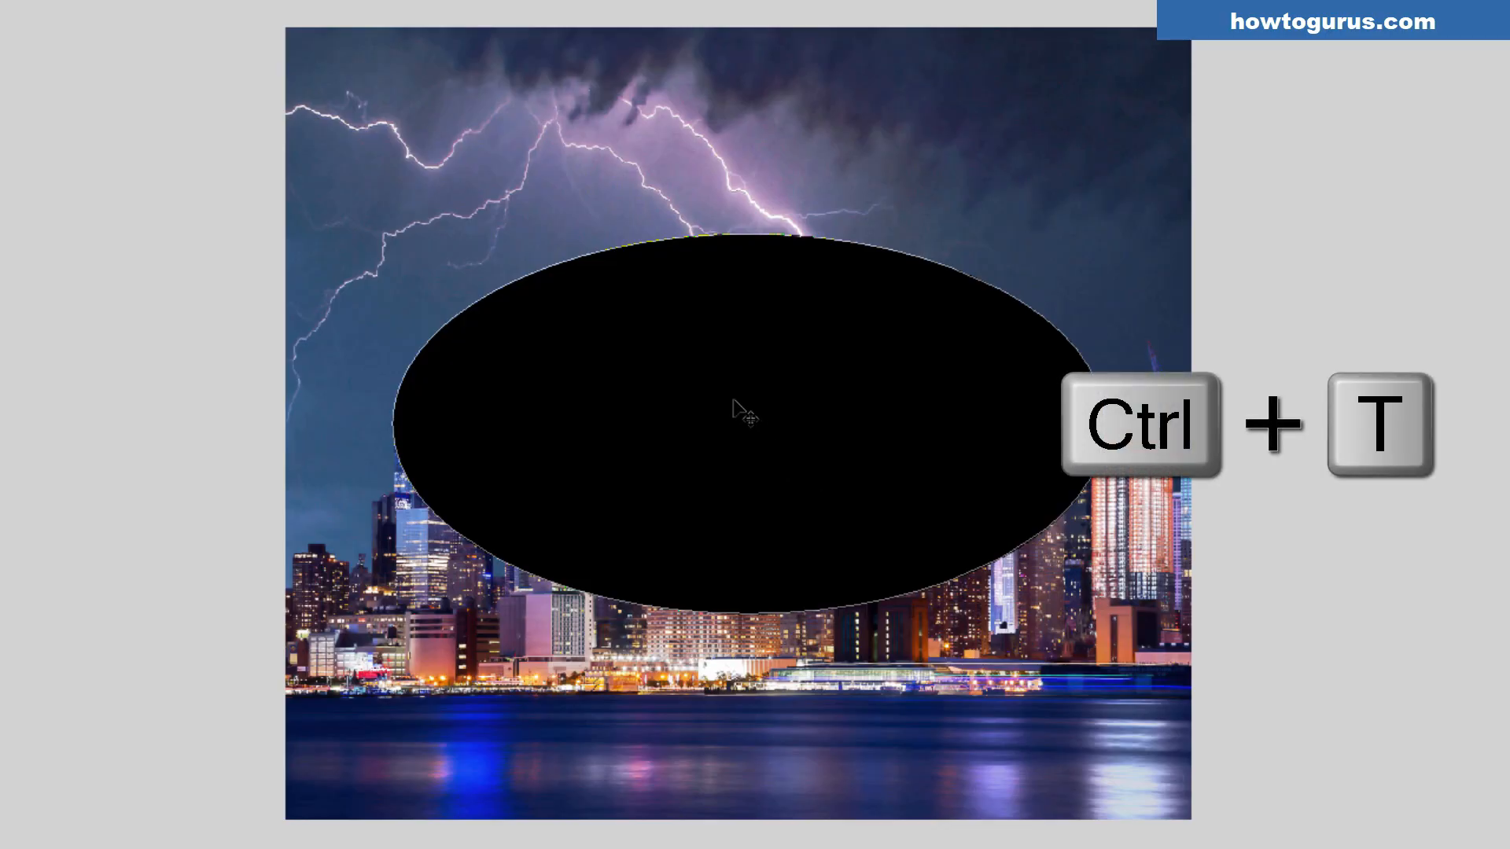
key("ctrl+t")
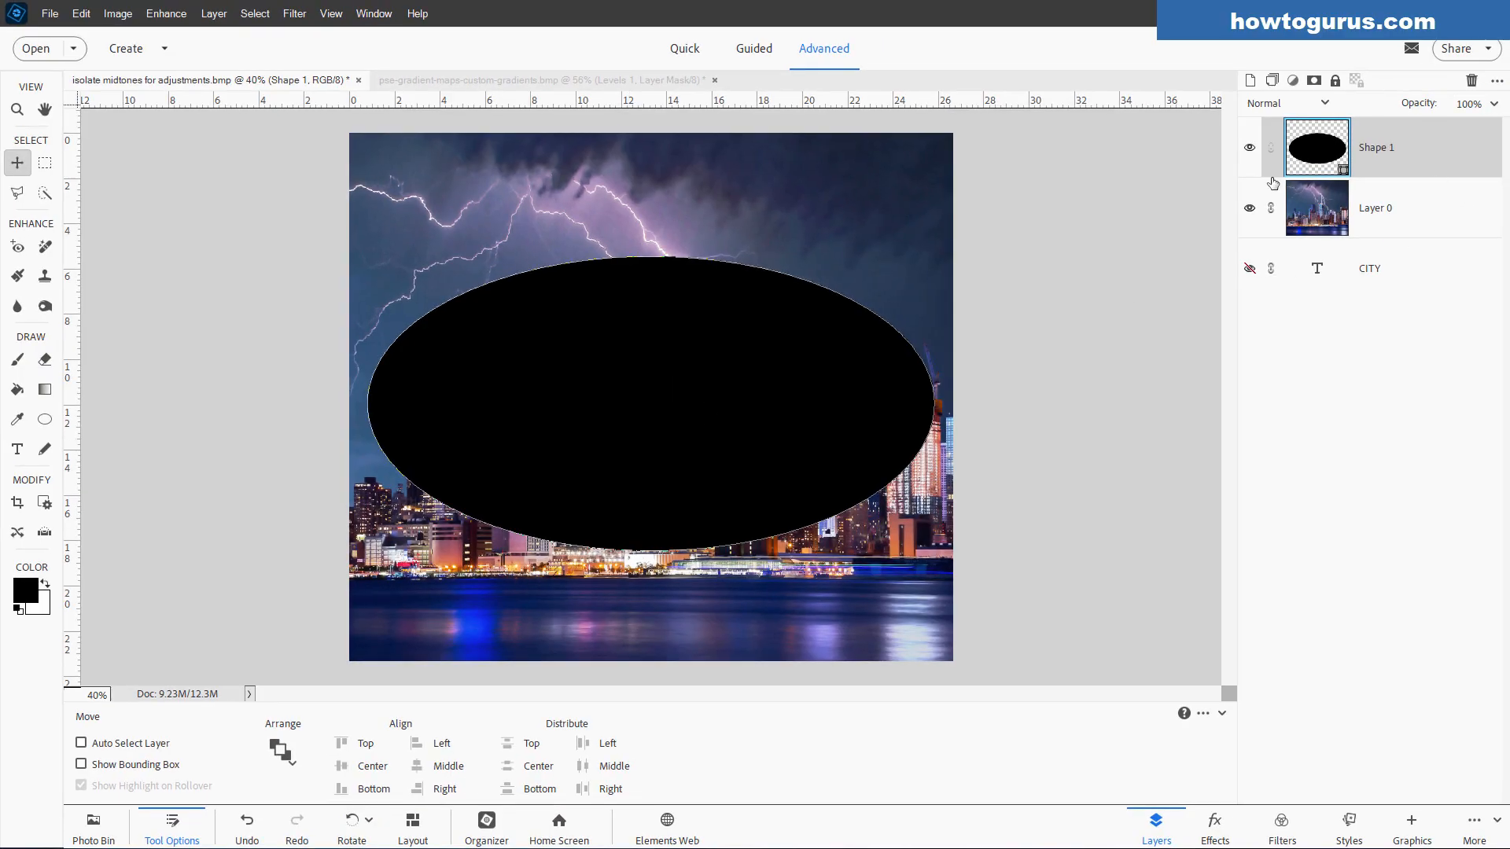
mouse_move(1440, 158)
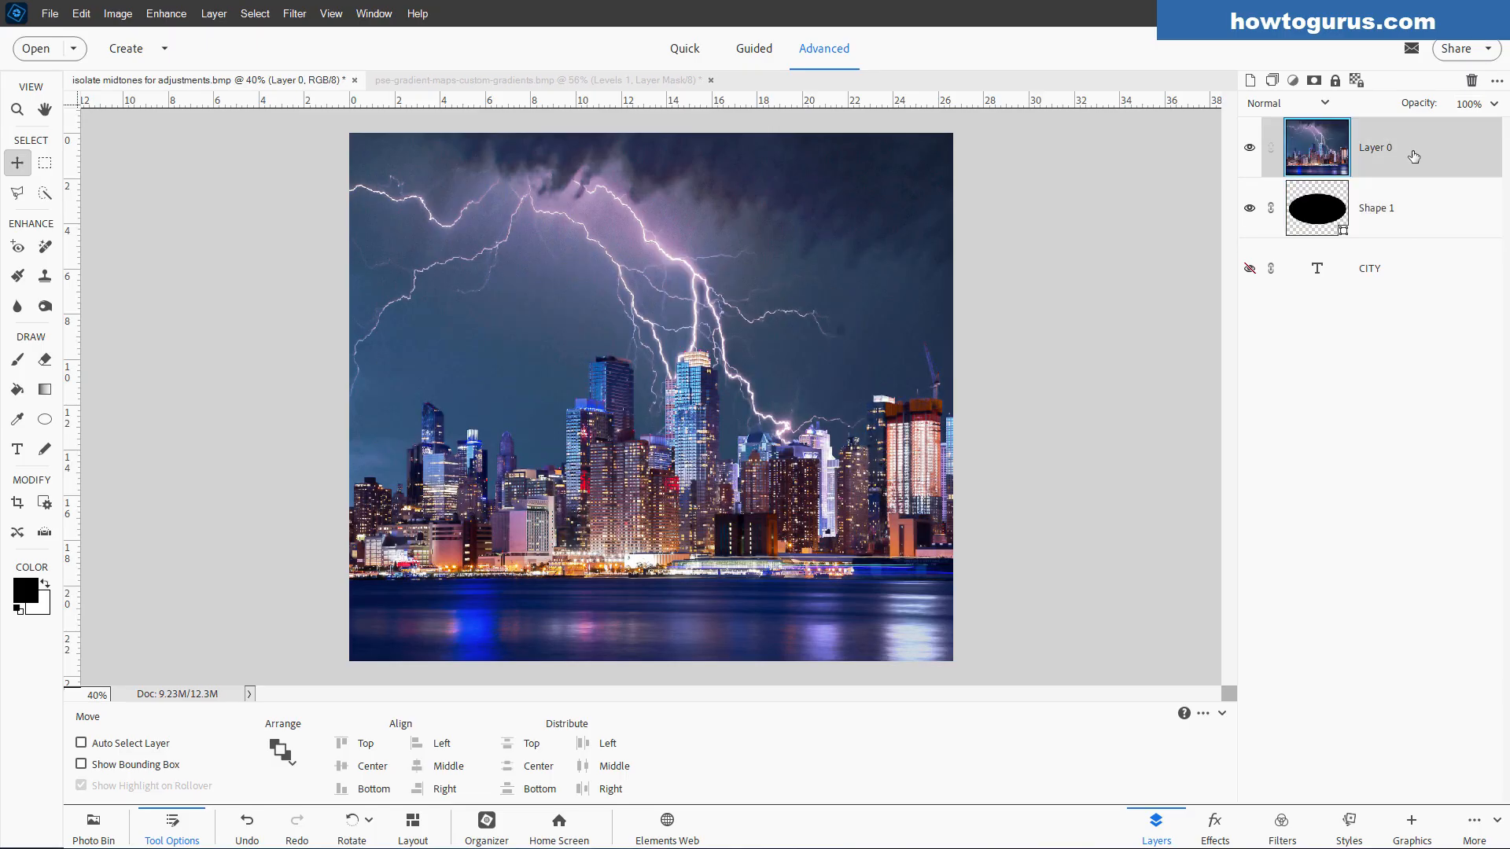
Step: Clip Layer 0 into the ellipse so the skyline shows only inside the oval
right_click(1375, 146)
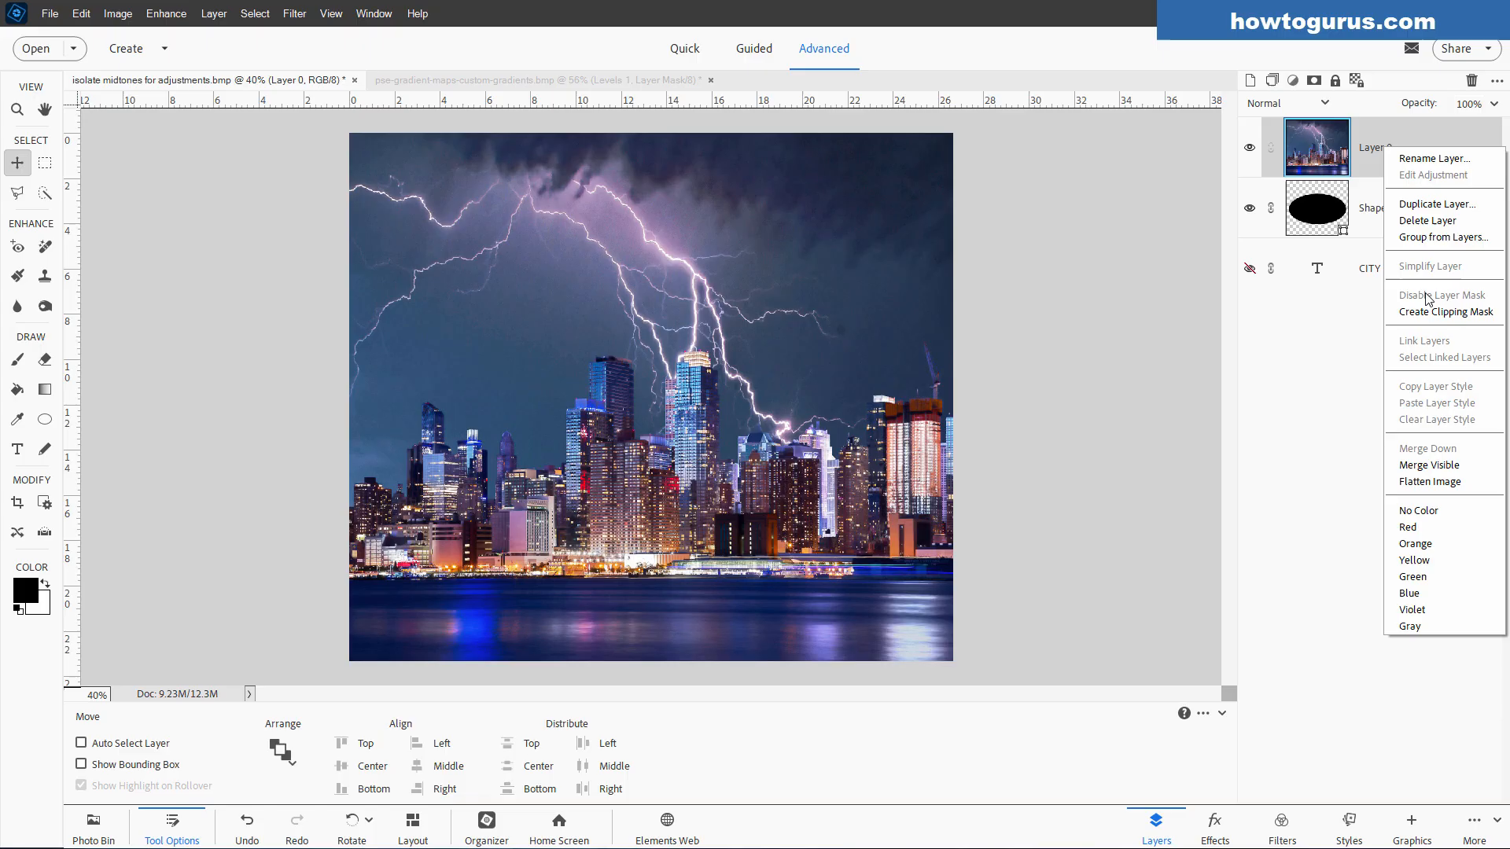
left_click(1447, 312)
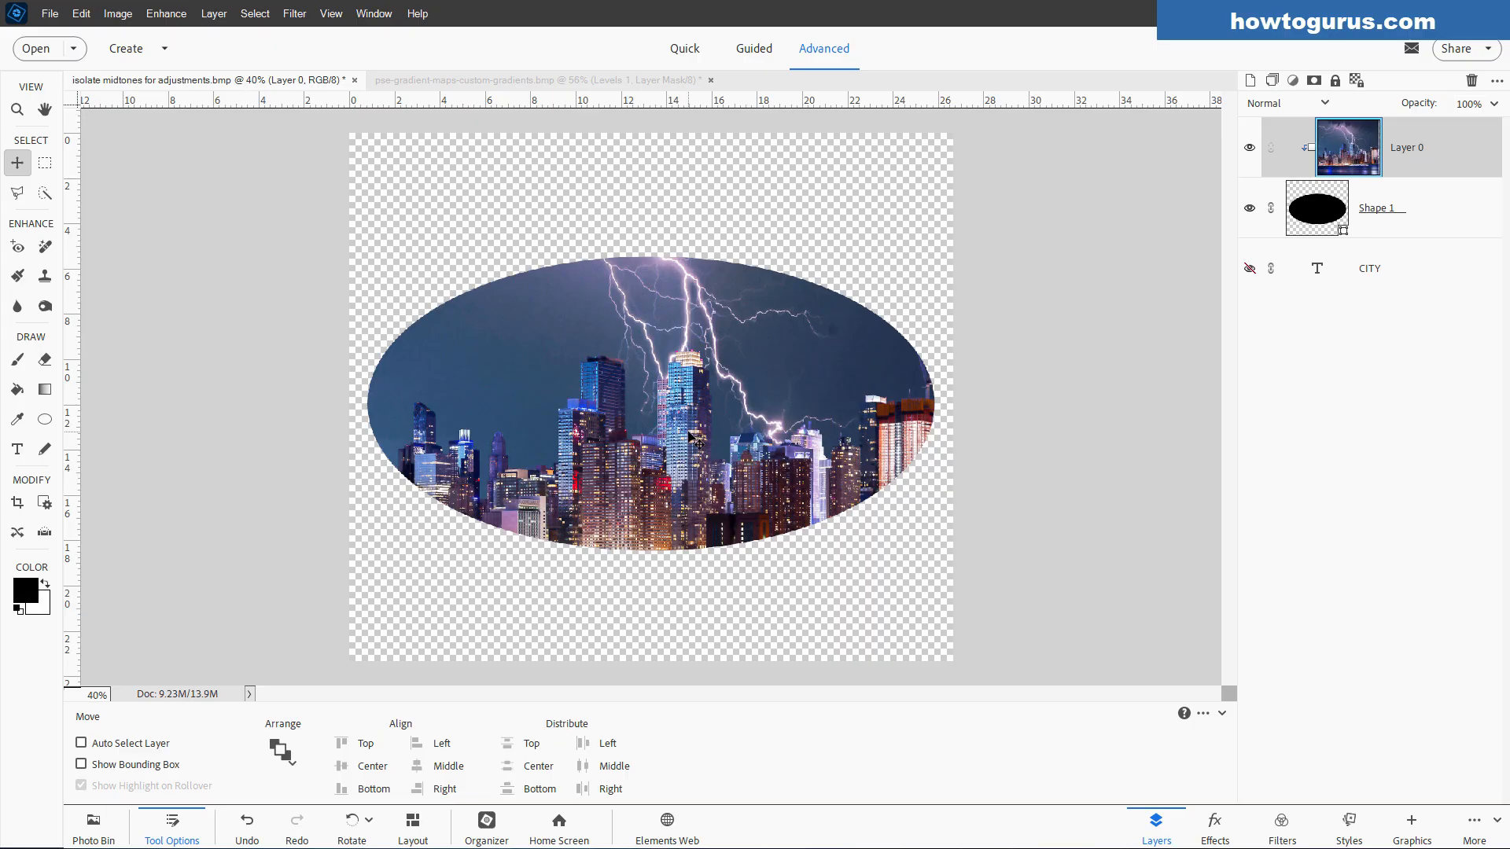
mouse_move(557, 220)
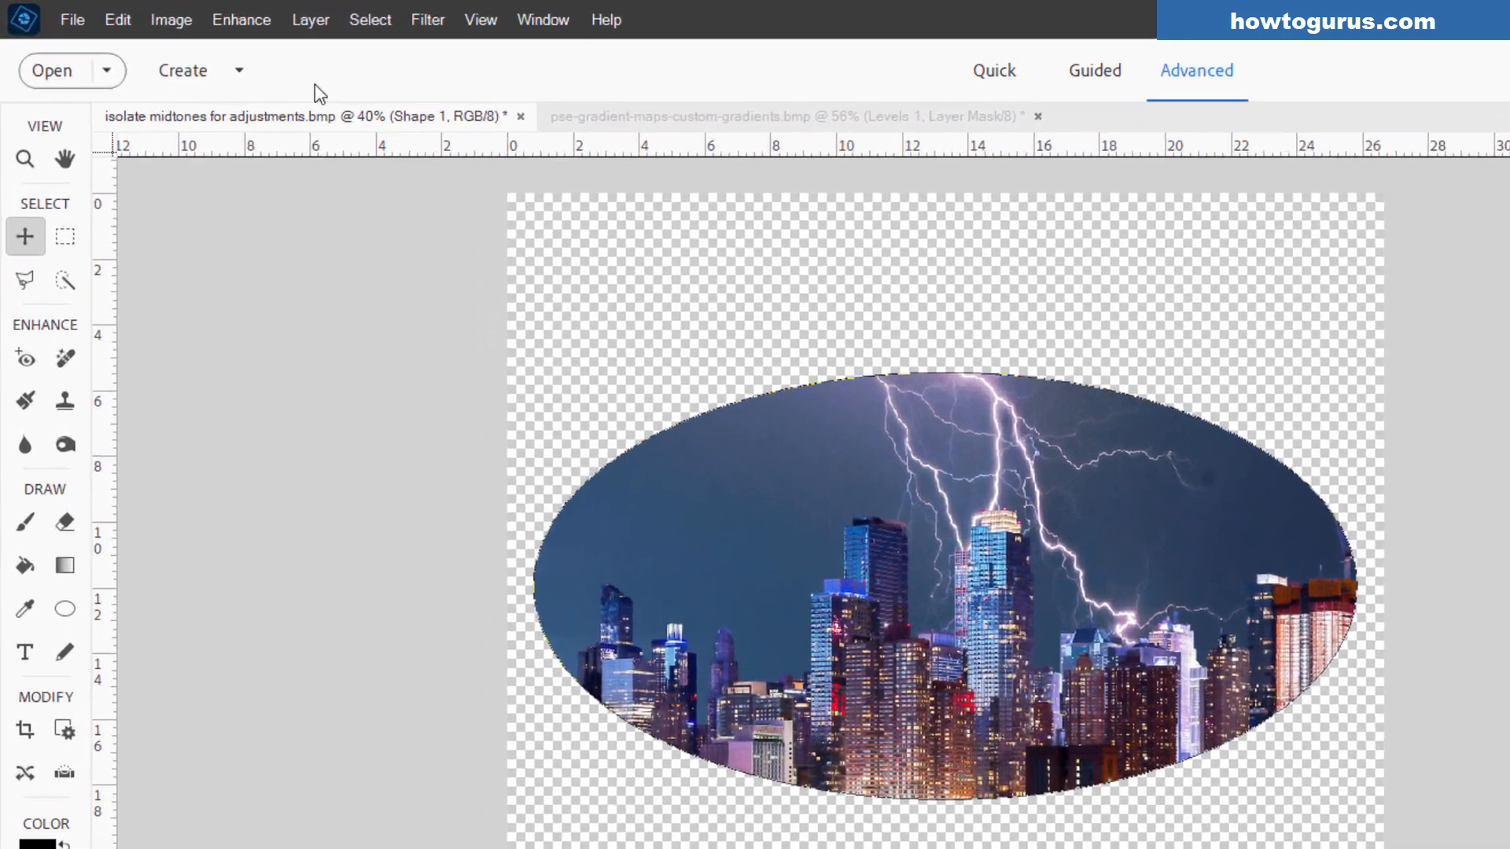
left_click(321, 19)
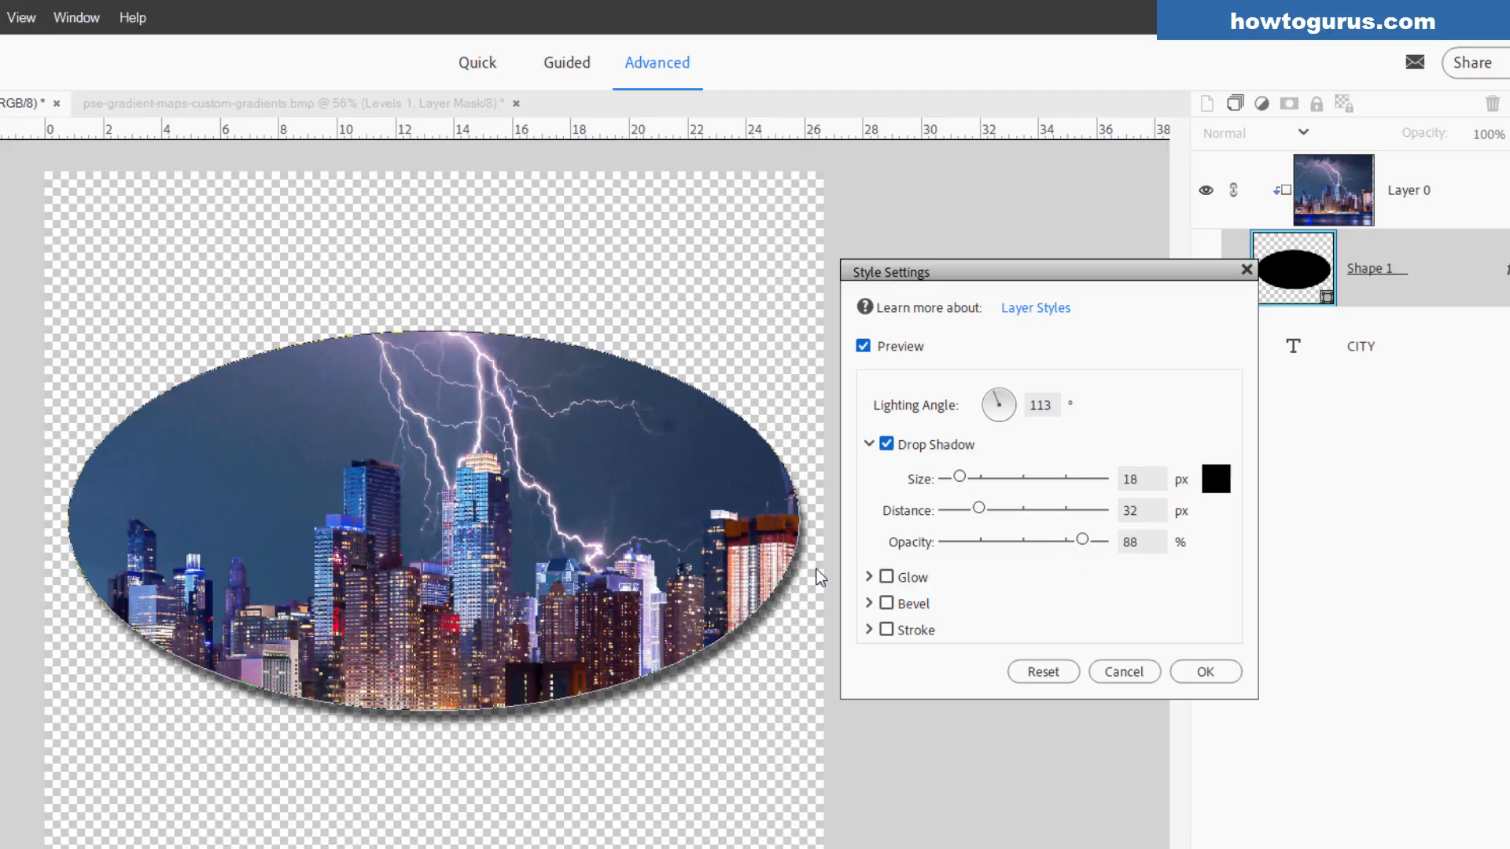
Step: Select the Shape 1 ellipse layer to apply its drop shadow style
left_click(1204, 671)
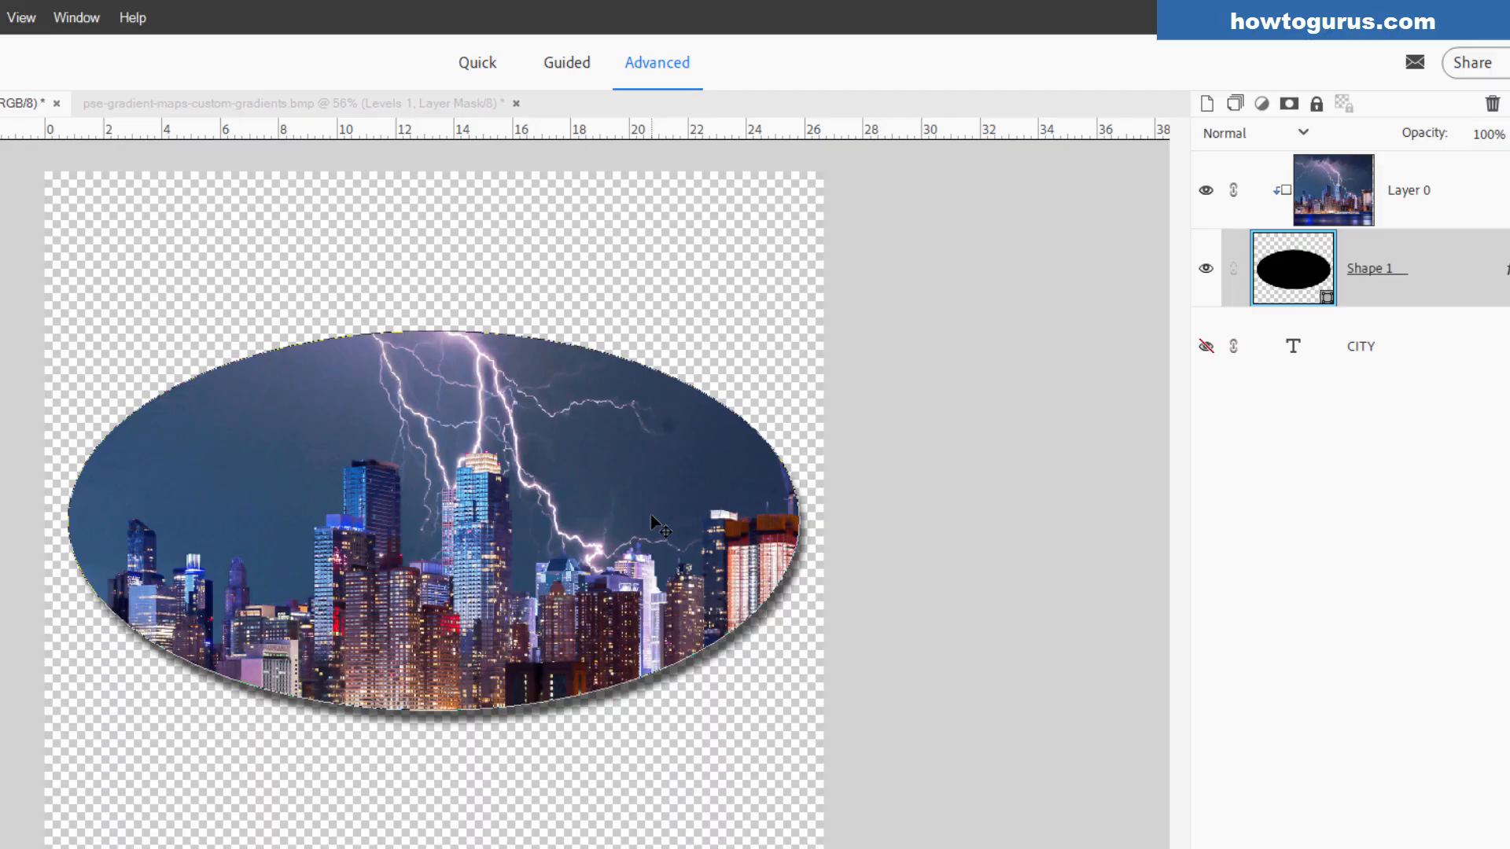
mouse_move(770, 742)
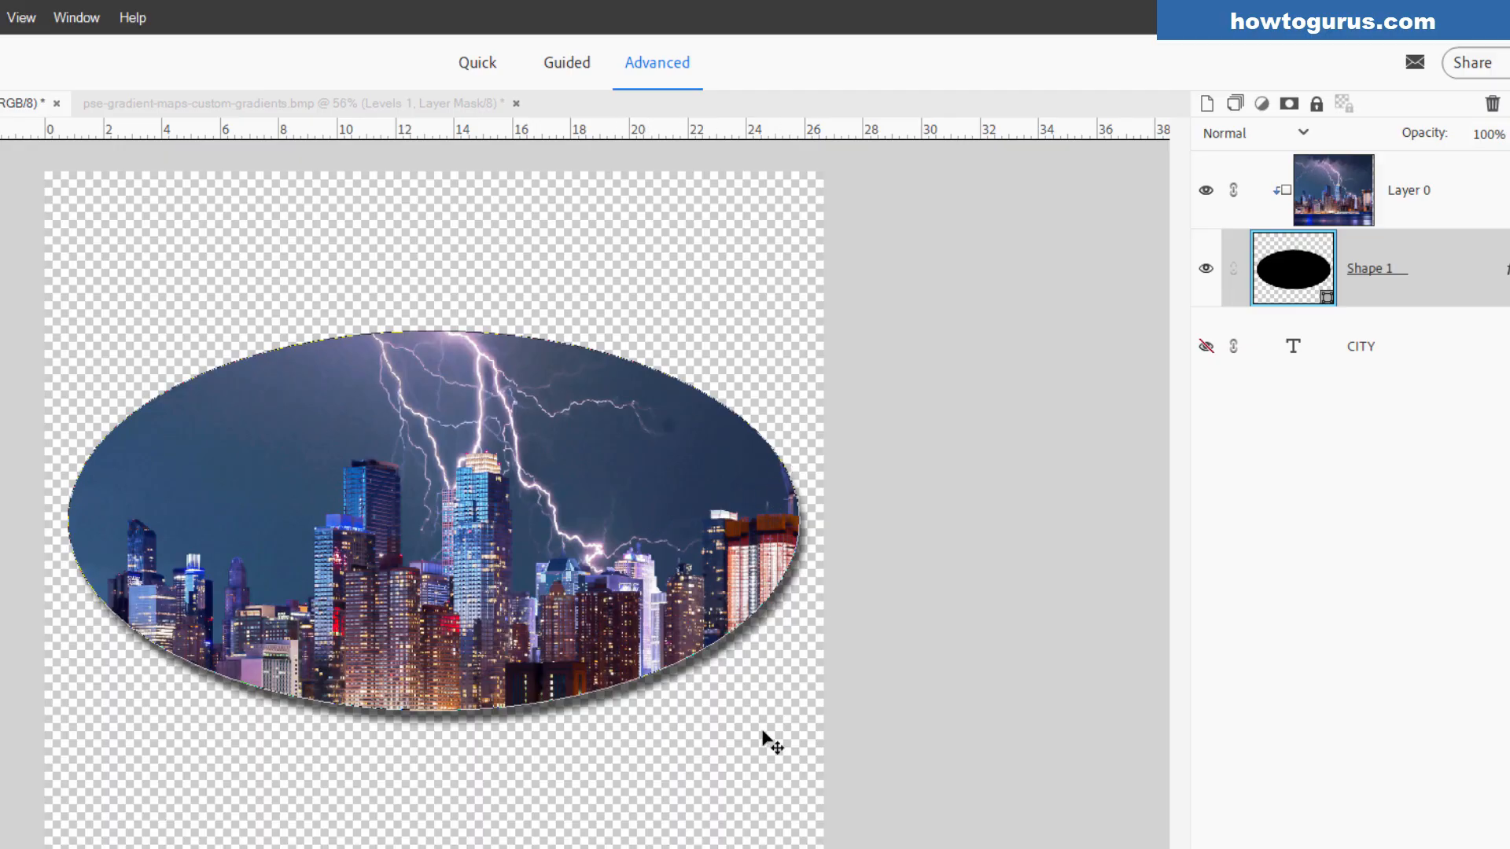
mouse_move(1446, 373)
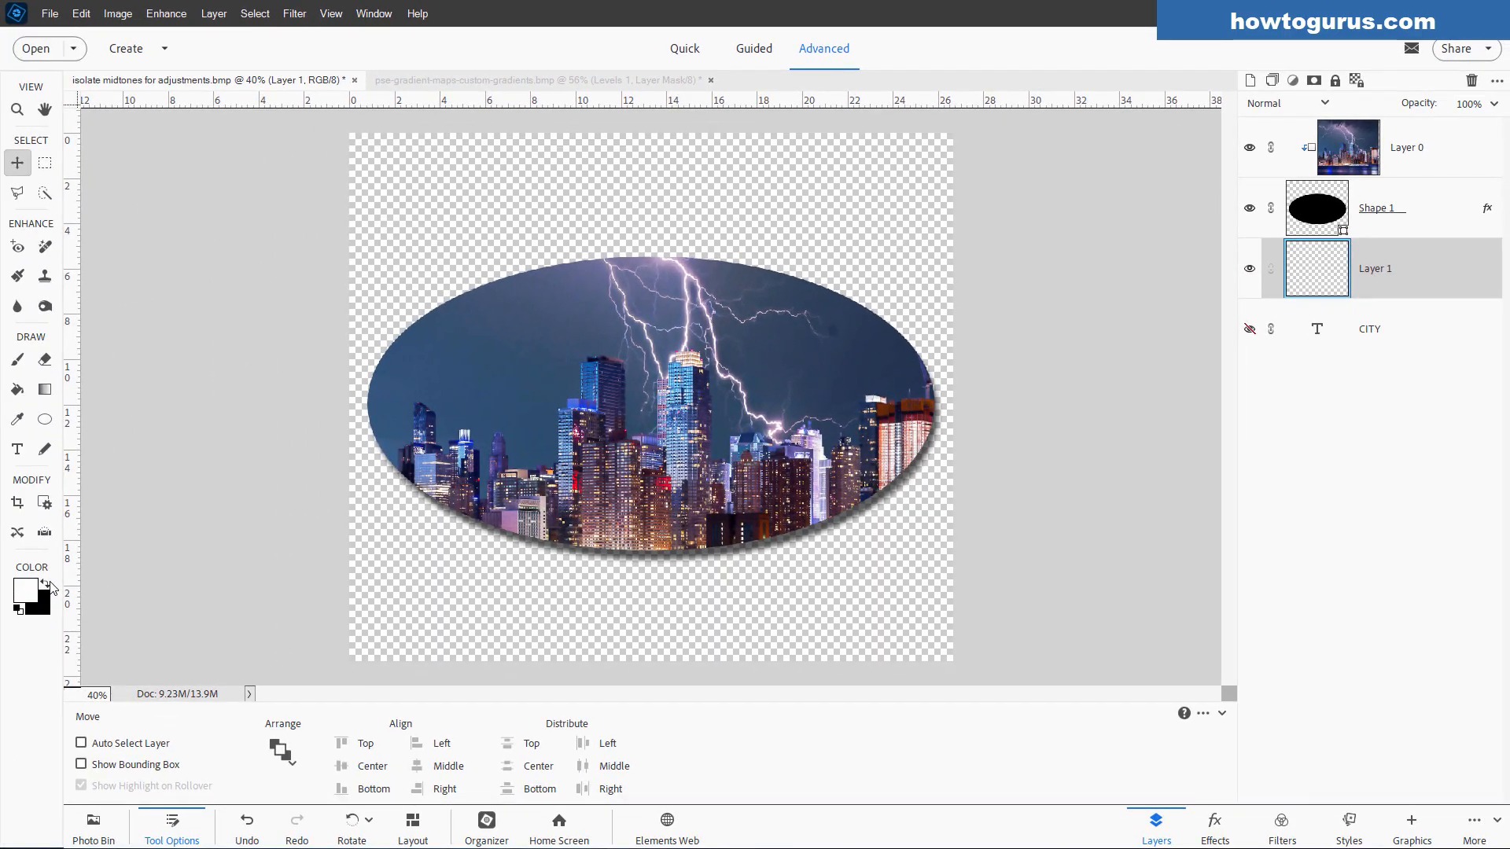
Step: Fill Layer 1 with white using the Paint Bucket, then return to the Move tool
left_click(17, 390)
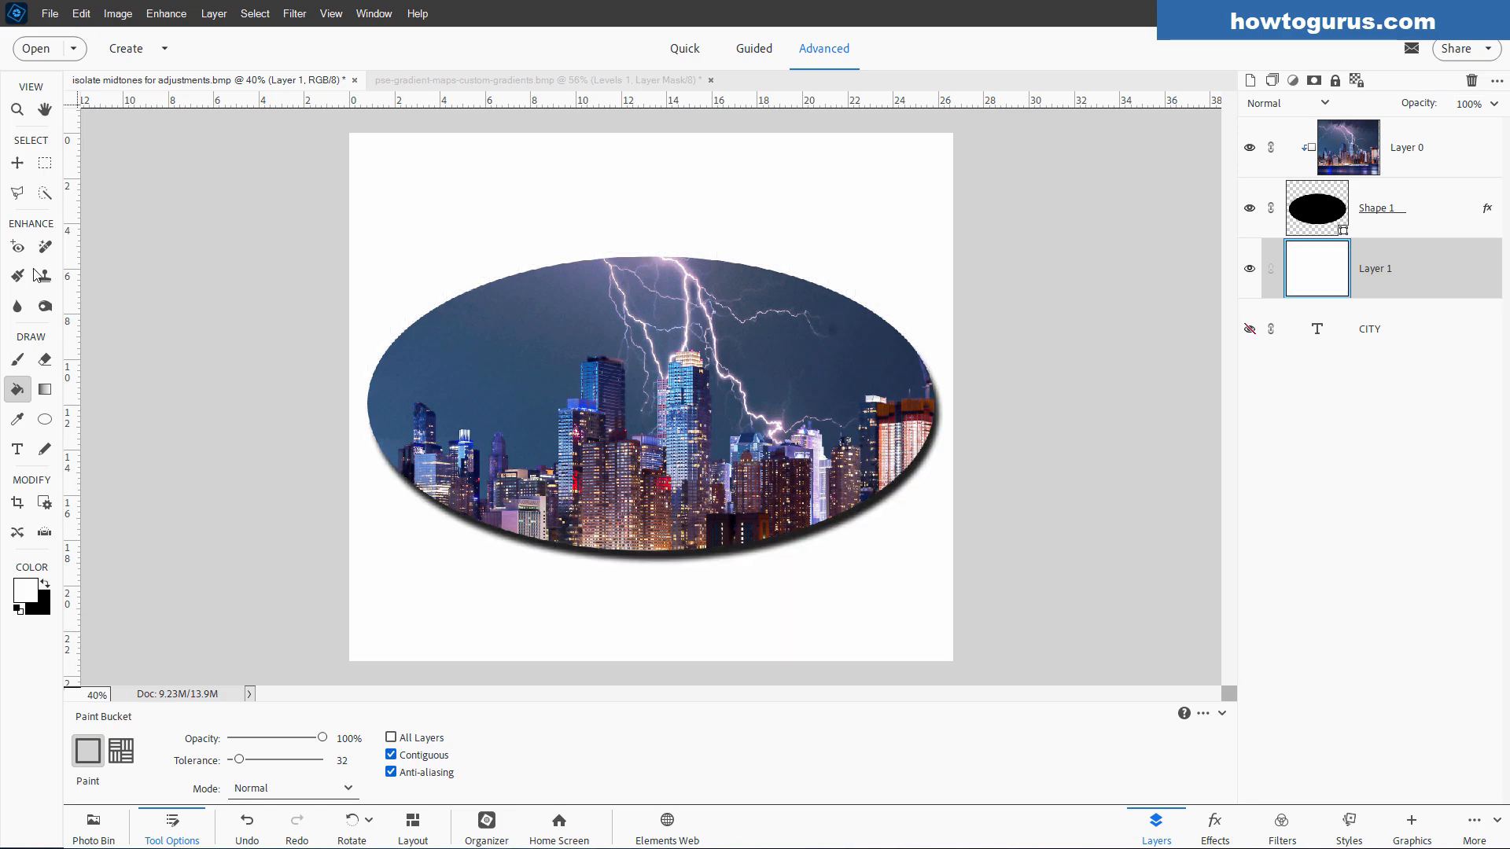
left_click(16, 162)
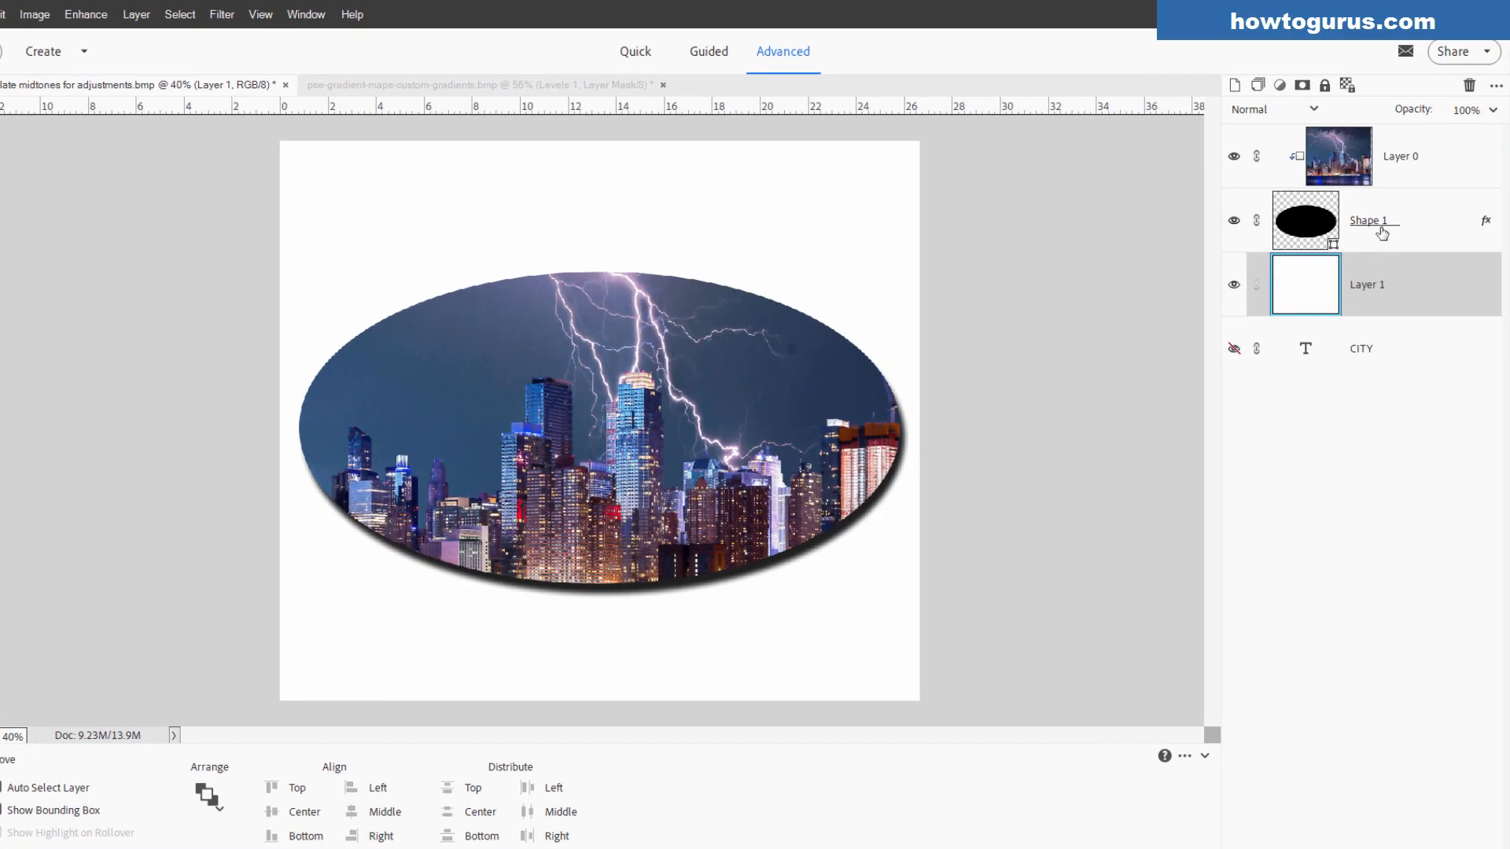
Step: Preview a bevel on Shape 1 in Style Settings, remove it and keep only the drop shadow
left_click(1485, 219)
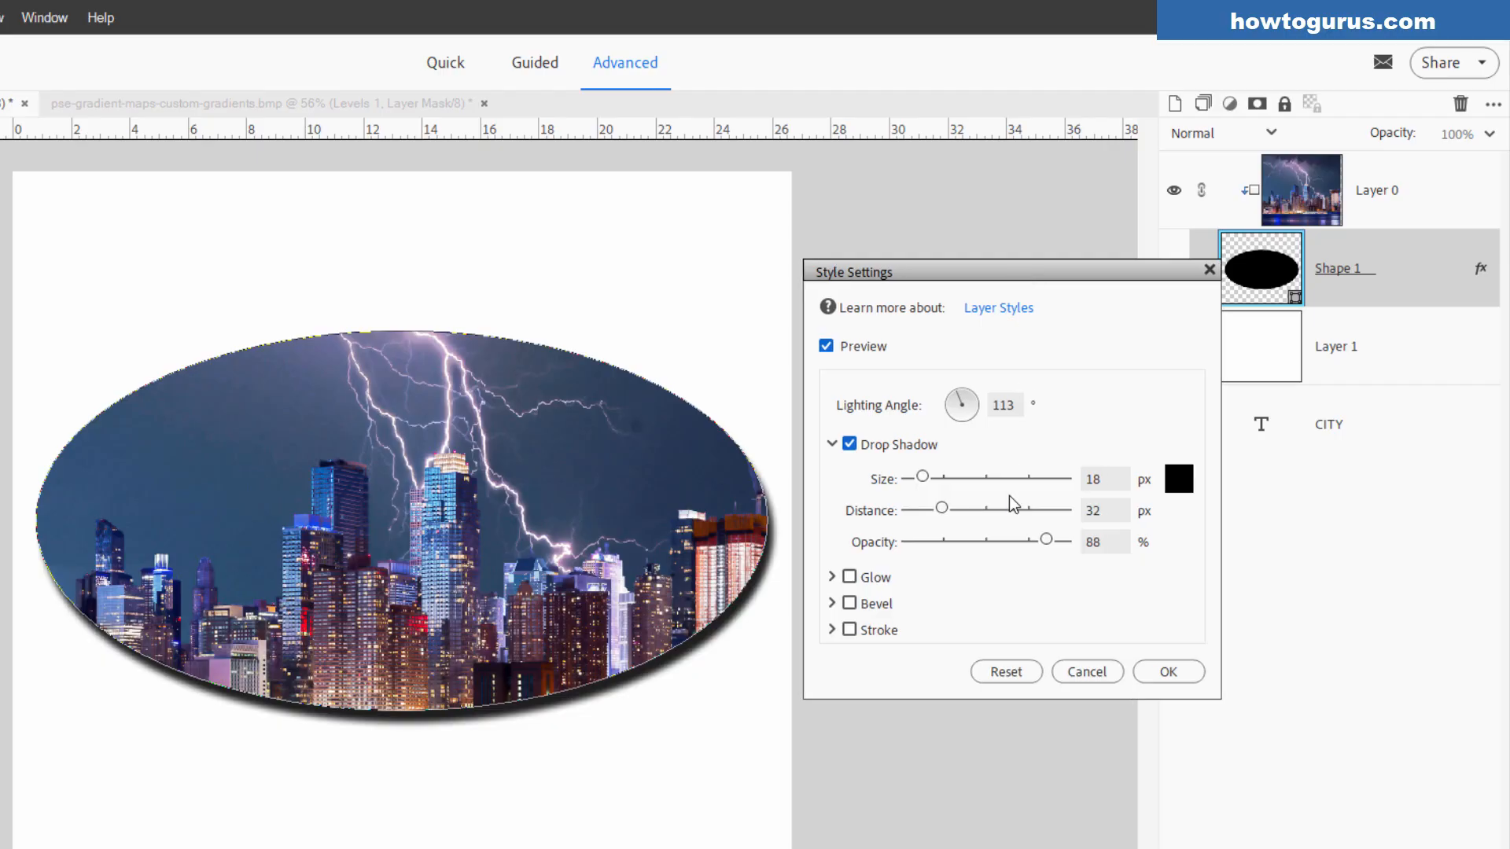
left_click(834, 604)
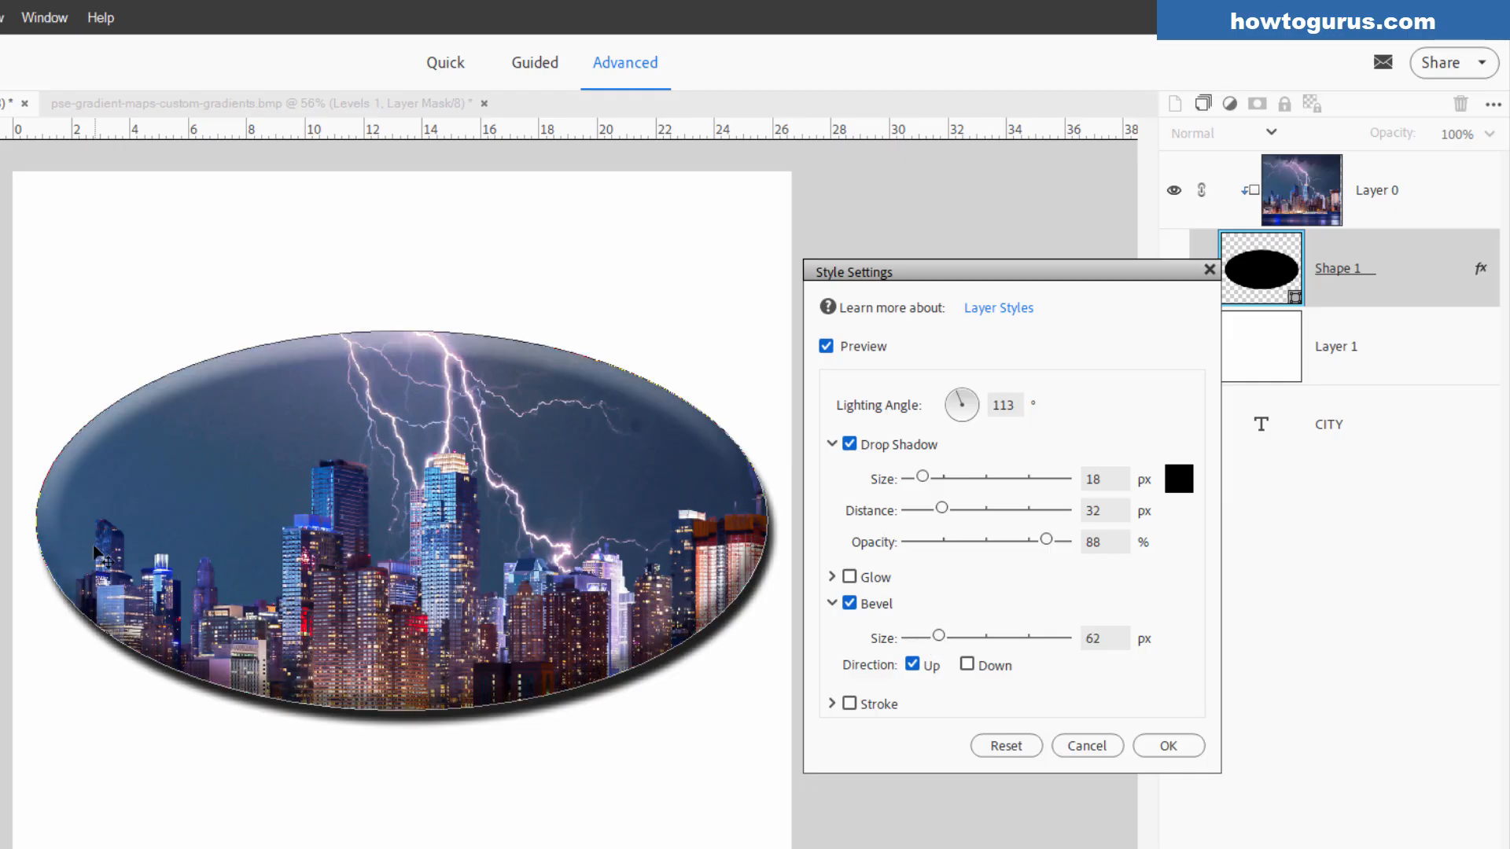
mouse_move(996, 598)
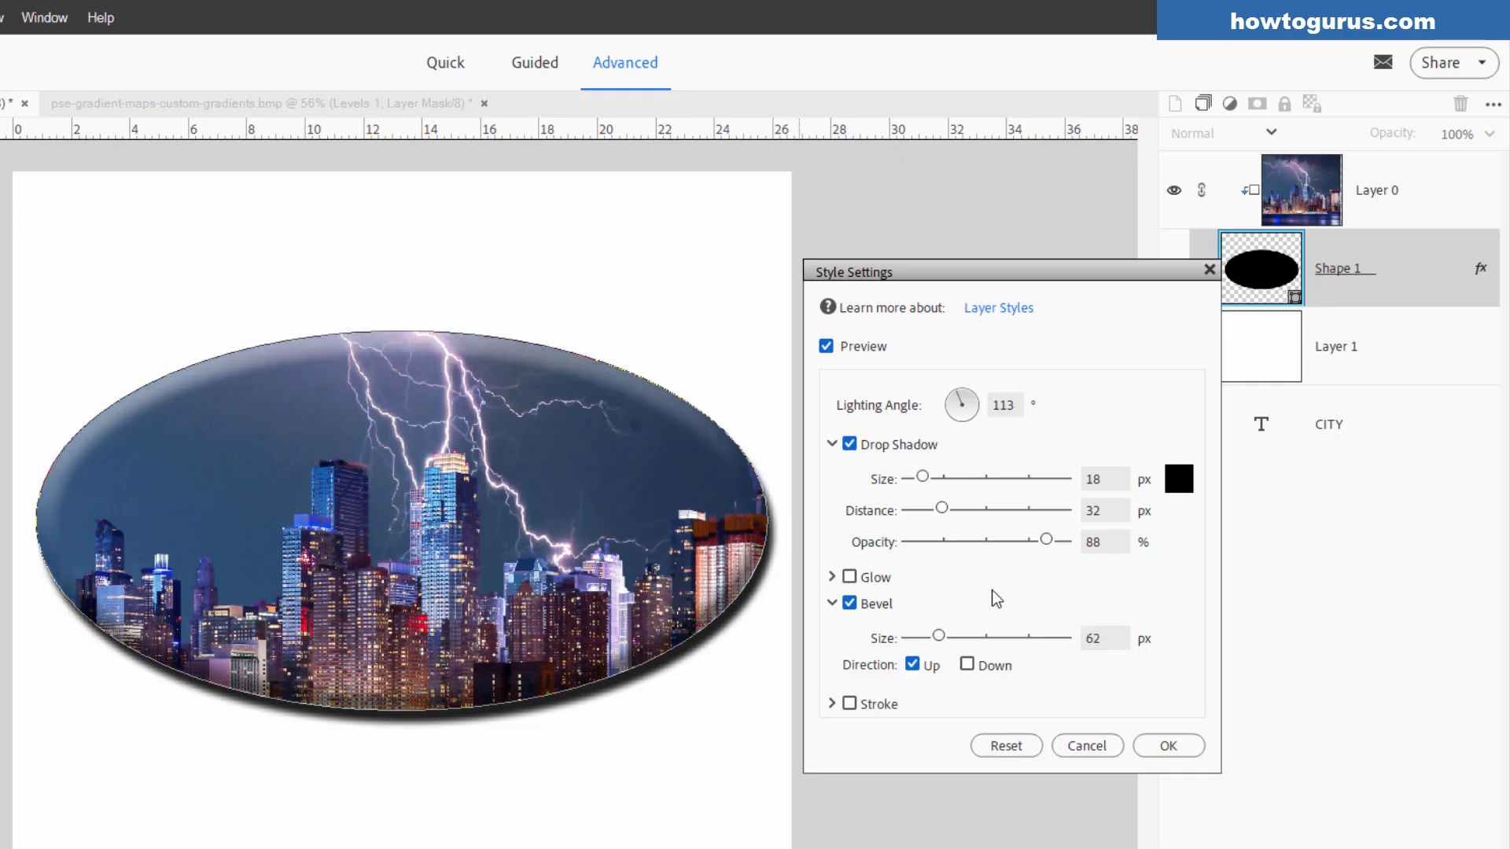
left_click(849, 591)
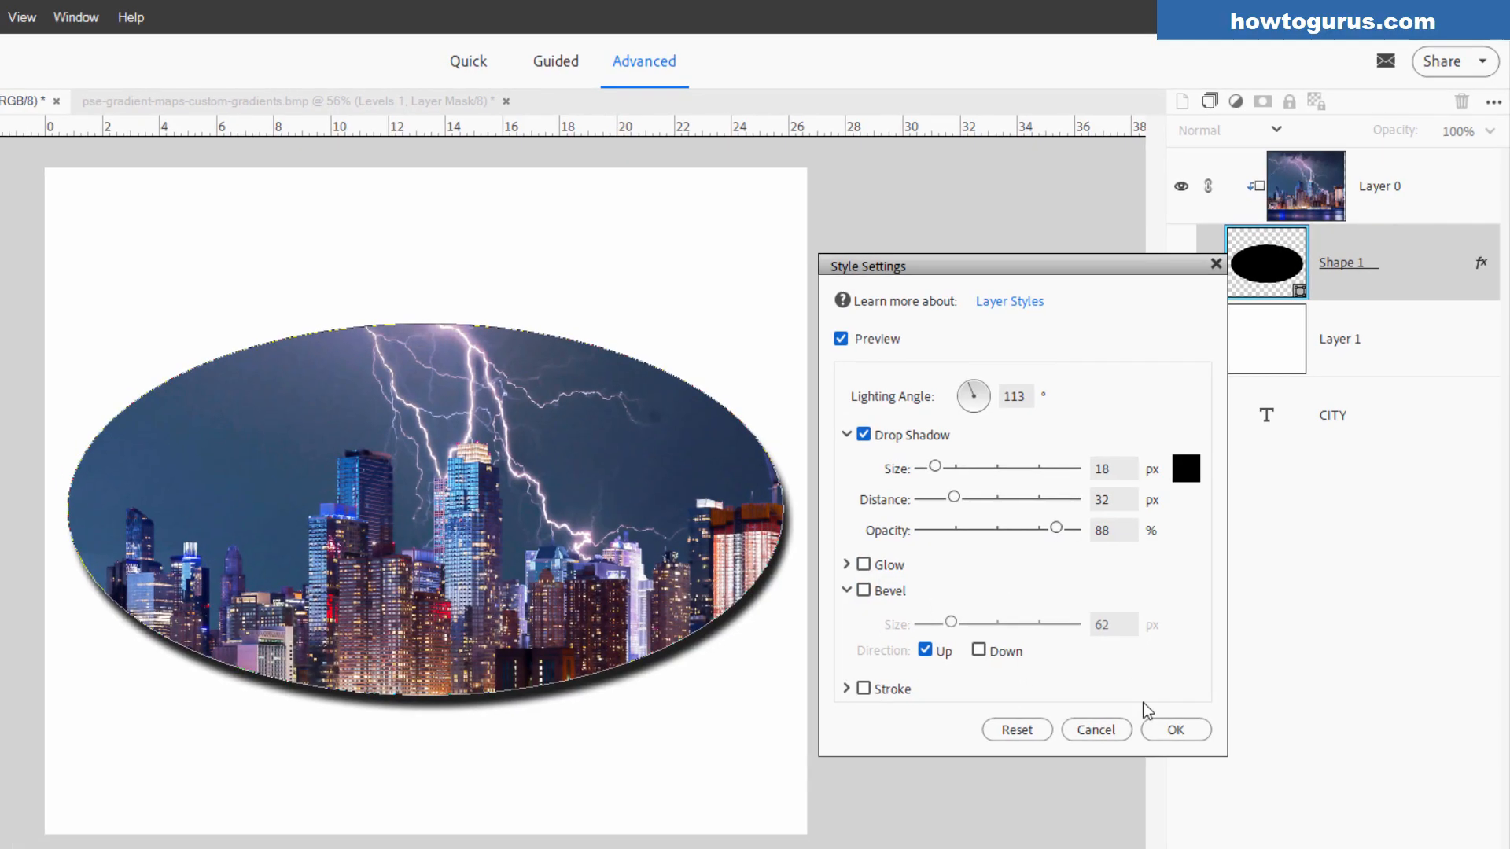
left_click(1174, 729)
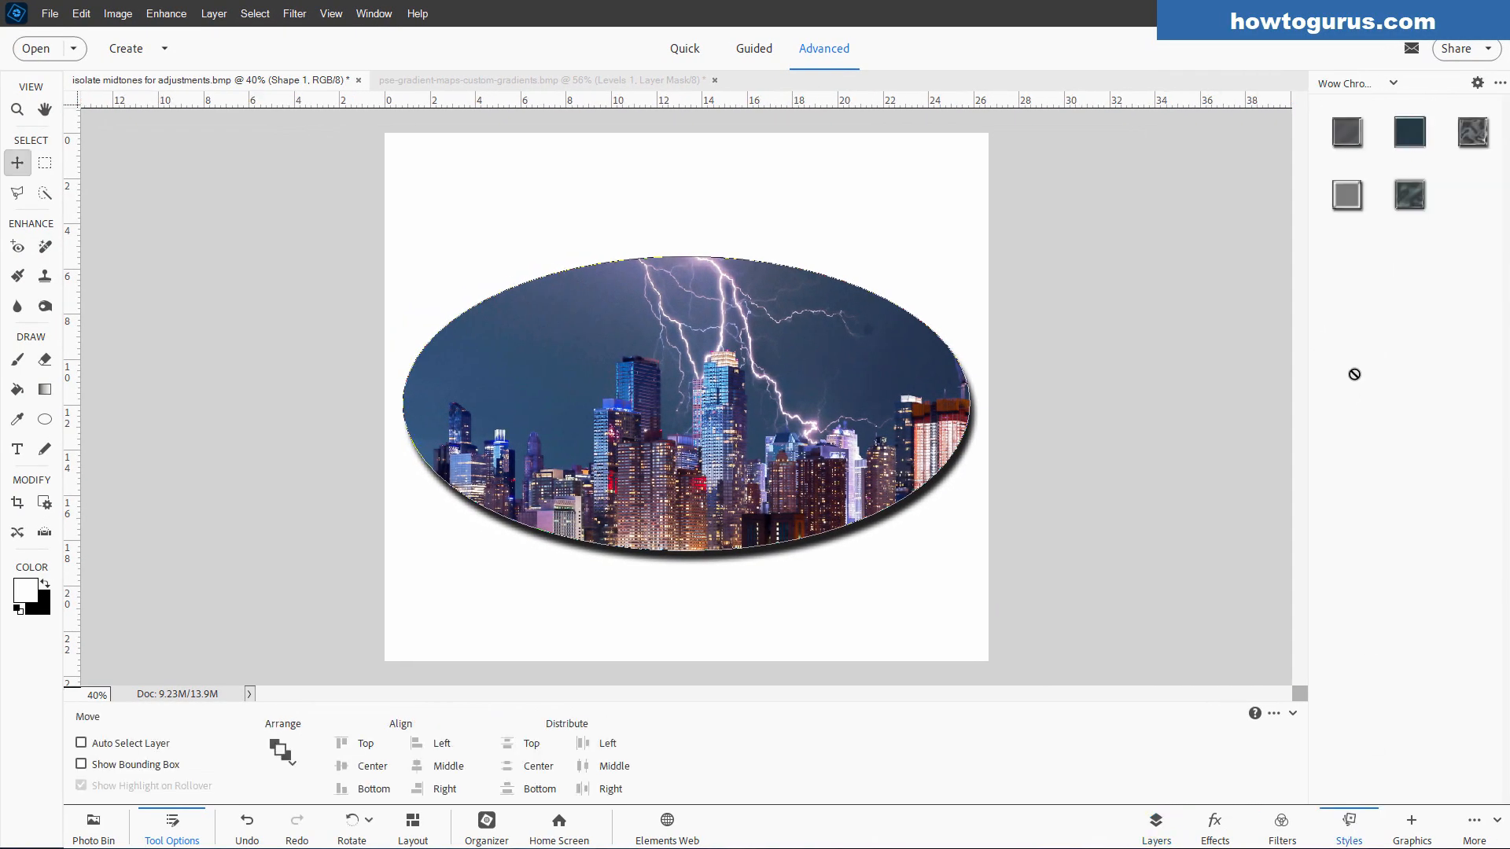
Step: Apply a library bevel from the Bevels styles category to Shape 1
left_click(1353, 82)
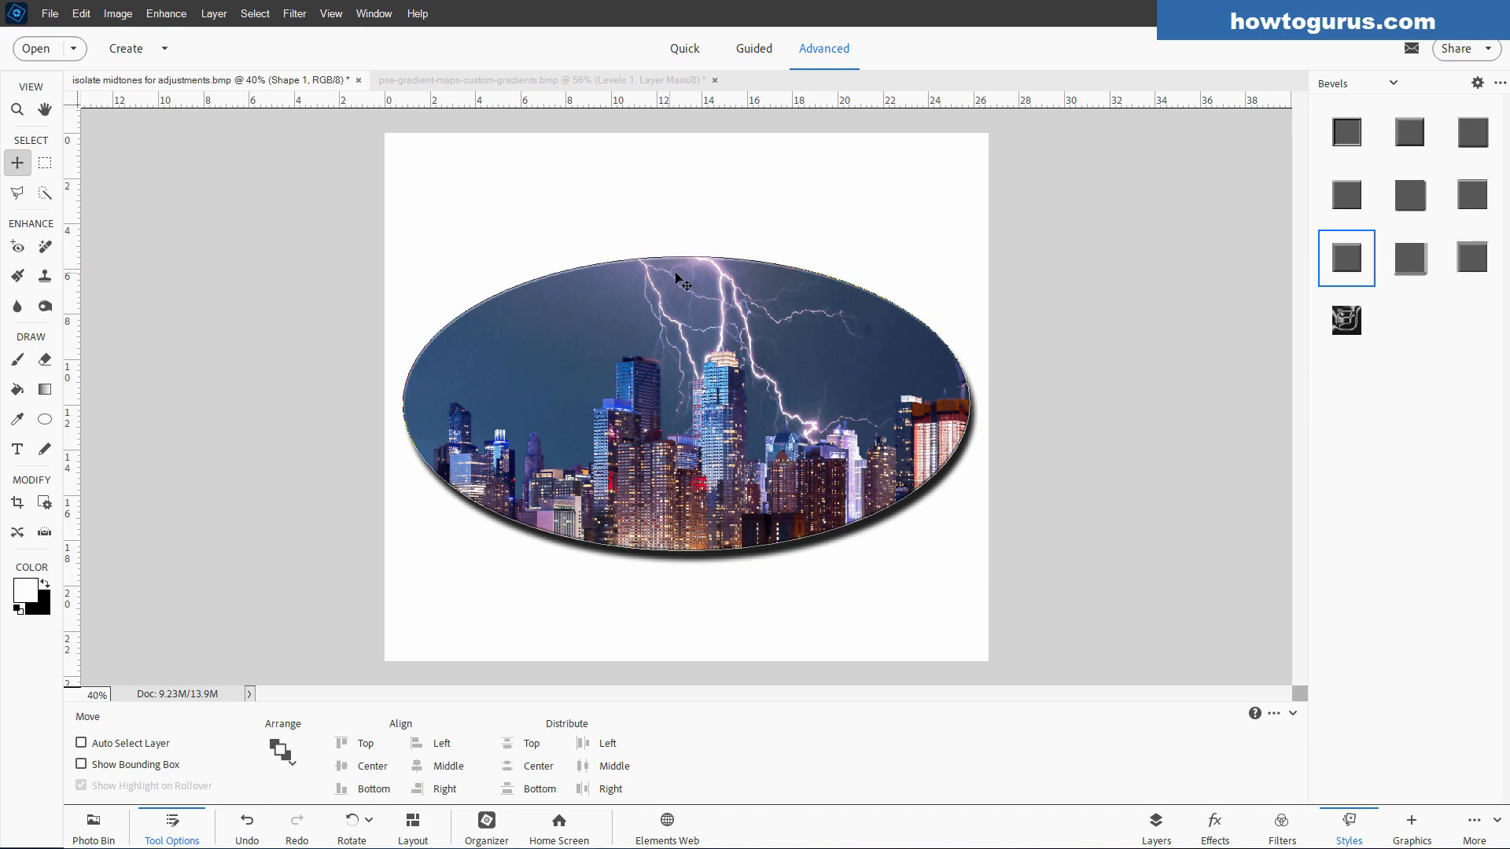
mouse_move(780, 306)
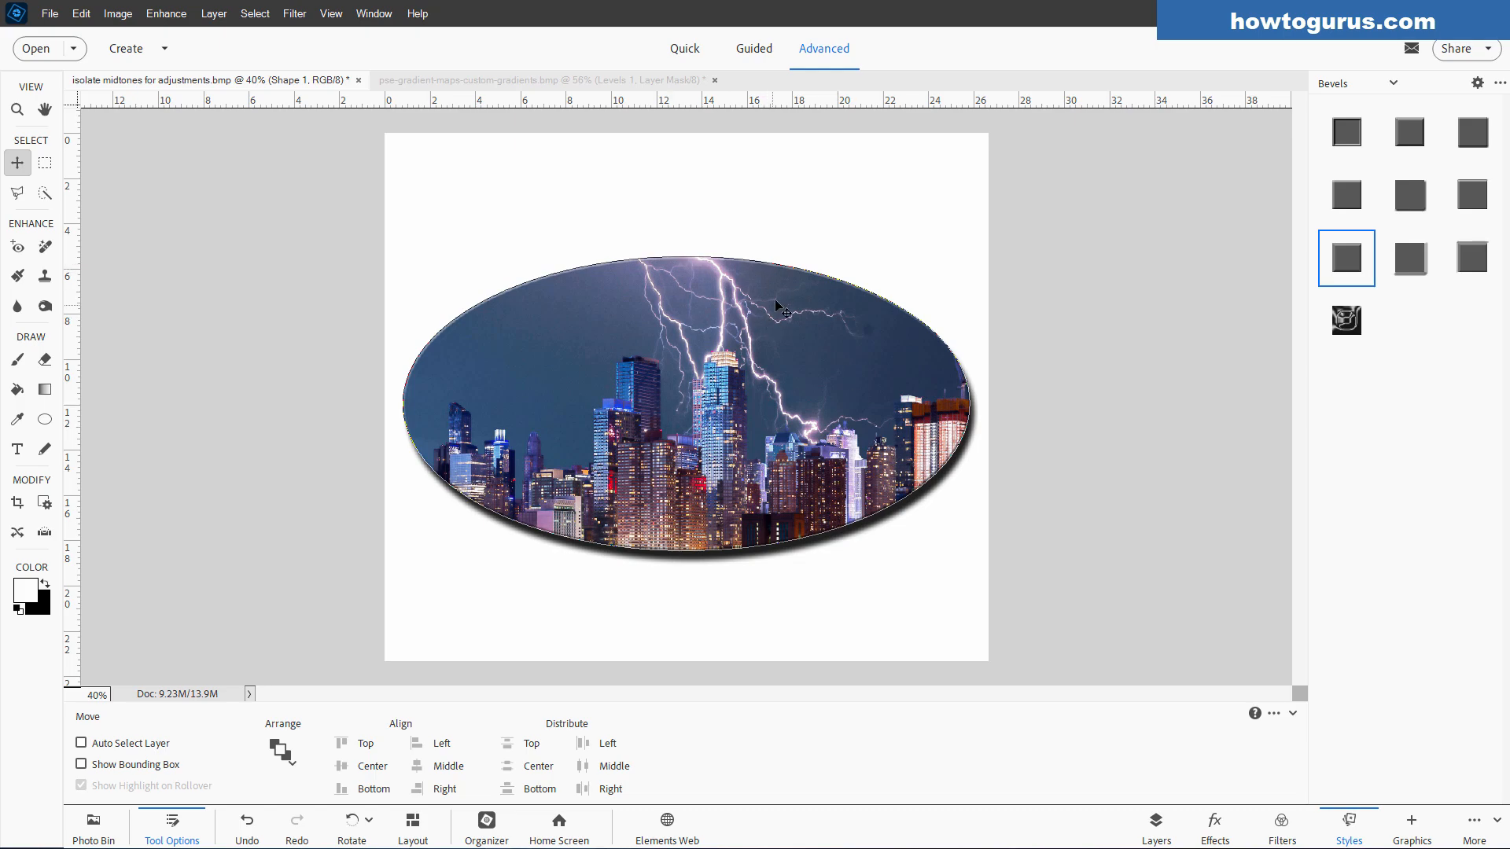
left_click(1154, 826)
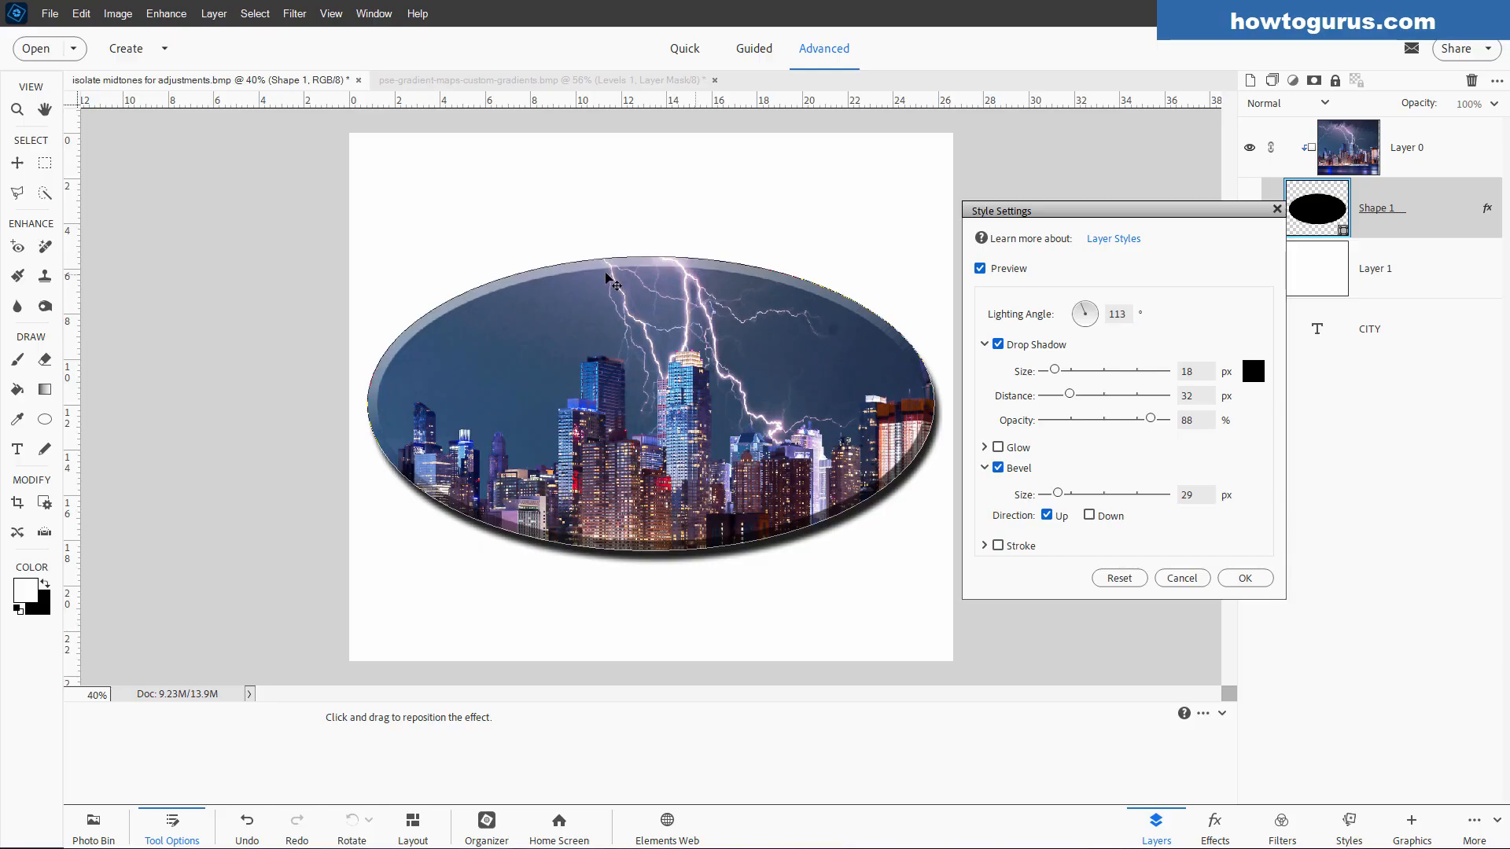
mouse_move(1146, 514)
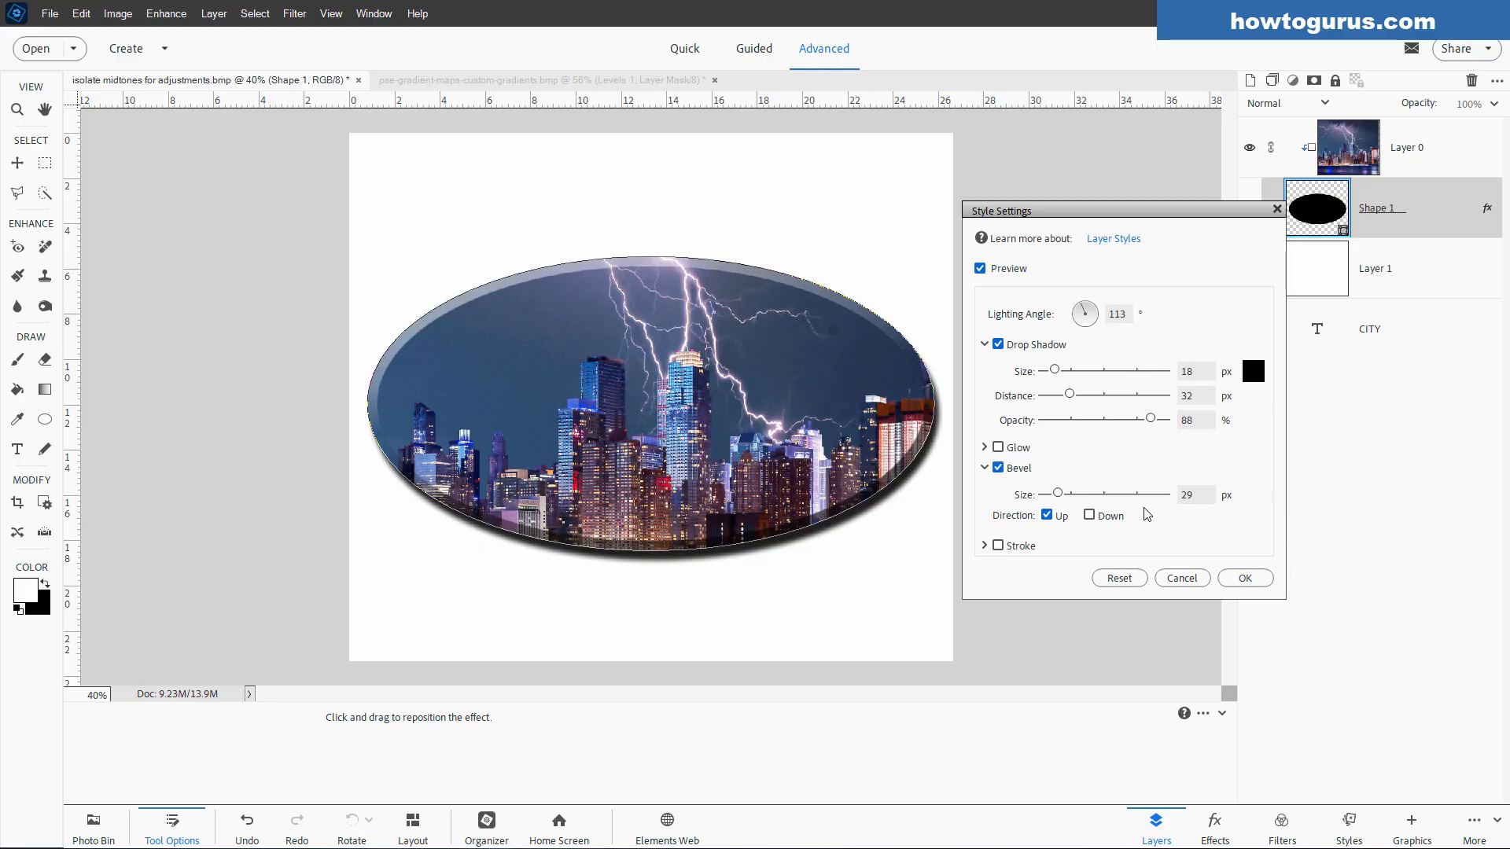
mouse_move(1123, 576)
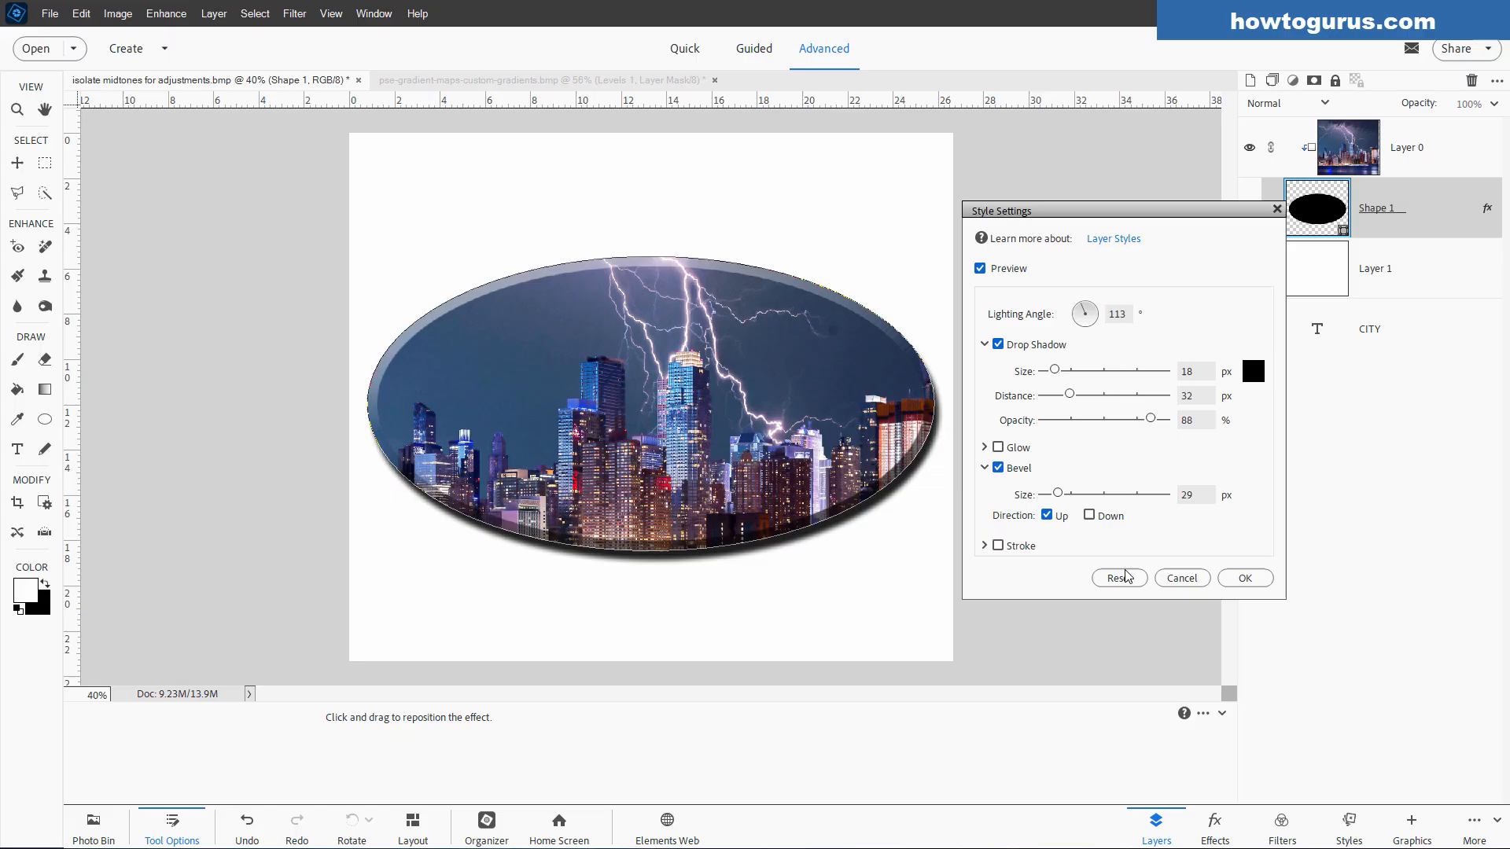
mouse_move(1244, 588)
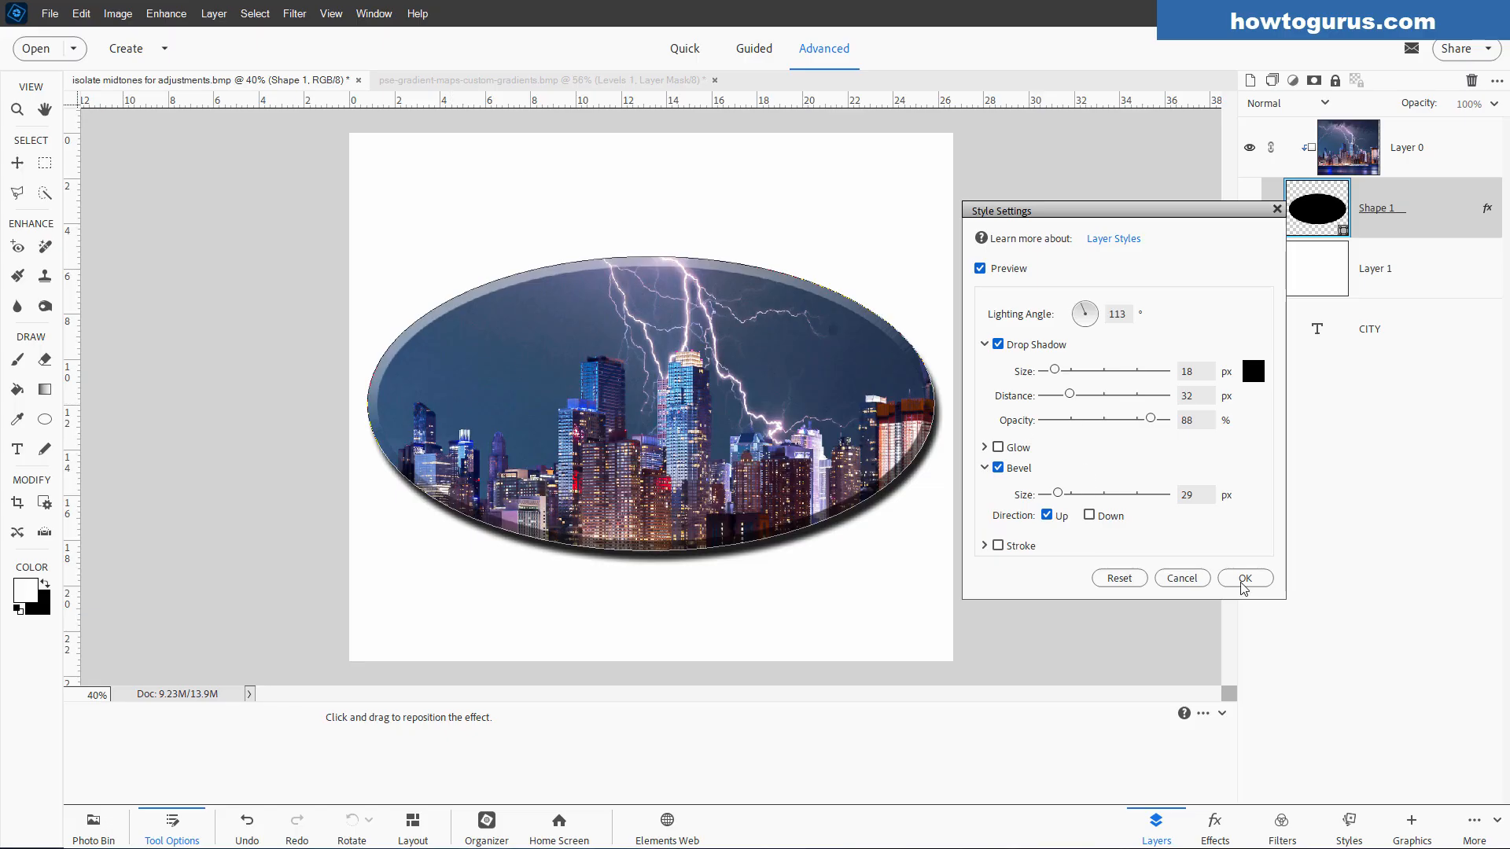
Step: Commit the 29 px upward bevel with drop shadow, then target Layer 0
left_click(1243, 578)
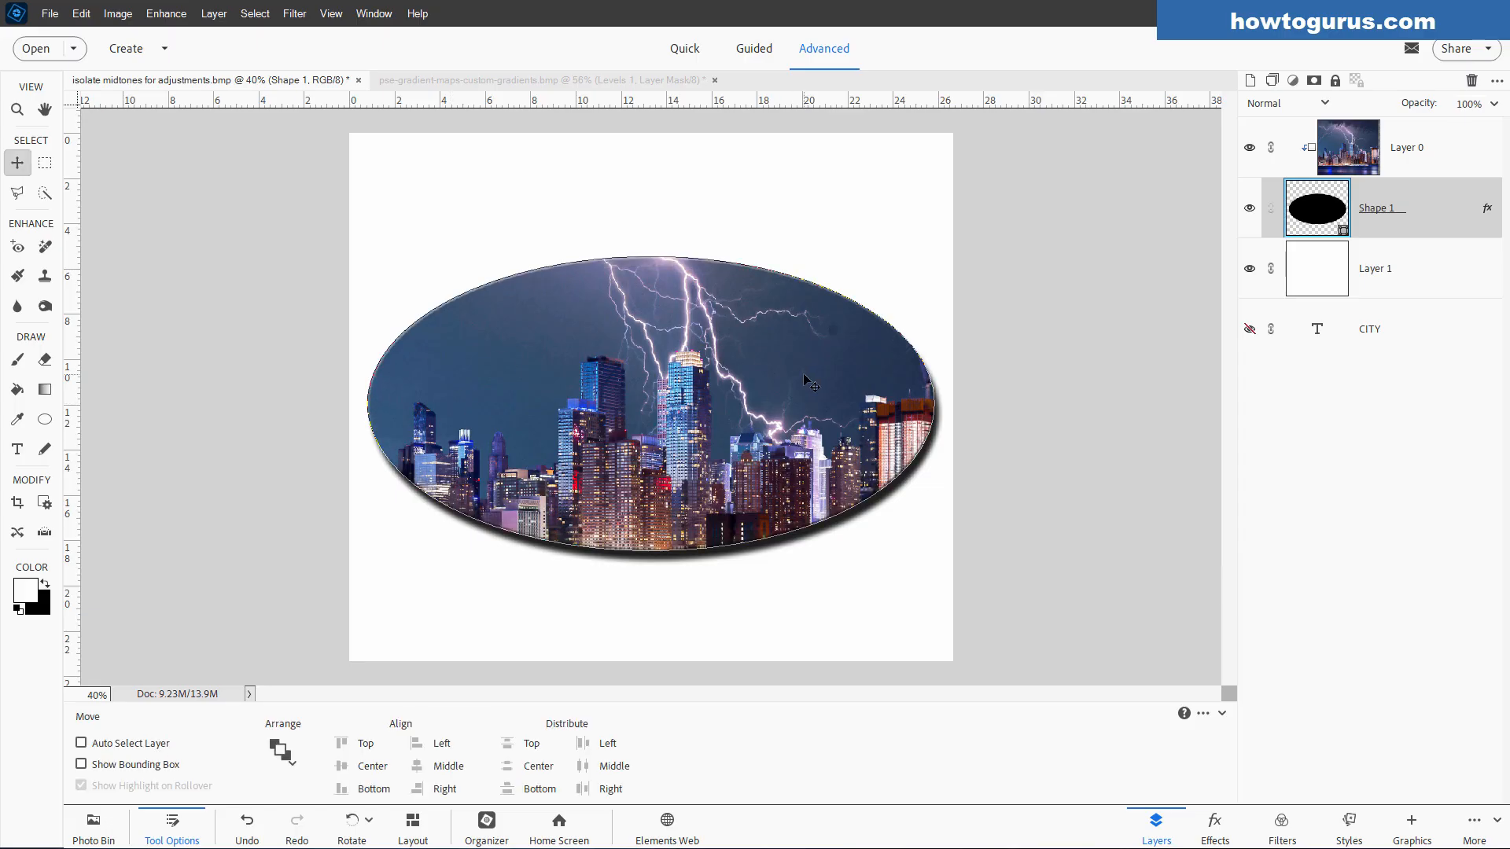
mouse_move(871, 320)
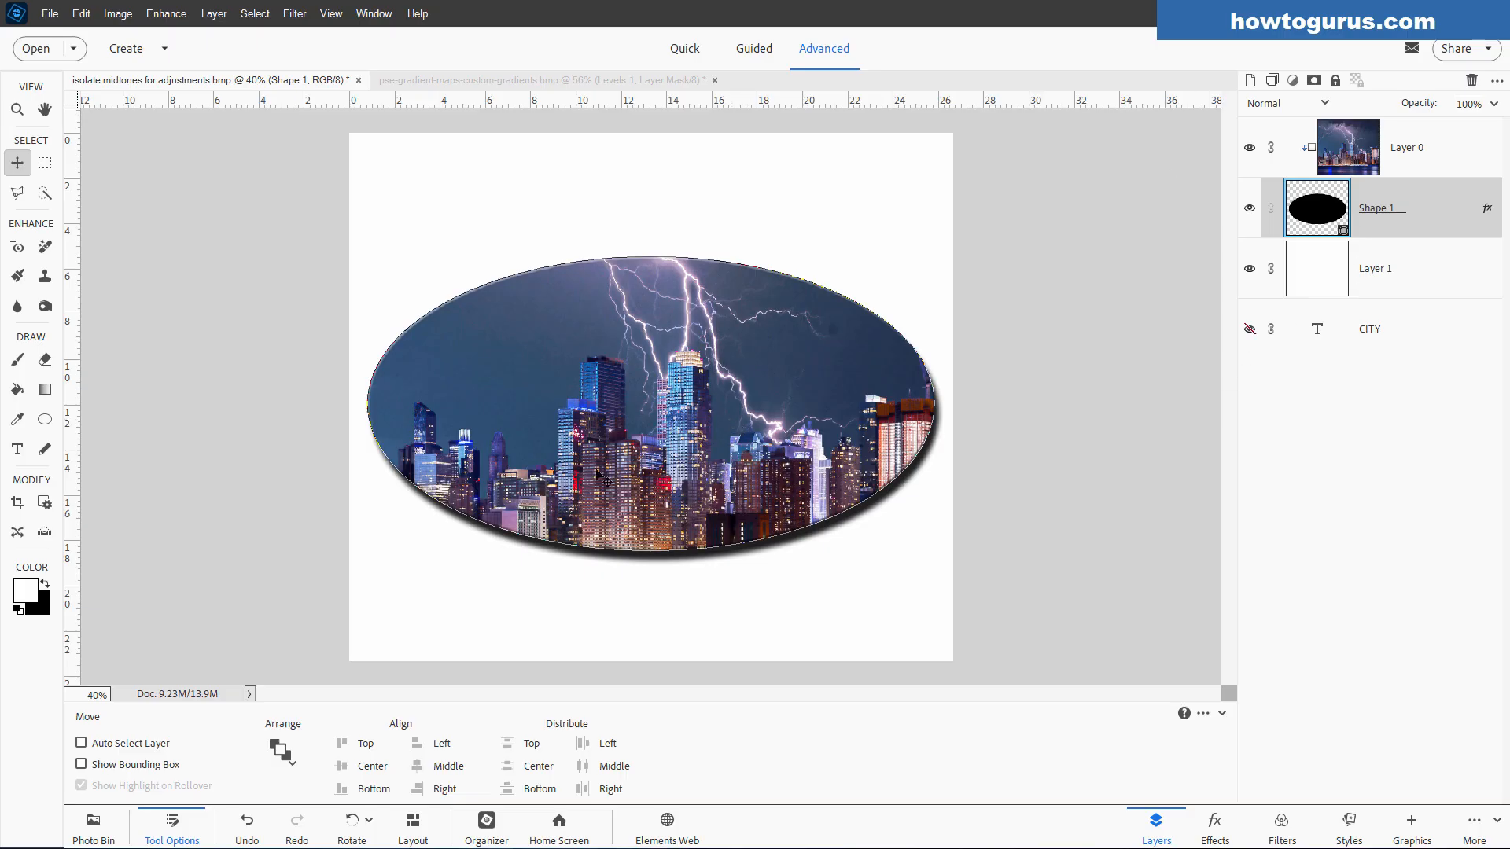
left_click(1406, 147)
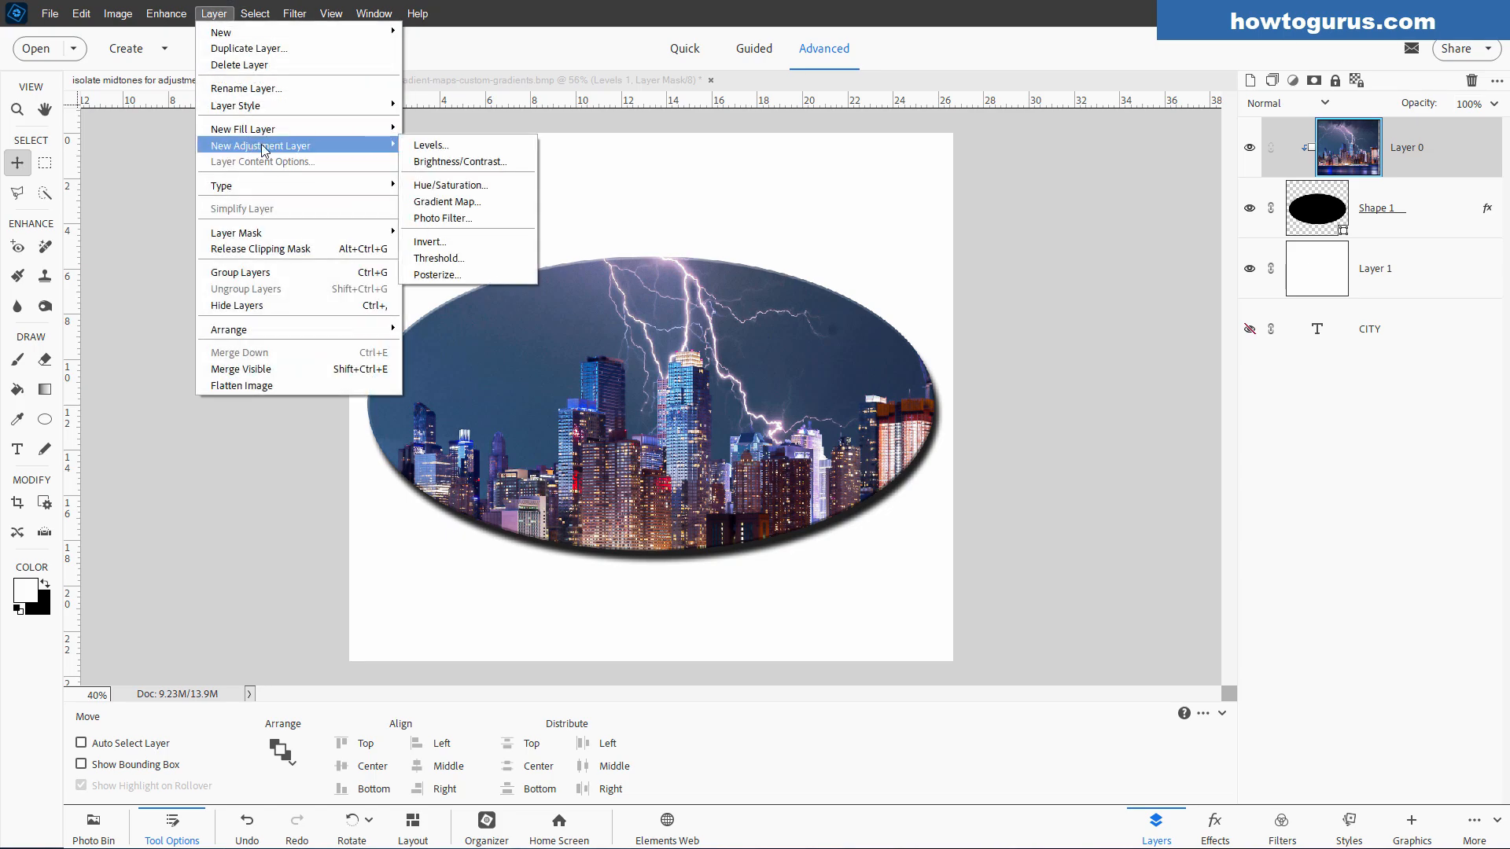
Step: Create a Levels 1 adjustment layer with Use Previous Layer to Create Clipping Mask over Layer 0
left_click(430, 144)
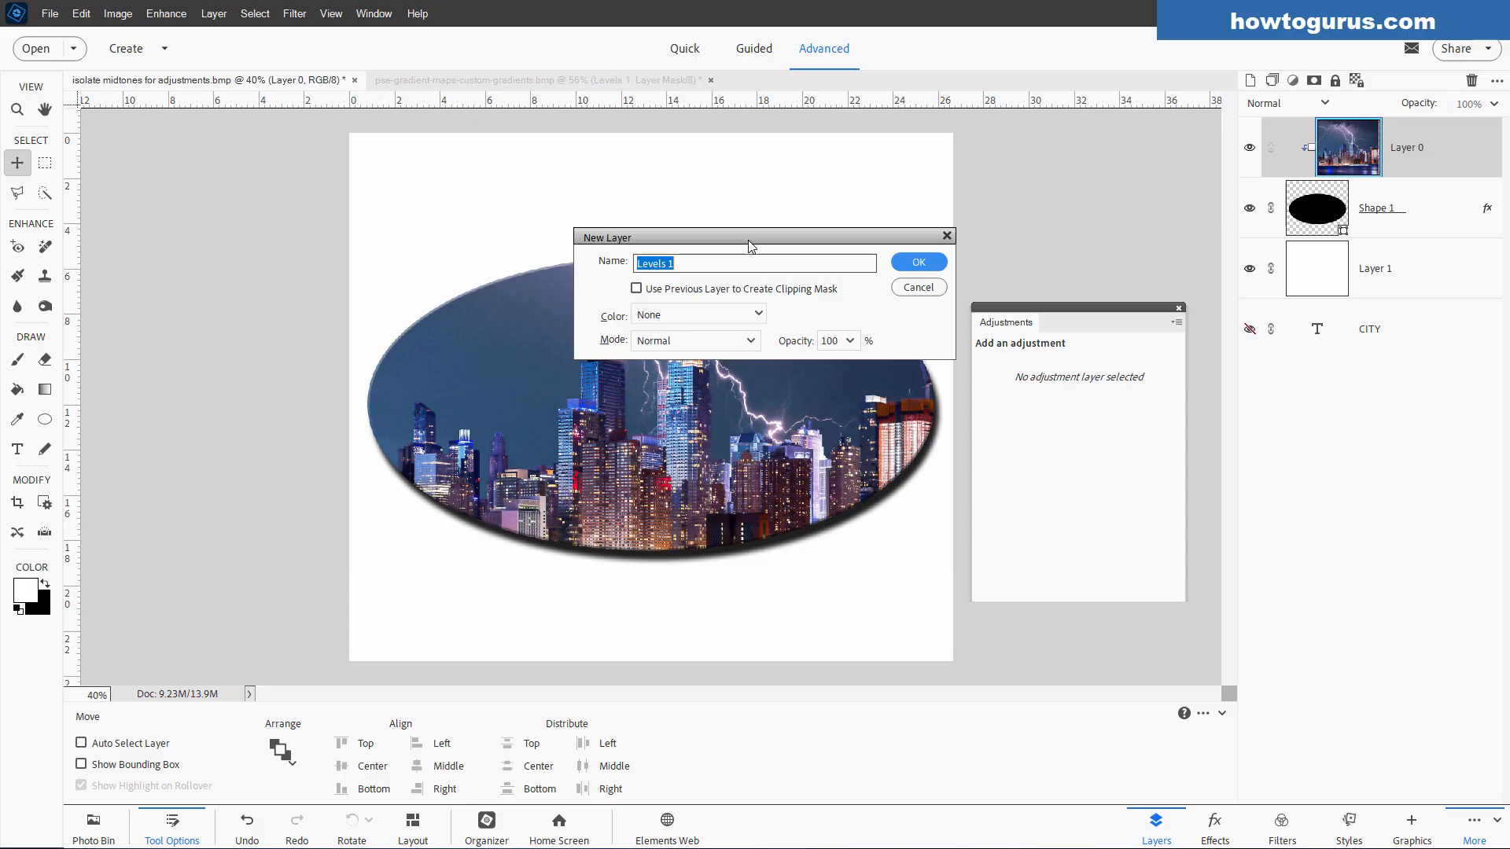
left_click(636, 288)
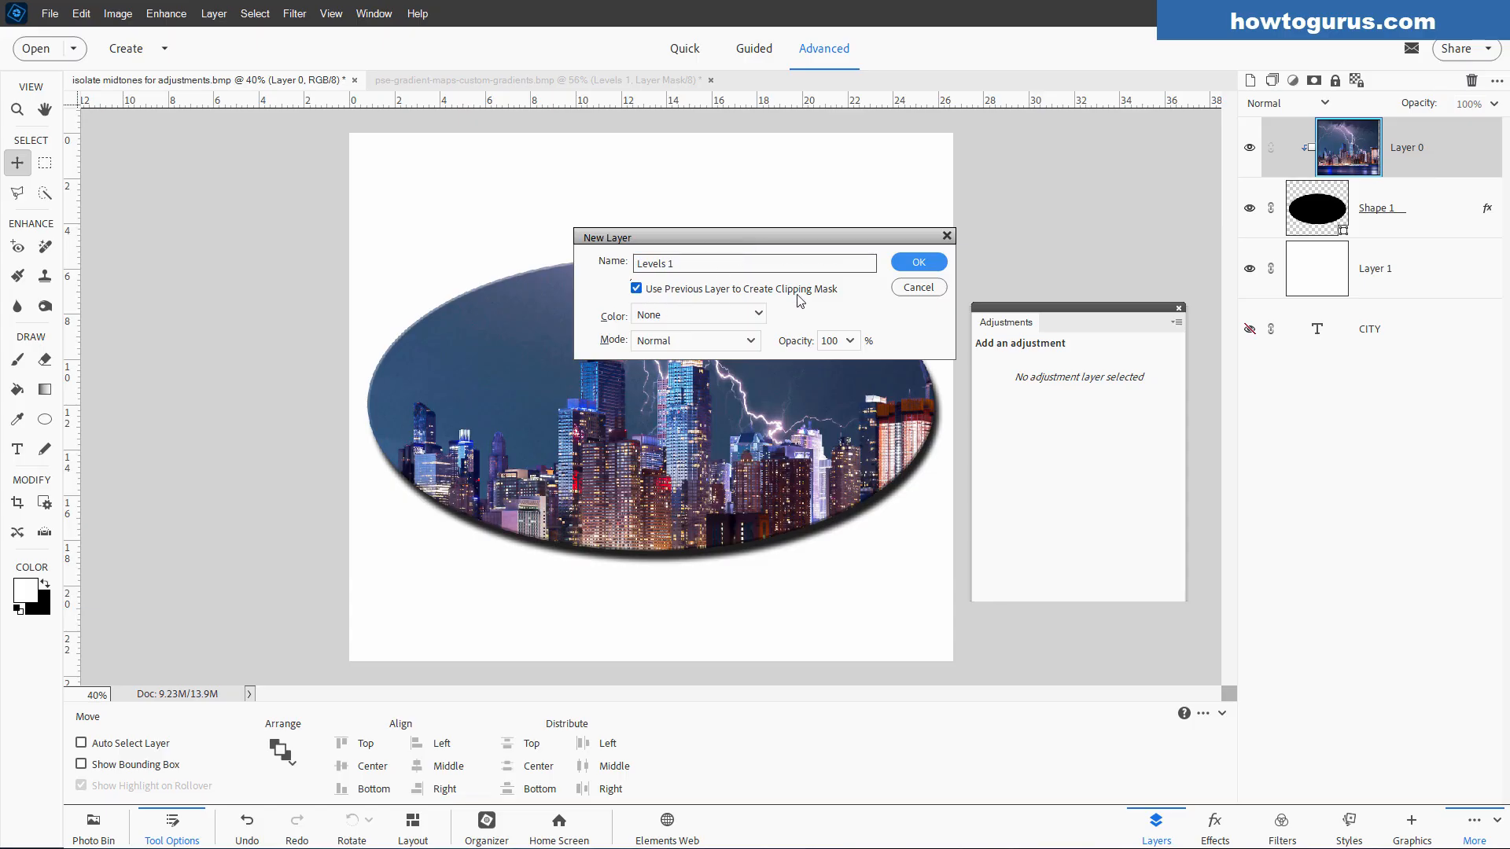
left_click(917, 261)
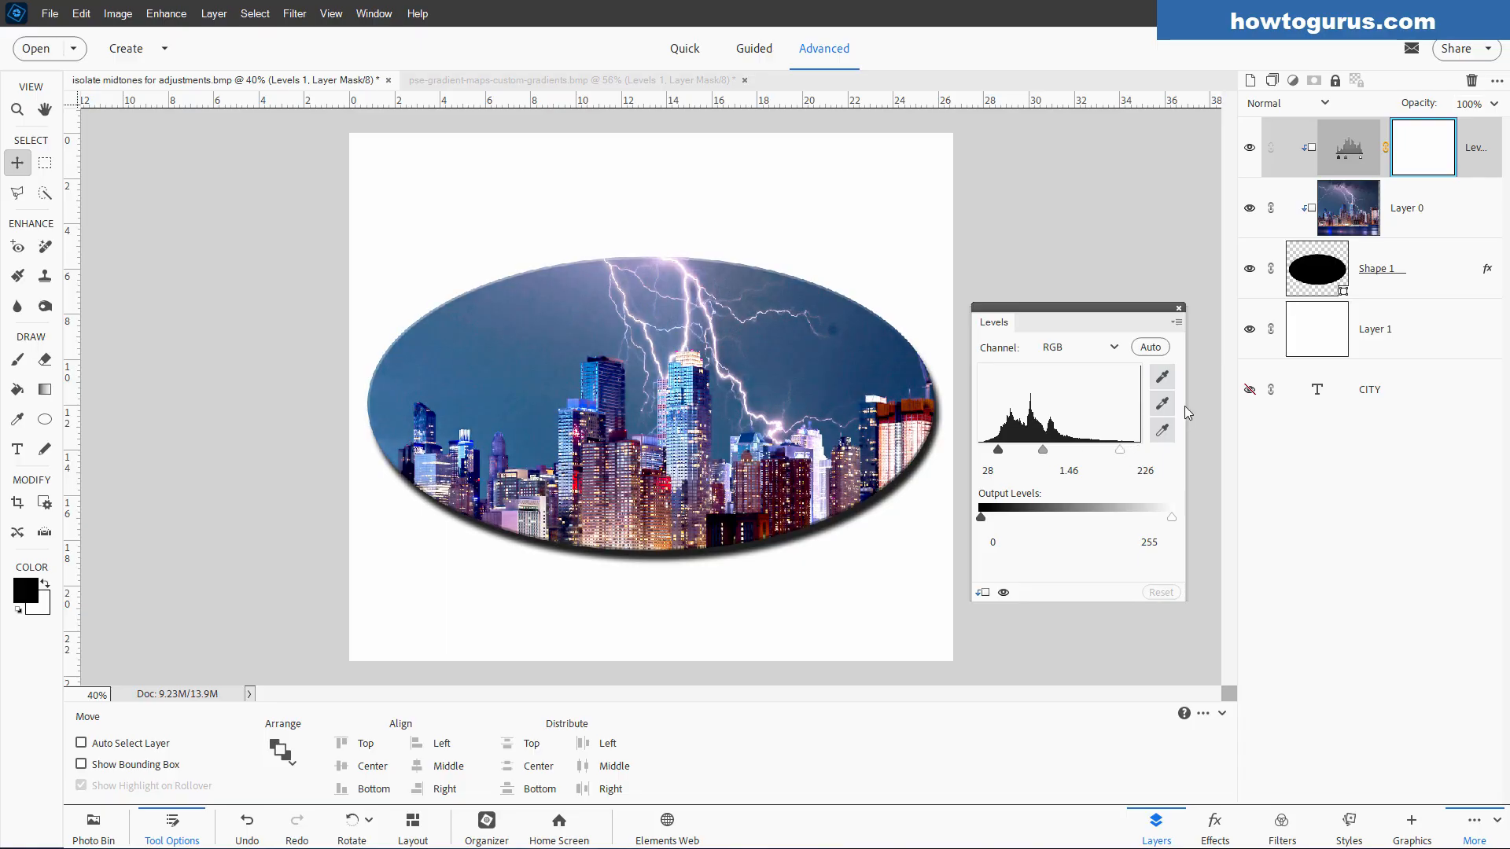
left_click(1177, 308)
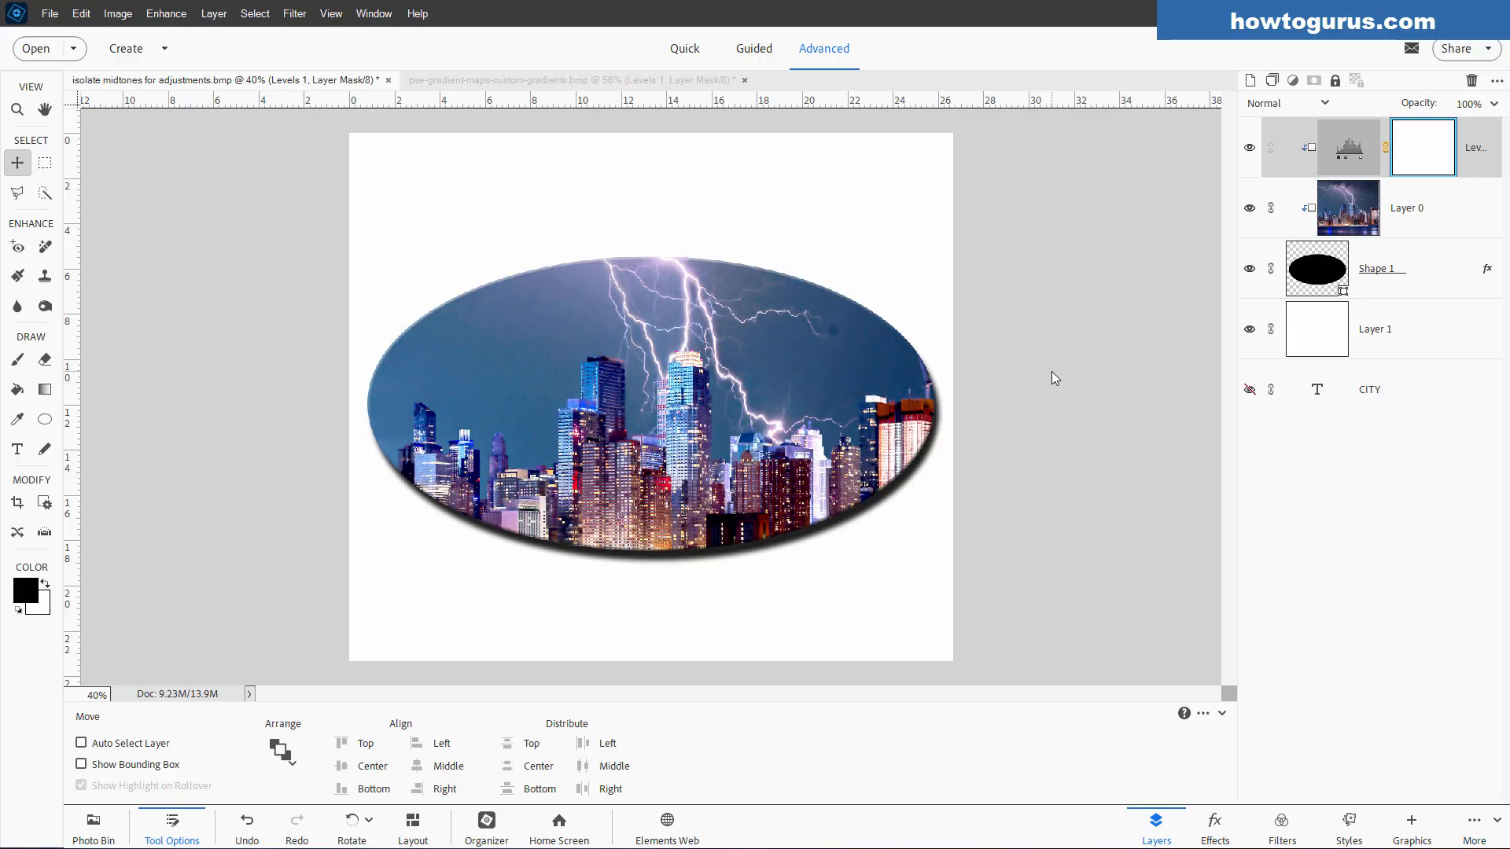
mouse_move(1021, 390)
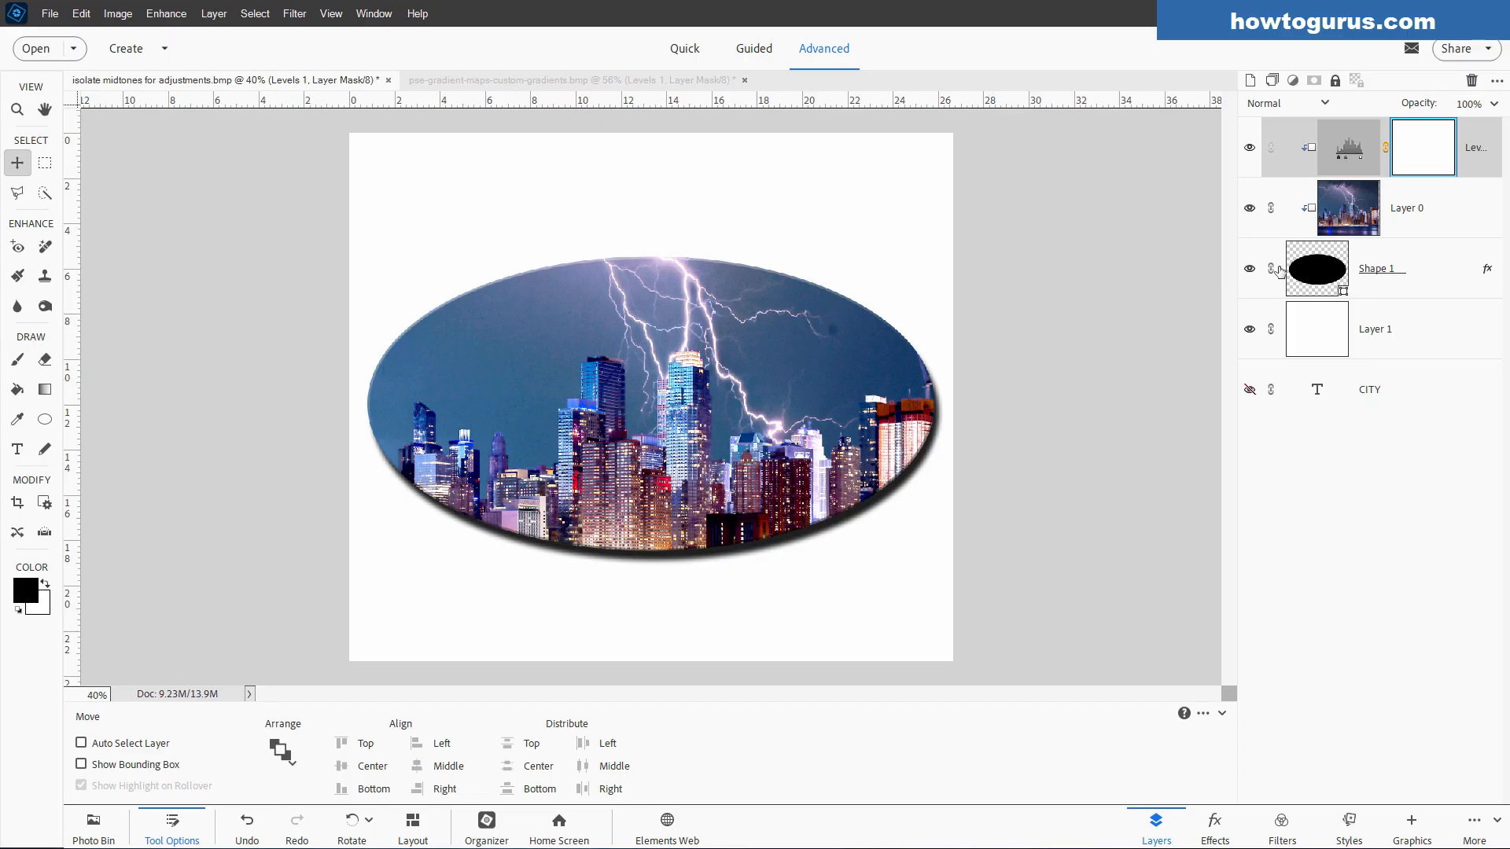
mouse_move(1305, 209)
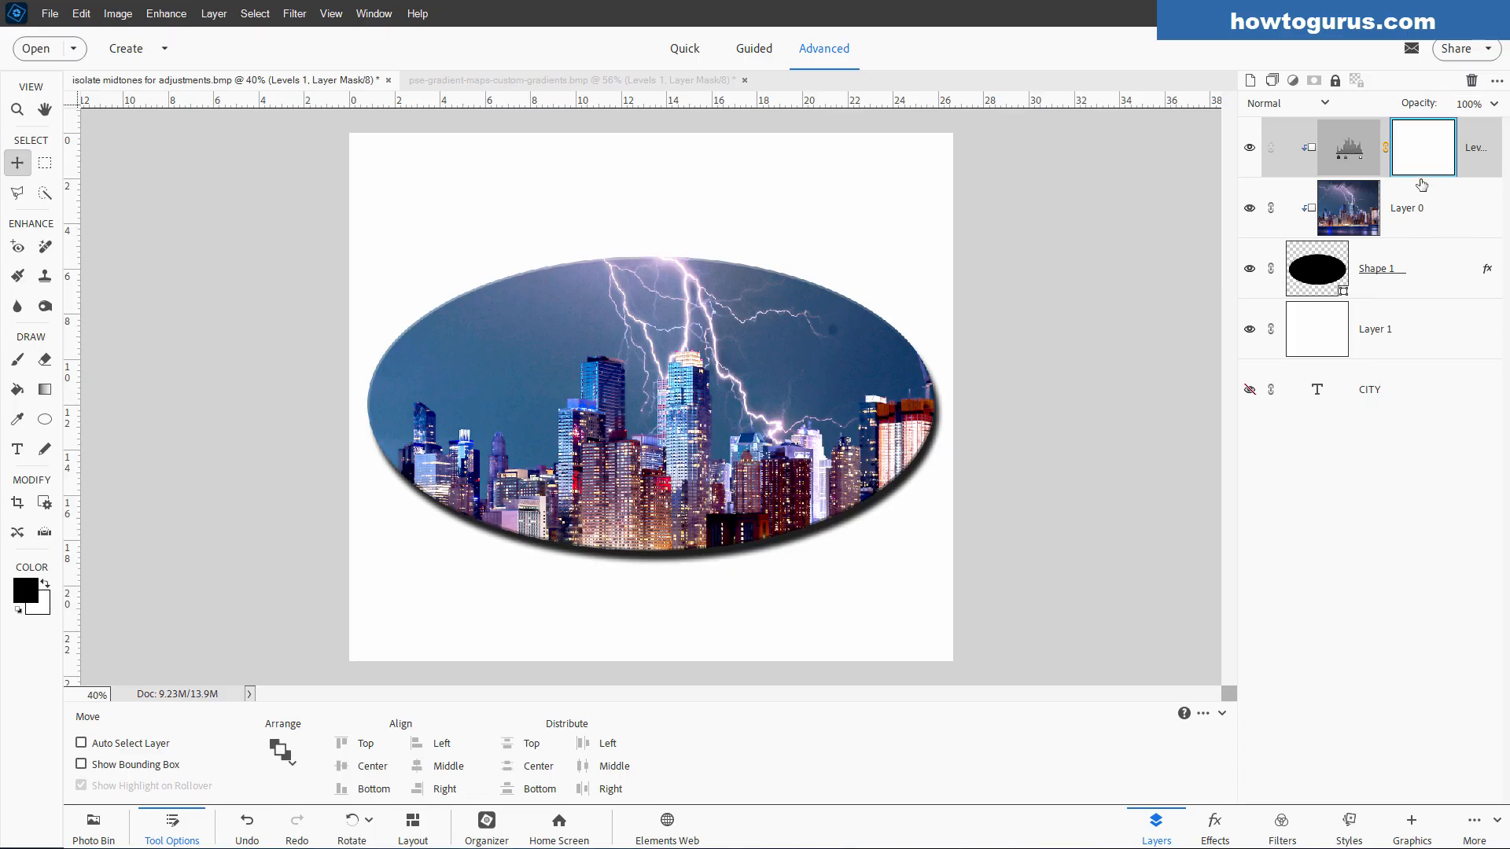
mouse_move(1423, 212)
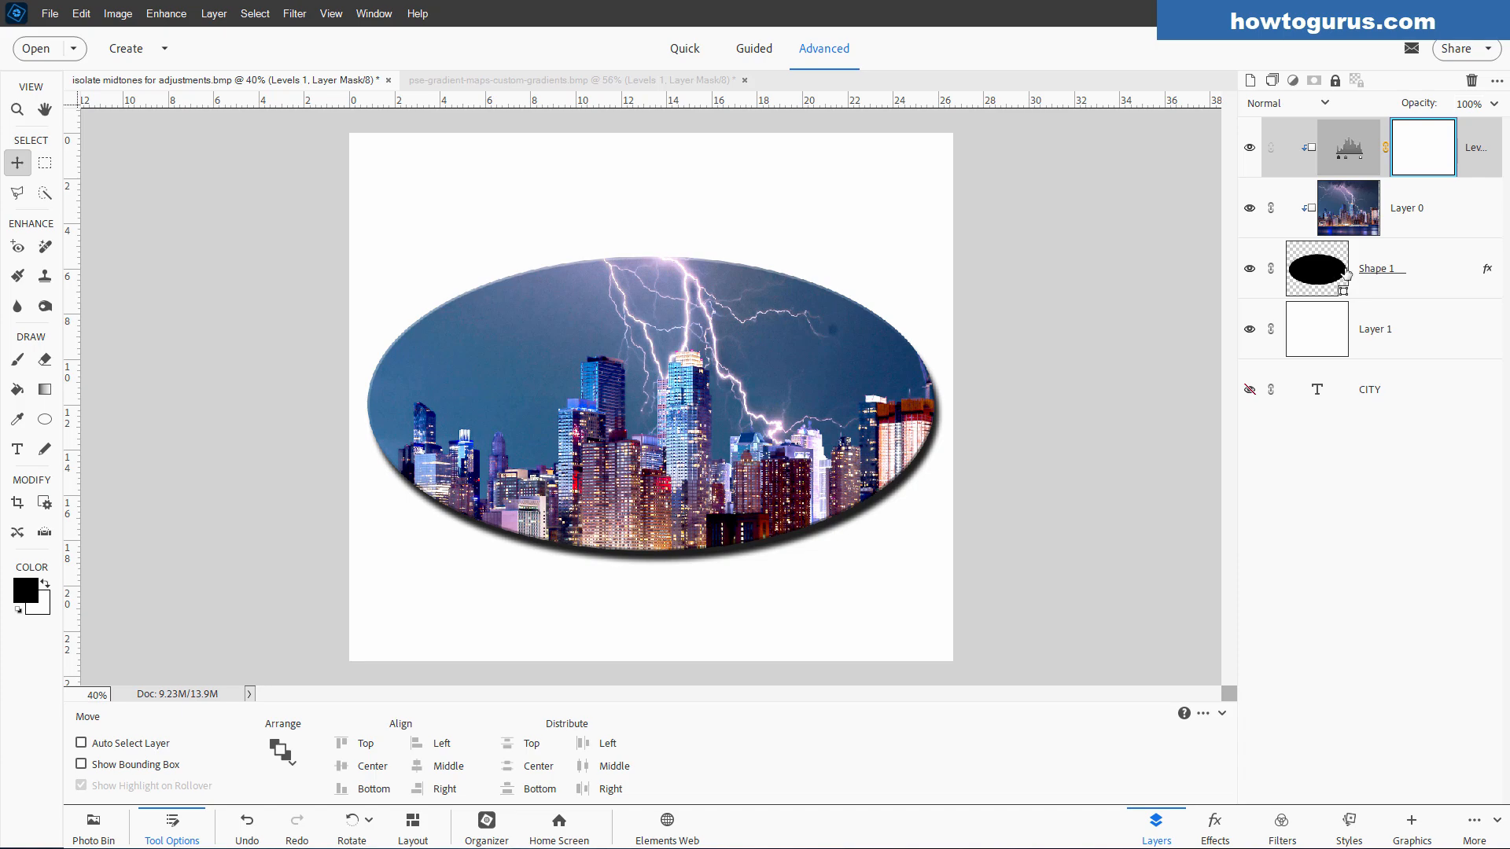
mouse_move(1315, 269)
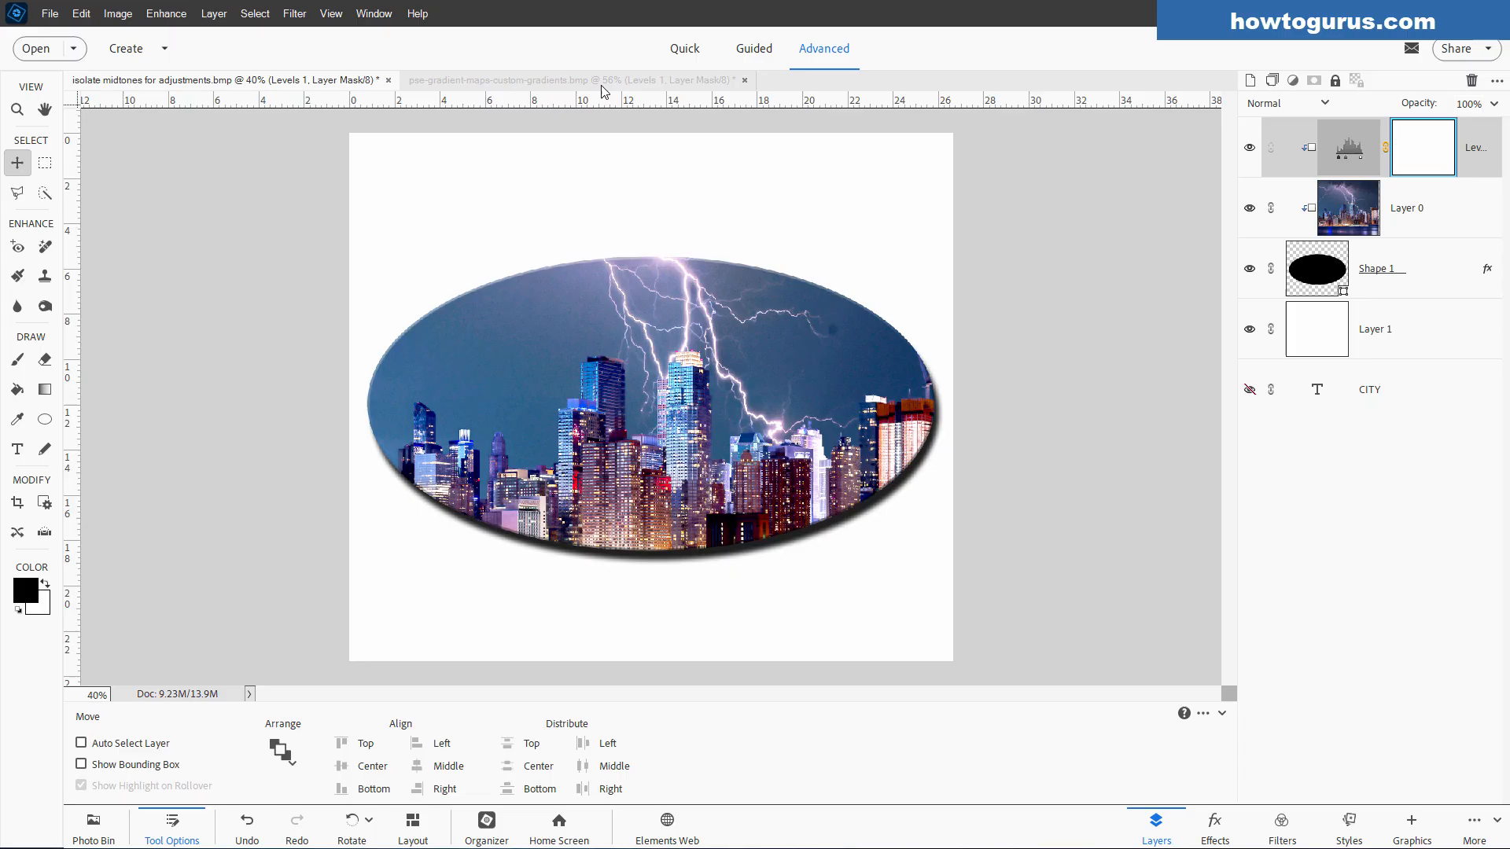
Step: Switch to the pse-gradient-maps document and show its Background copy layer
left_click(574, 78)
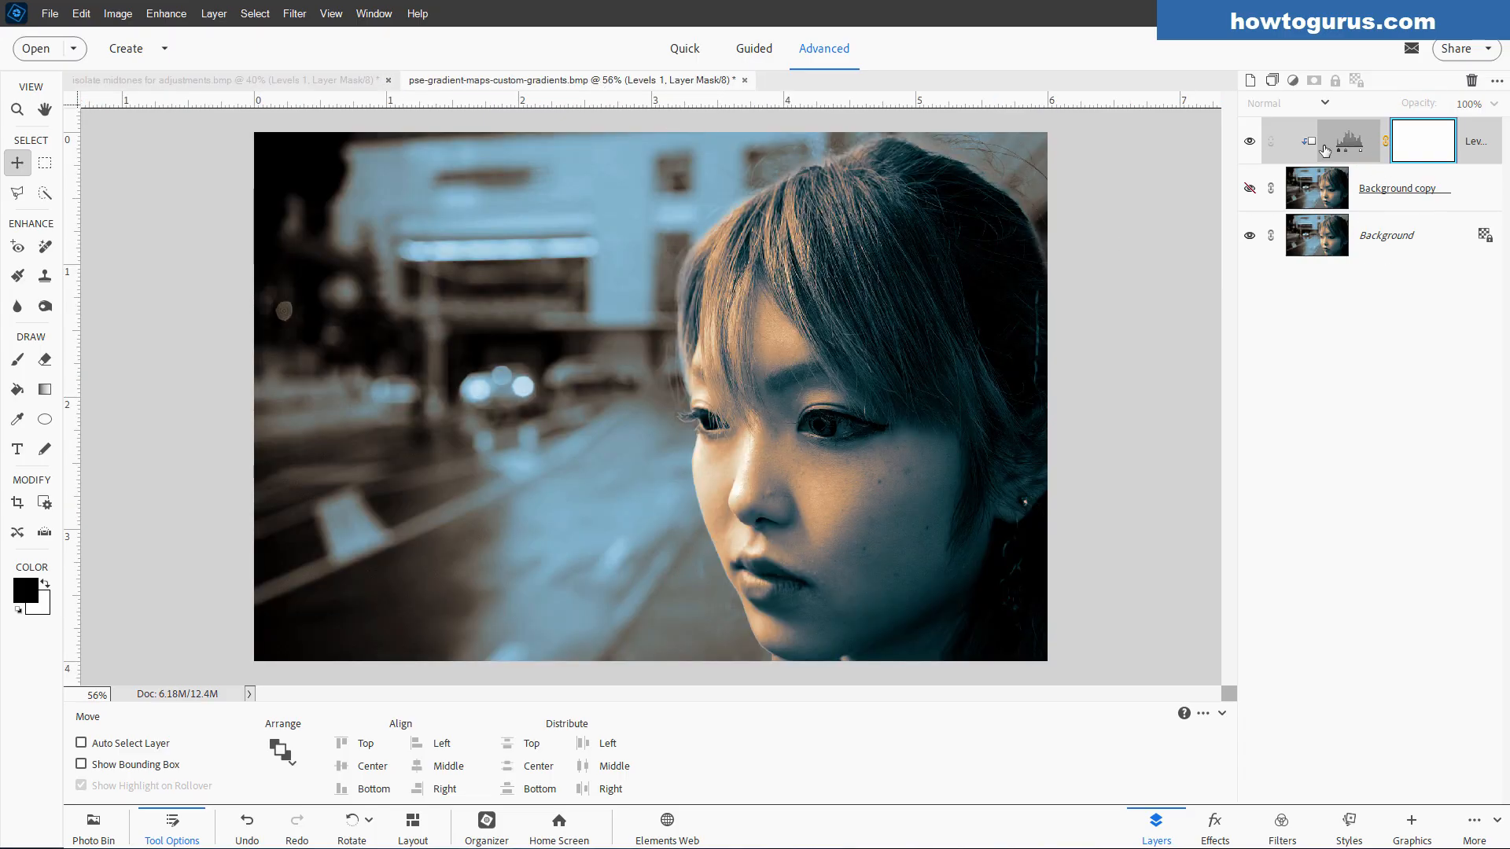
left_click(1249, 188)
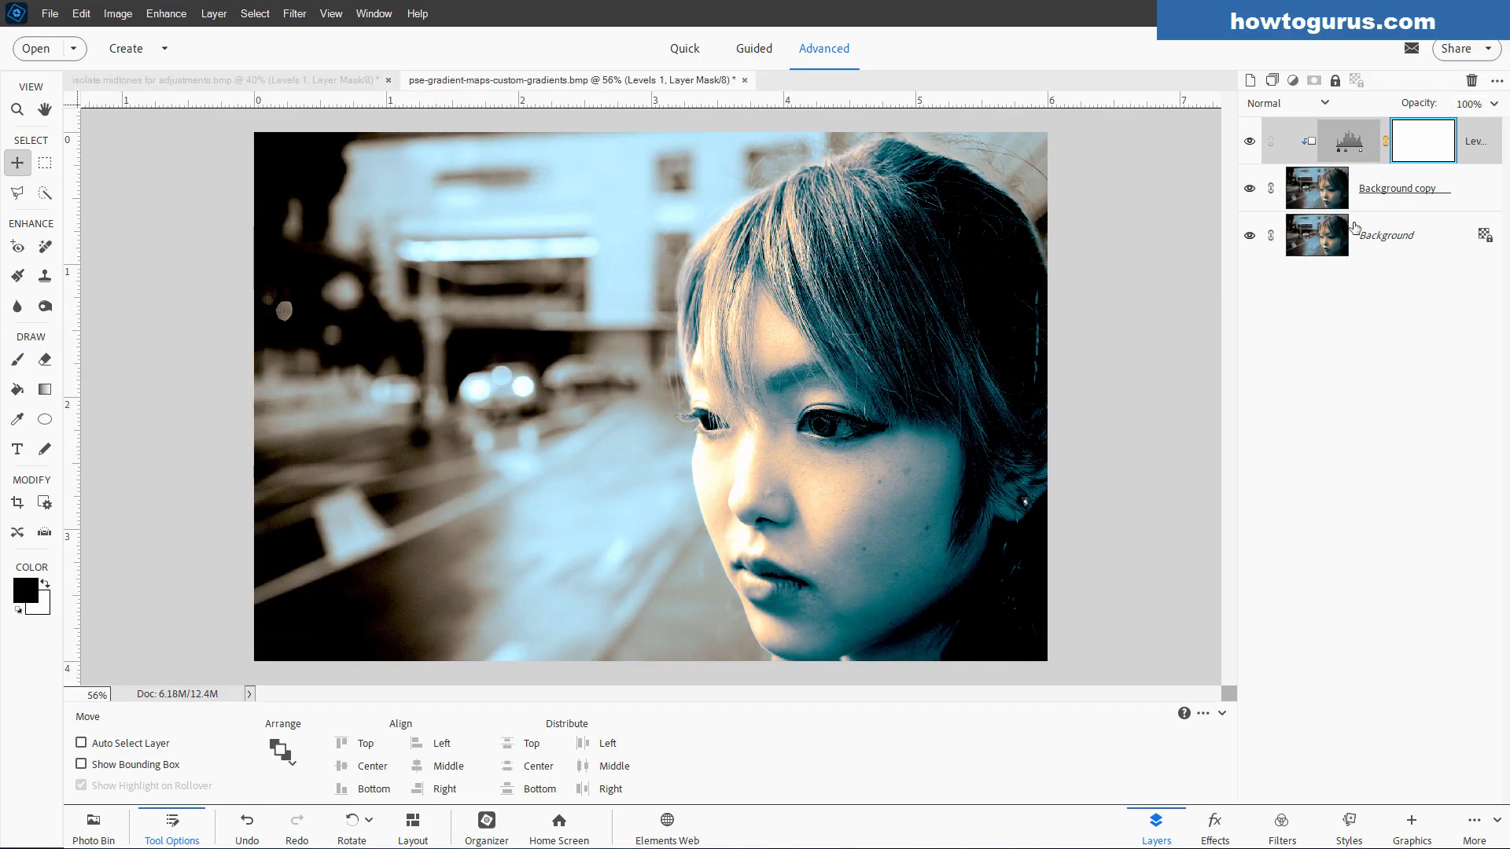
mouse_move(1386, 239)
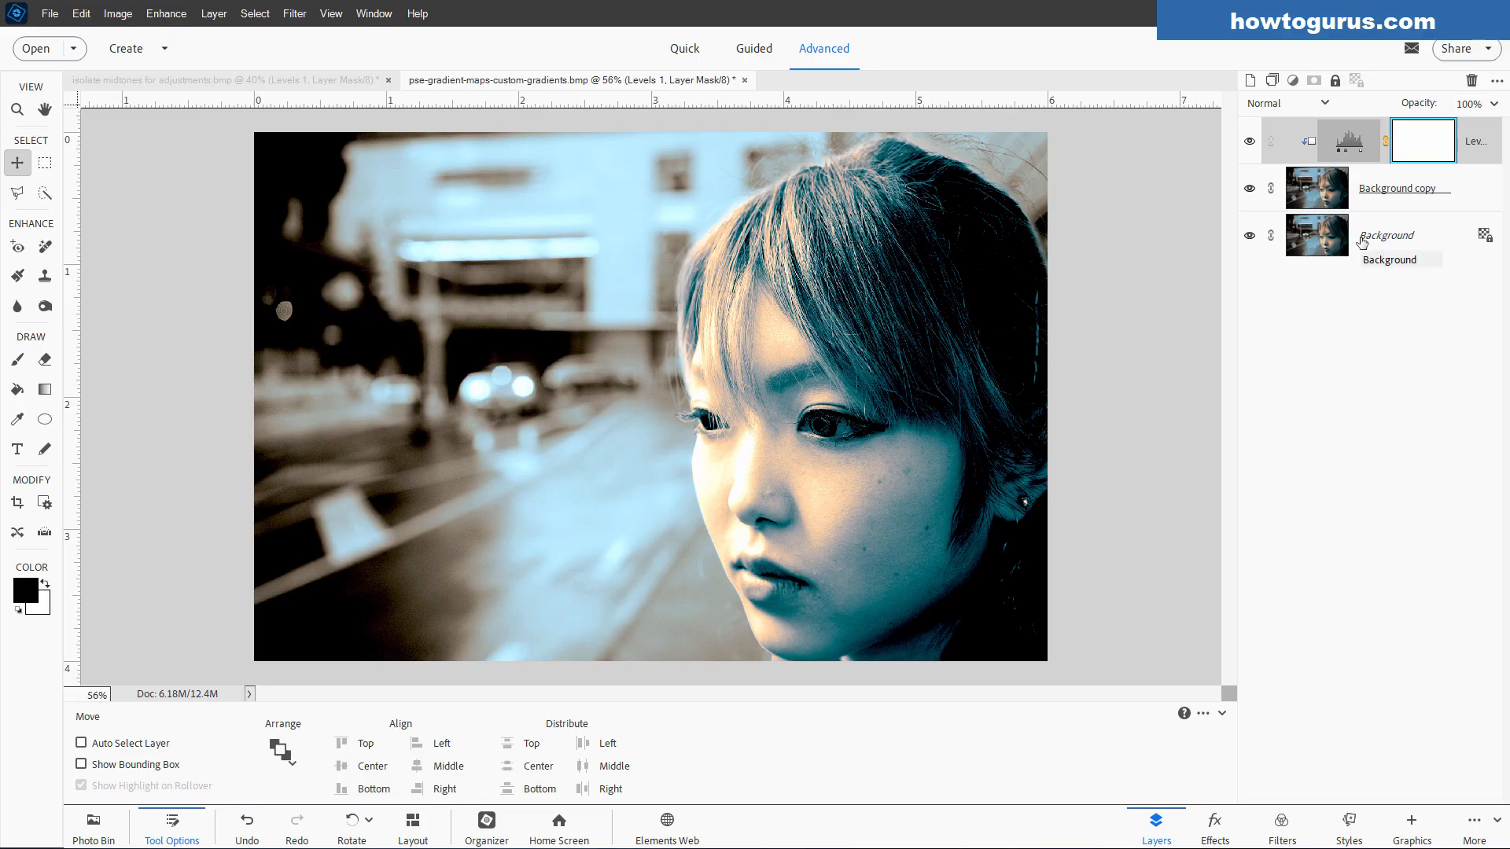